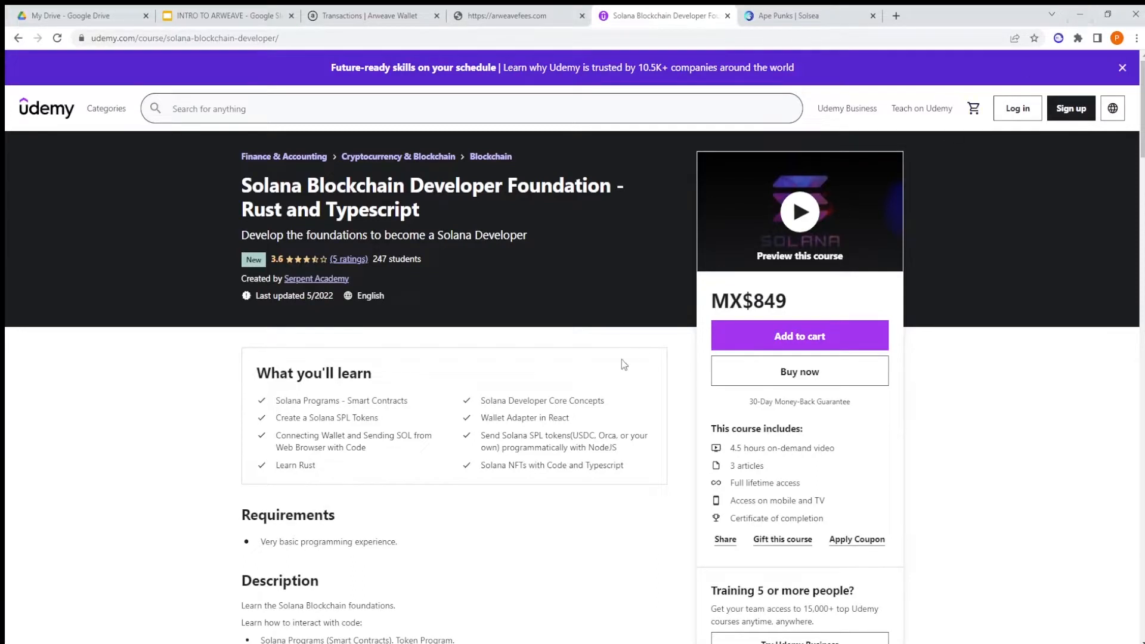
{"action": "mouse_move", "coordinate": [482, 351]}
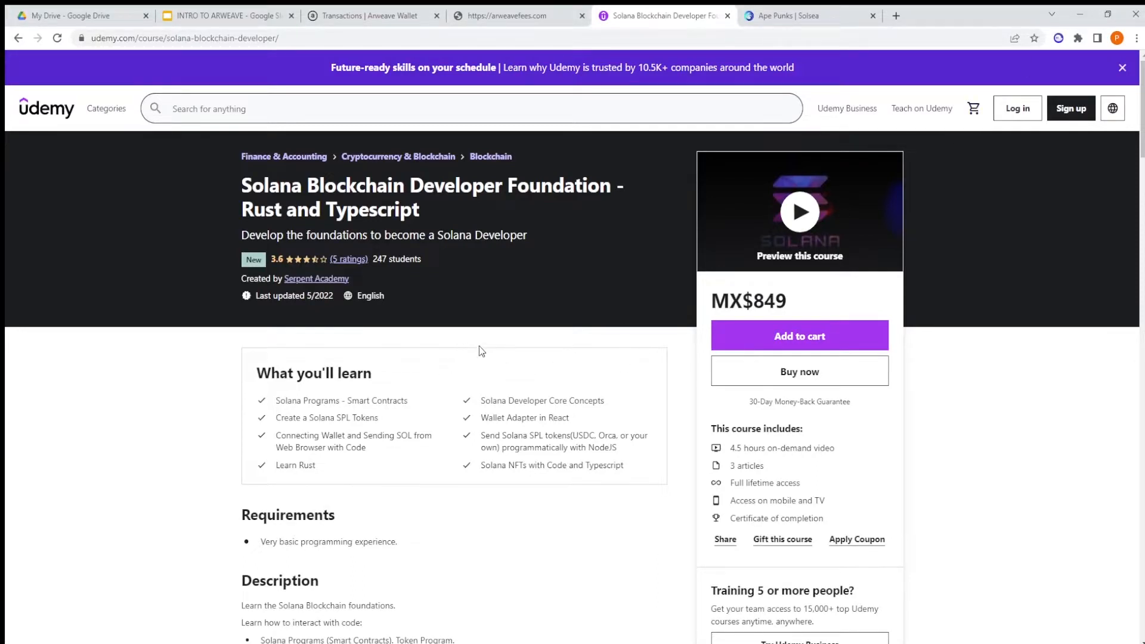
{"action": "mouse_move", "coordinate": [471, 219]}
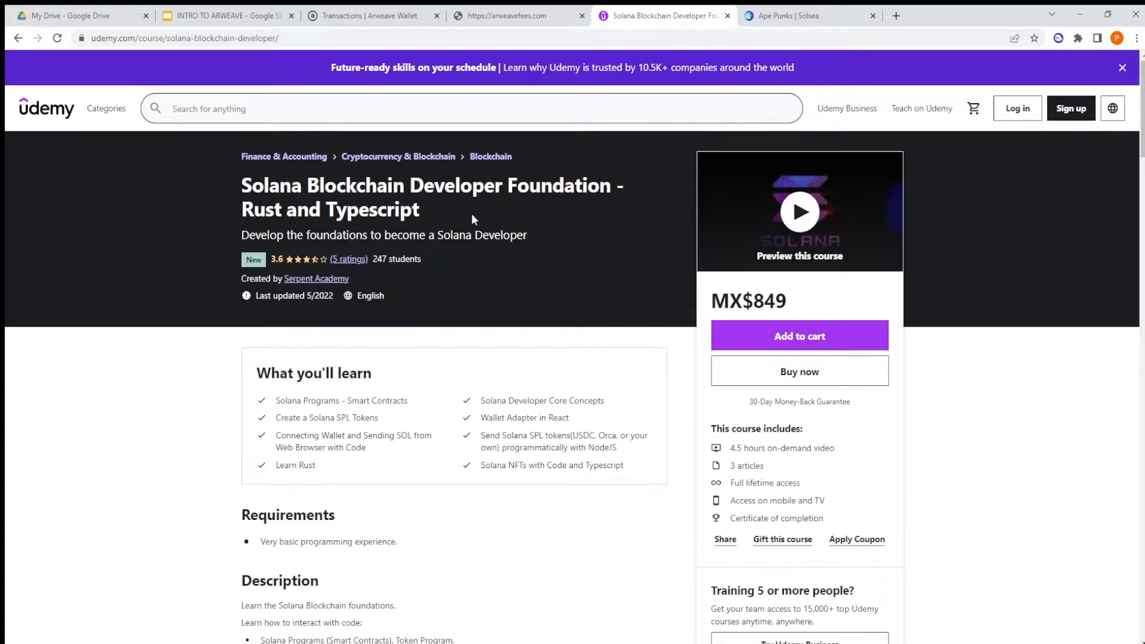
- Scroll down through the Ape Punks NFT grid on Solsea
{"action": "scroll", "scroll_direction": "down", "scroll_amount": 3}
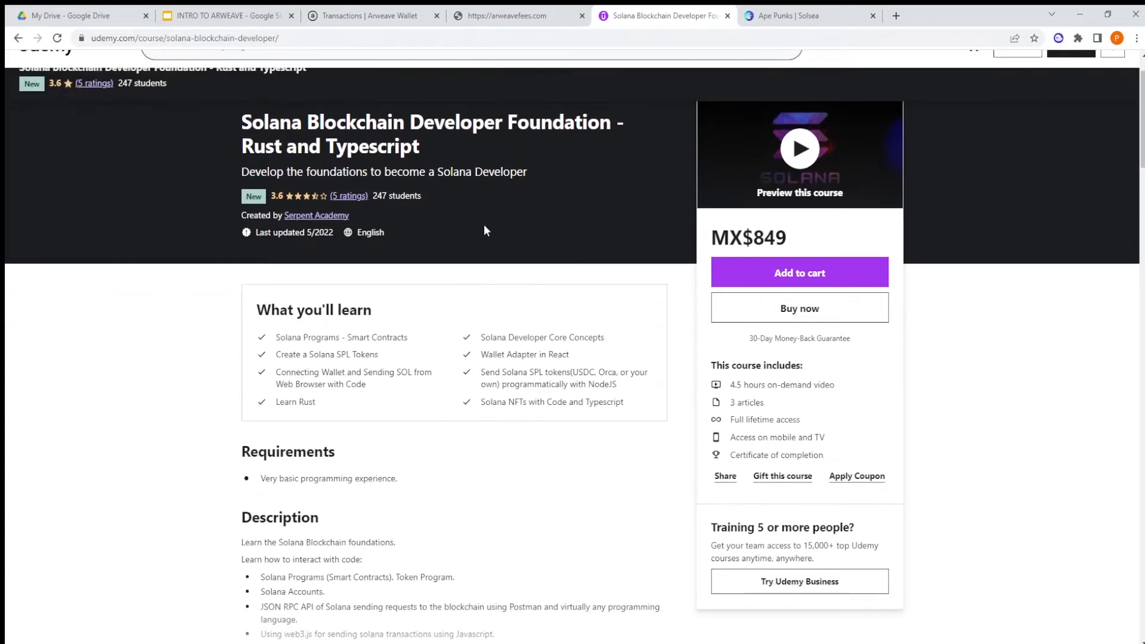
{"action": "mouse_move", "coordinate": [671, 74]}
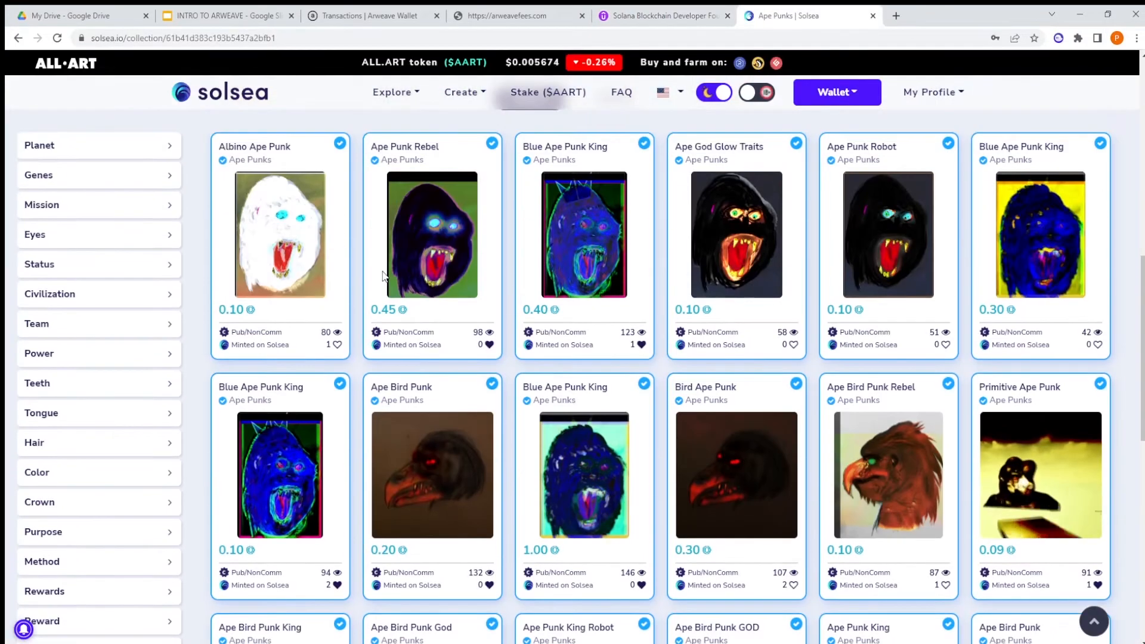
{"action": "scroll", "scroll_direction": "down", "scroll_amount": 3}
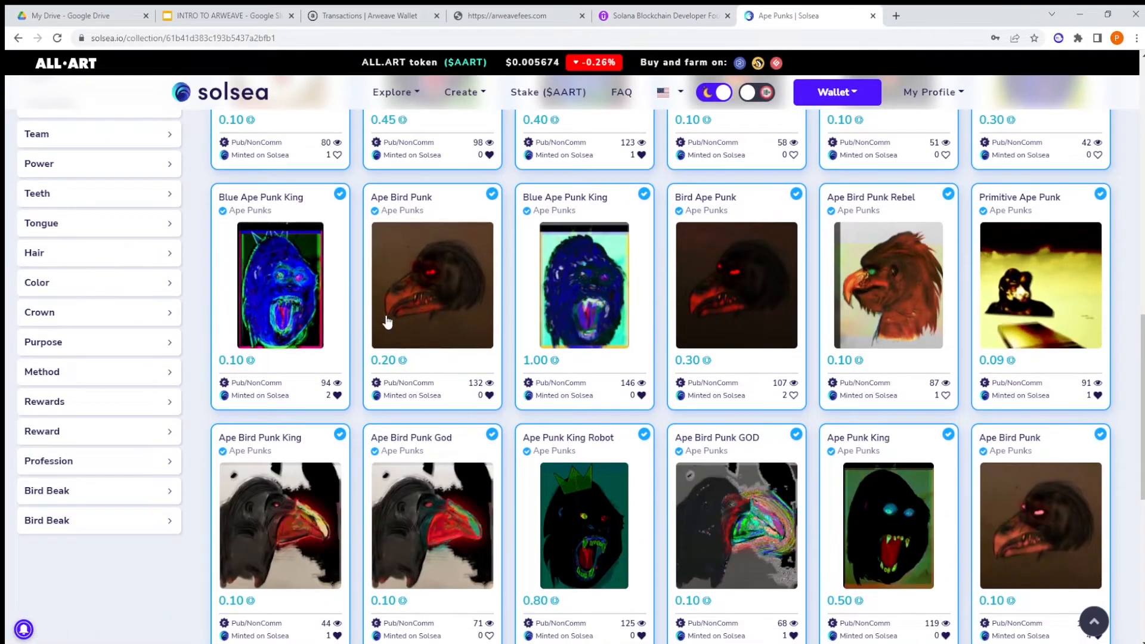
{"action": "scroll", "scroll_direction": "down", "scroll_amount": 3}
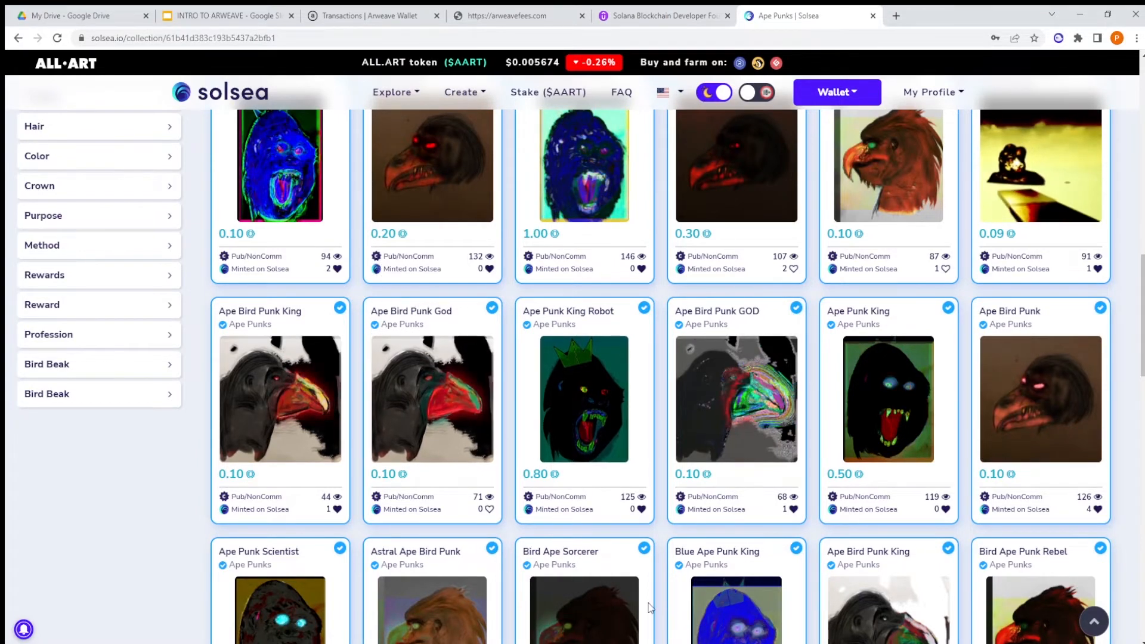
- Switch to the Arweave Wallet tab showing the Add Wallets page
{"action": "left_click", "coordinate": [220, 16]}
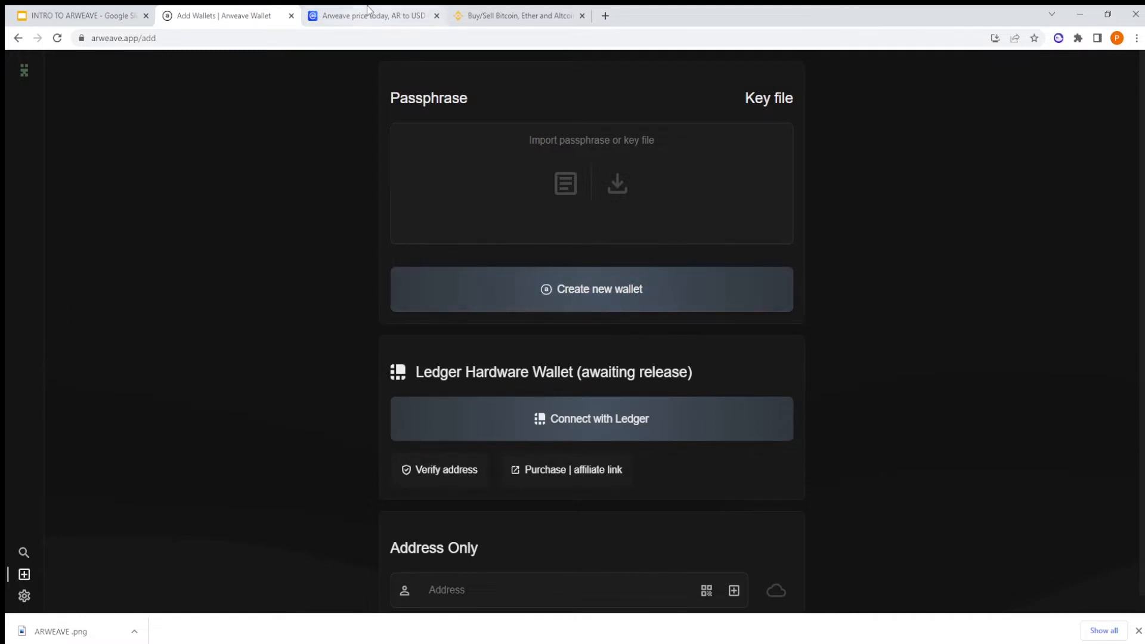
{"action": "left_click", "coordinate": [372, 16]}
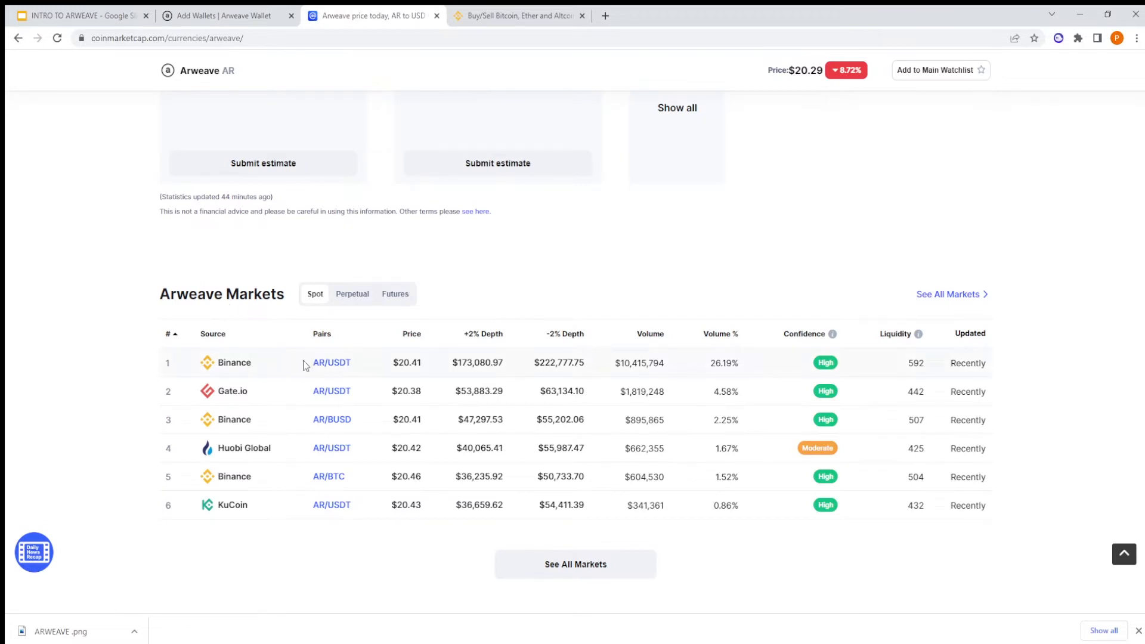
{"action": "left_click", "coordinate": [516, 16]}
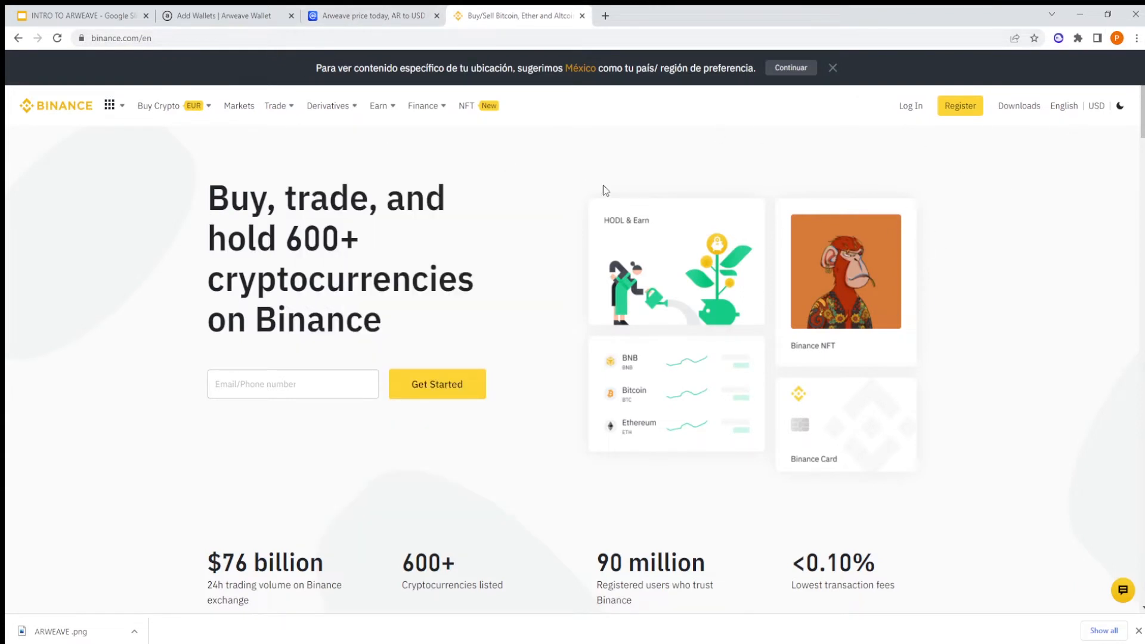
{"action": "mouse_move", "coordinate": [486, 188]}
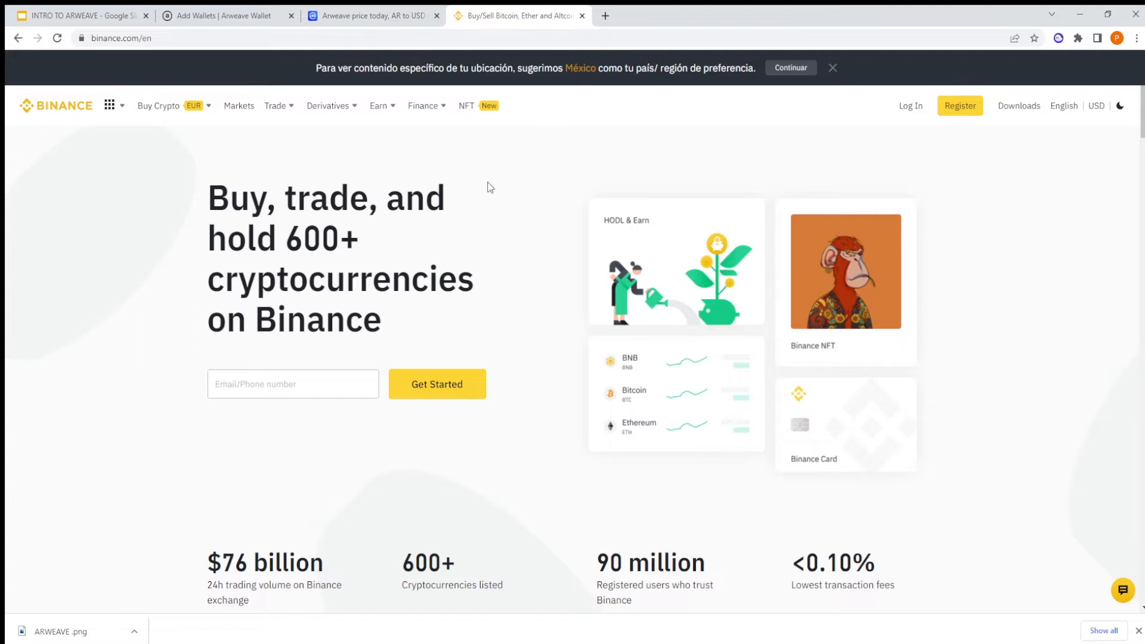
{"action": "left_click", "coordinate": [372, 16]}
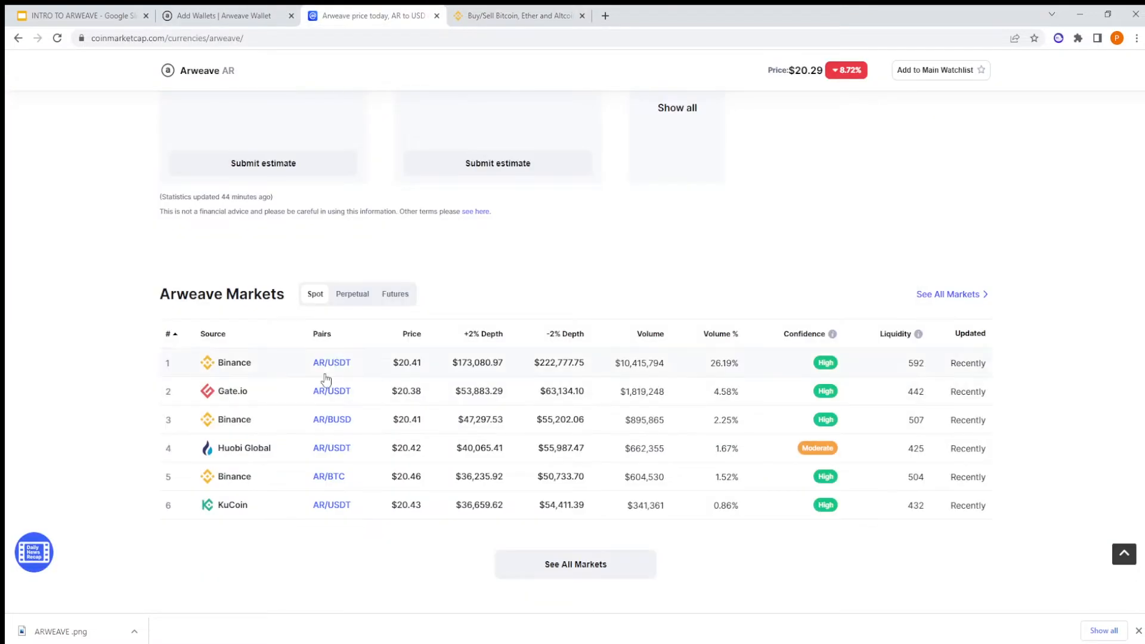
{"action": "mouse_move", "coordinate": [230, 483]}
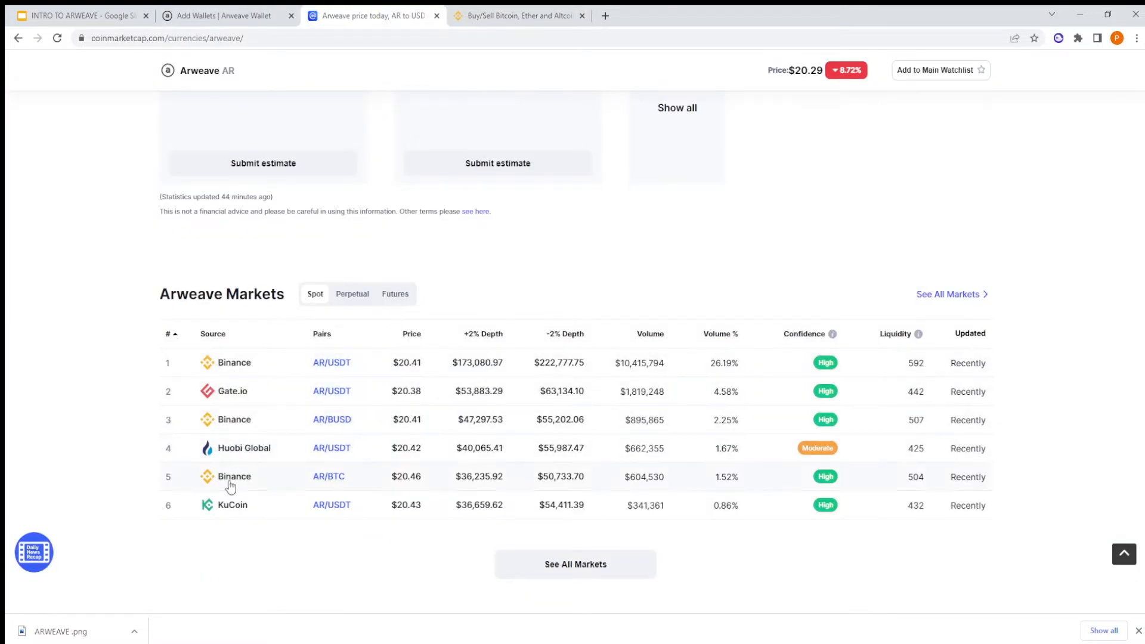
{"action": "left_click", "coordinate": [516, 15]}
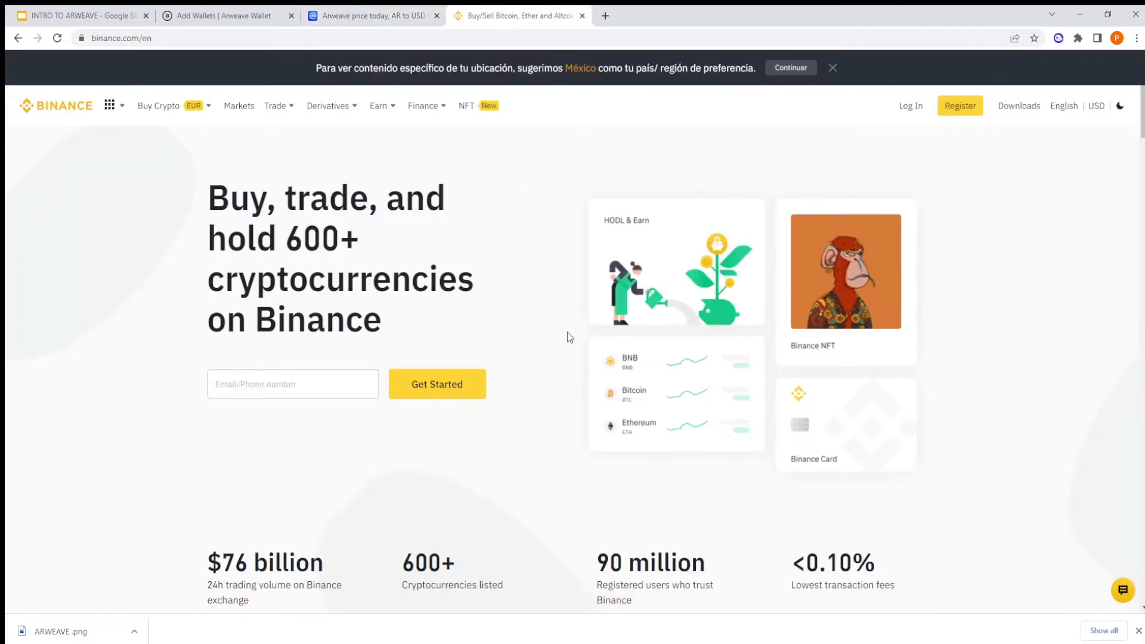
{"action": "left_click", "coordinate": [371, 15]}
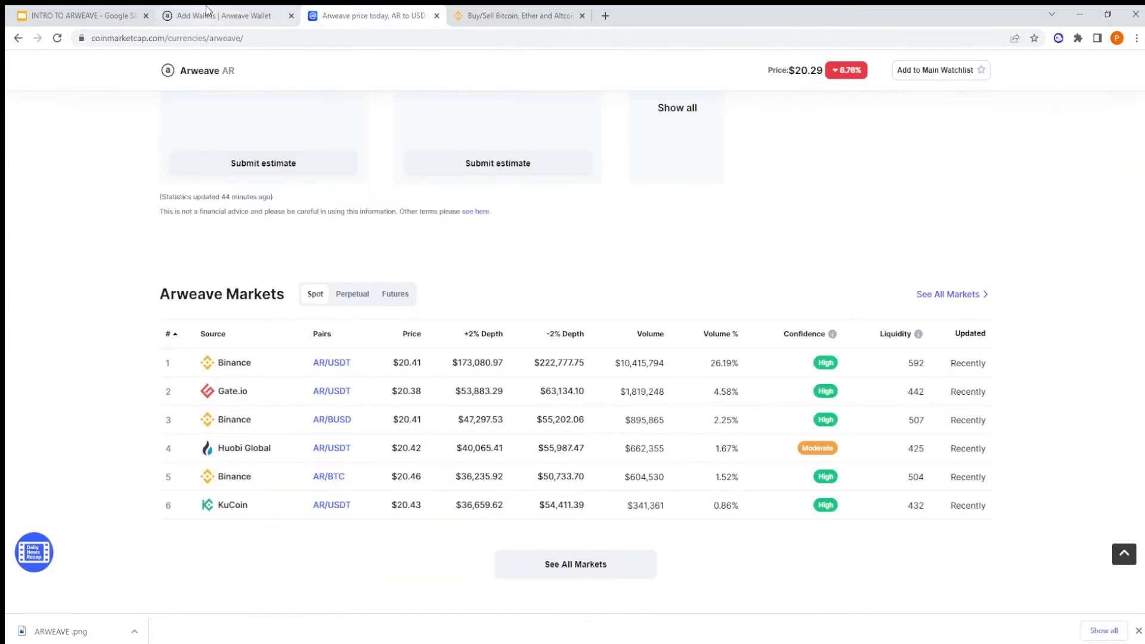
{"action": "left_click", "coordinate": [226, 15]}
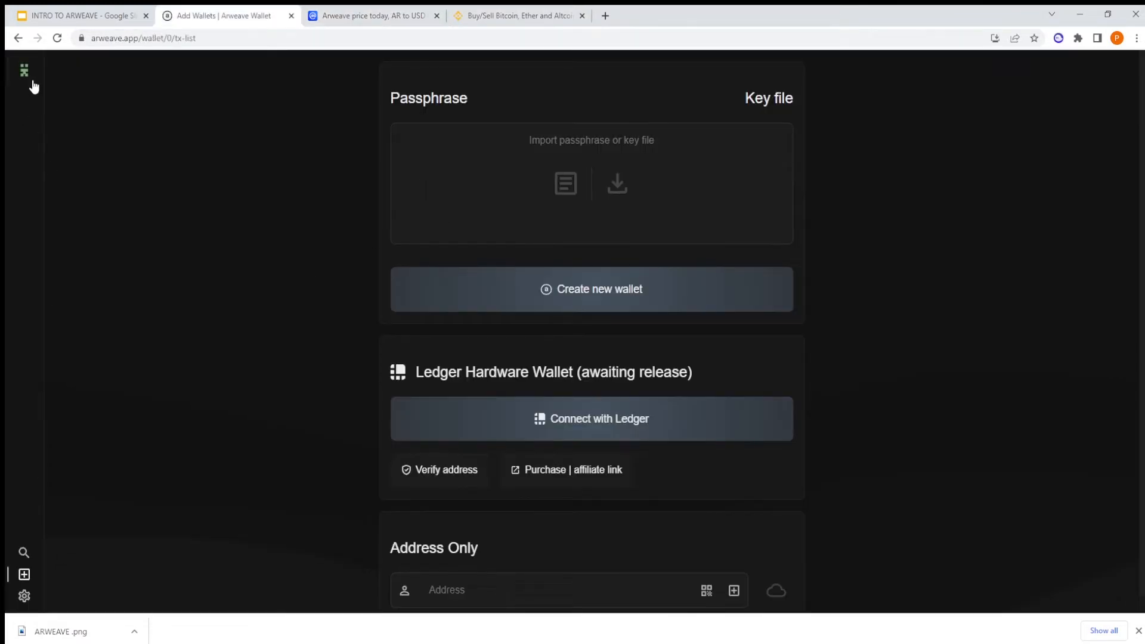
- View the wallet's transactions with its 0.124 AR balance, briefly checking the Binance tab
{"action": "left_click", "coordinate": [23, 71]}
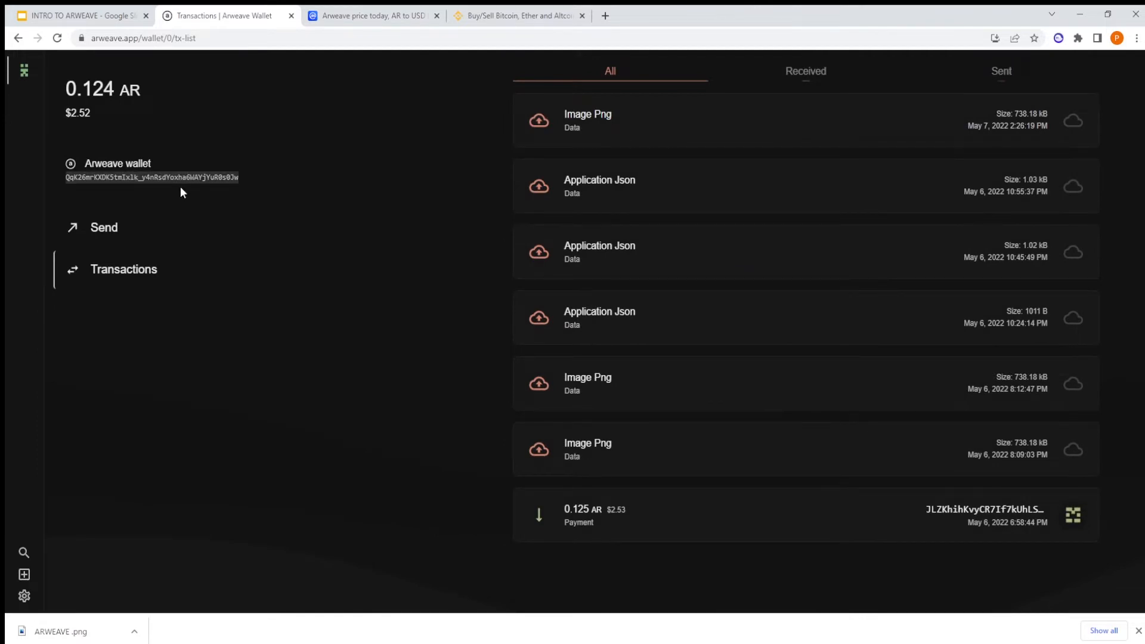
{"action": "mouse_move", "coordinate": [378, 126]}
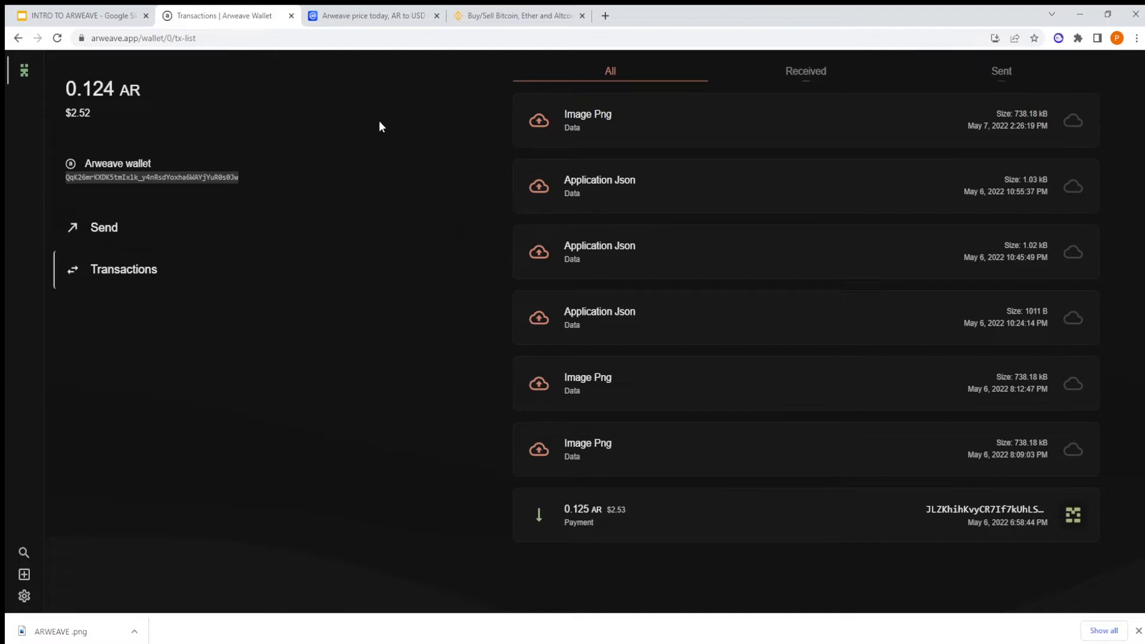
{"action": "left_click", "coordinate": [519, 16]}
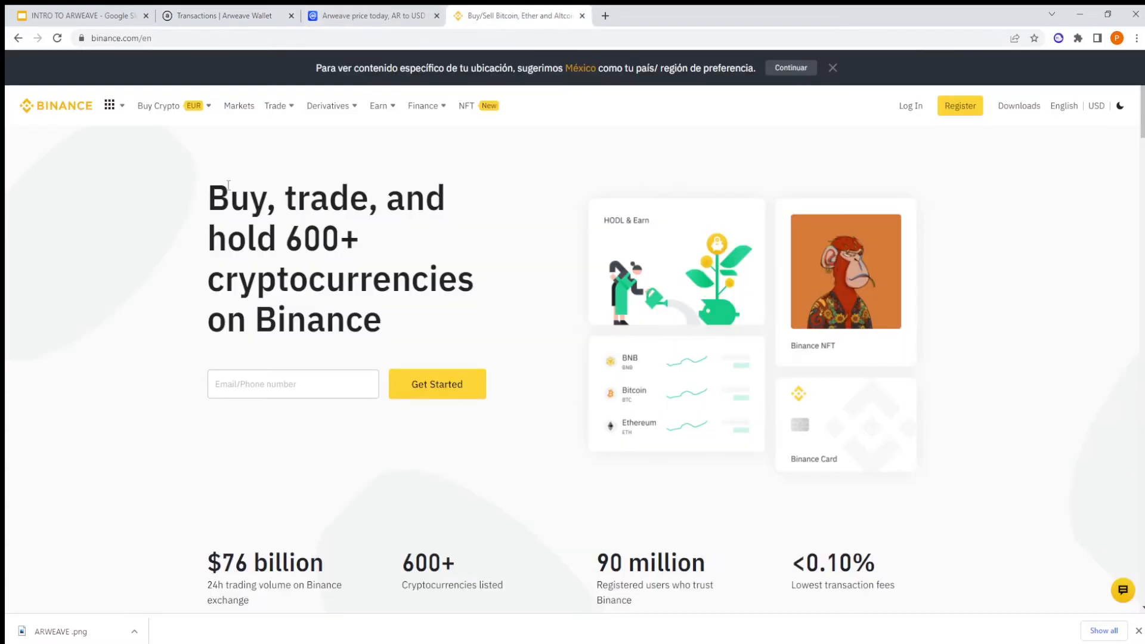
{"action": "left_click", "coordinate": [227, 16]}
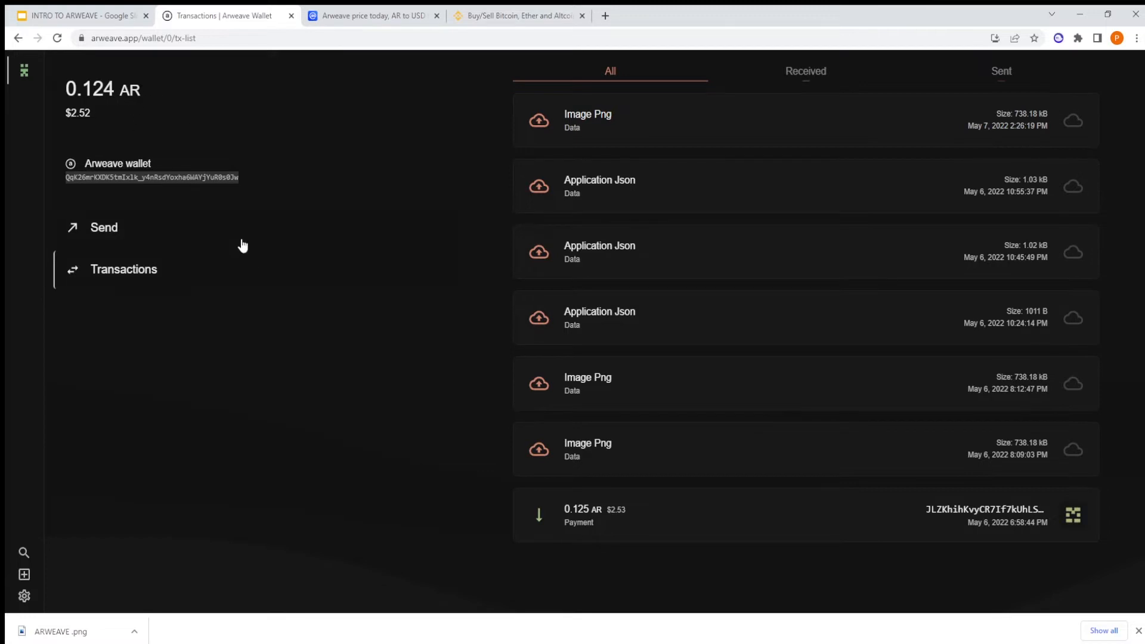
{"action": "mouse_move", "coordinate": [347, 252]}
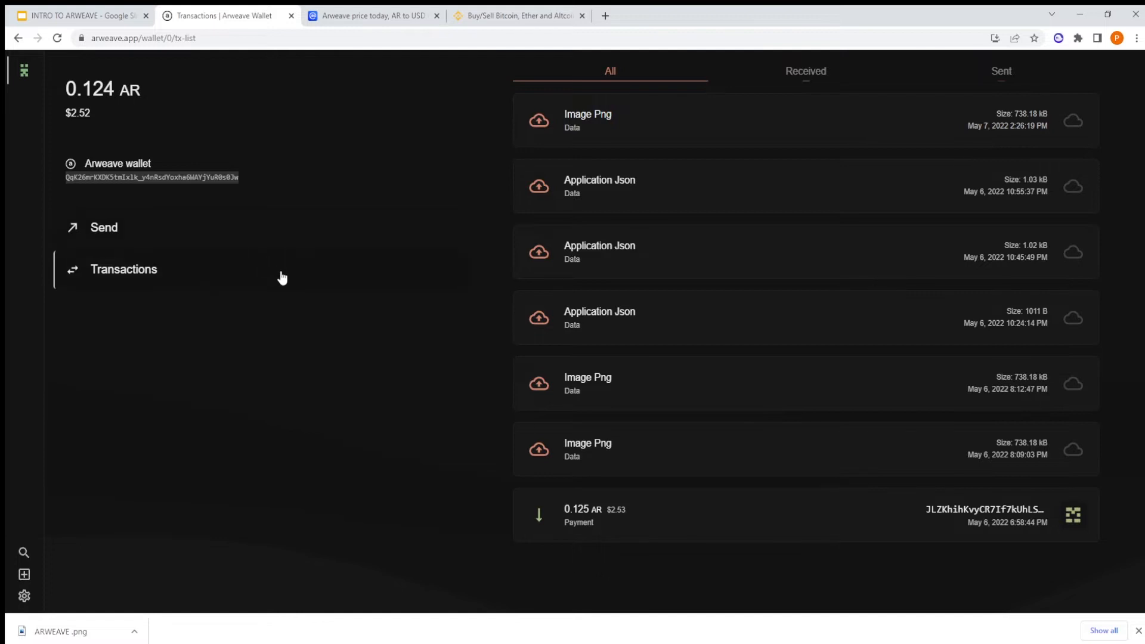
{"action": "mouse_move", "coordinate": [324, 334]}
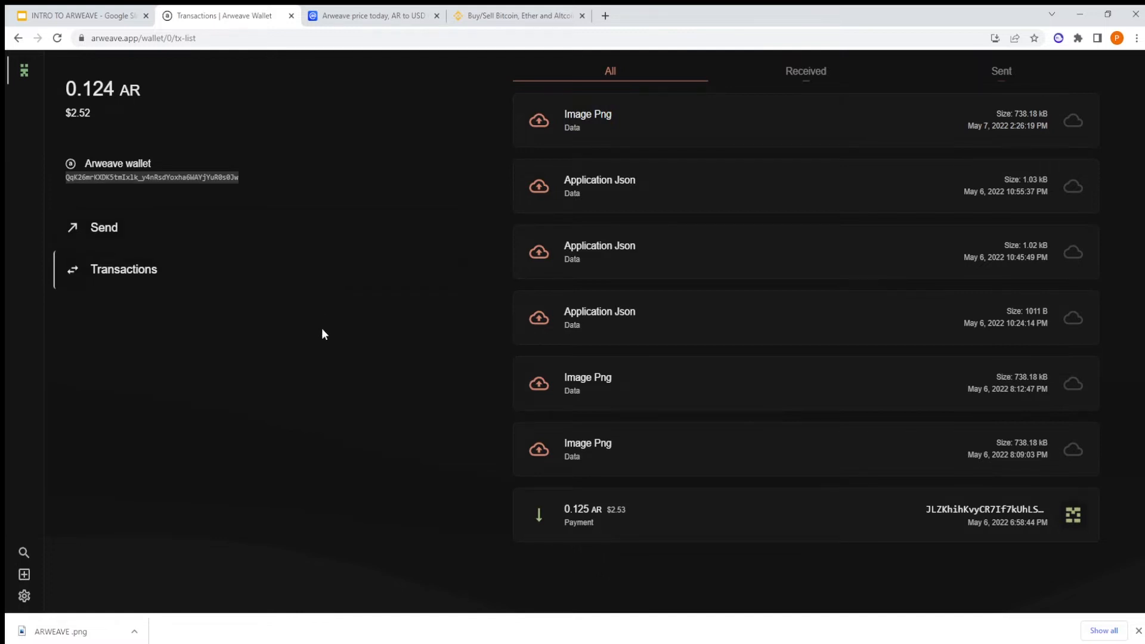
{"action": "mouse_move", "coordinate": [266, 343]}
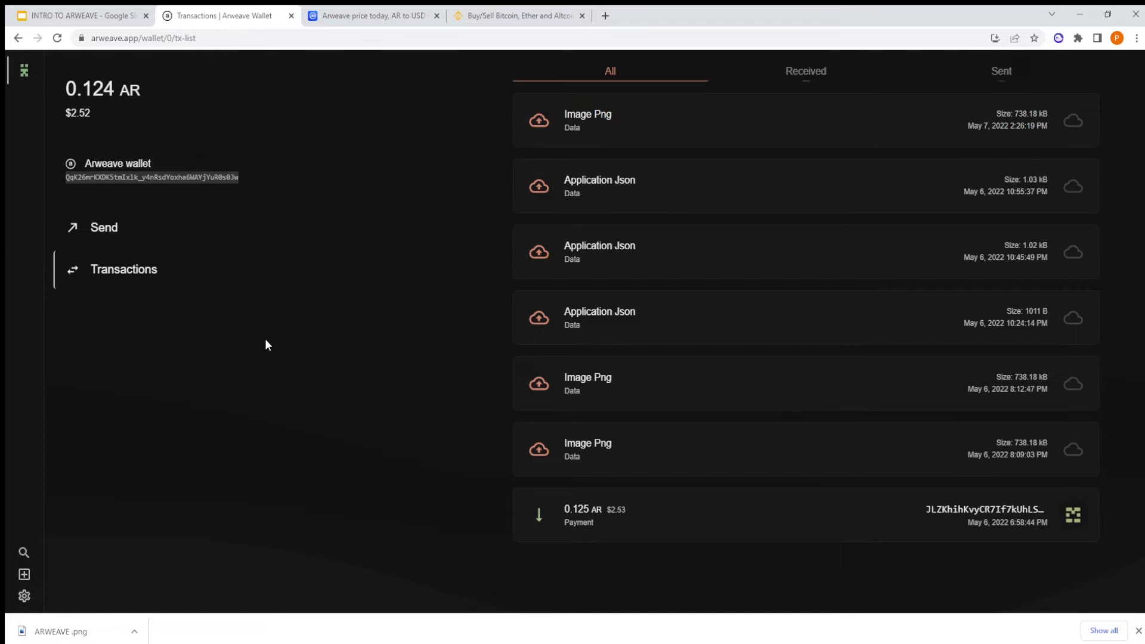
{"action": "mouse_move", "coordinate": [175, 290]}
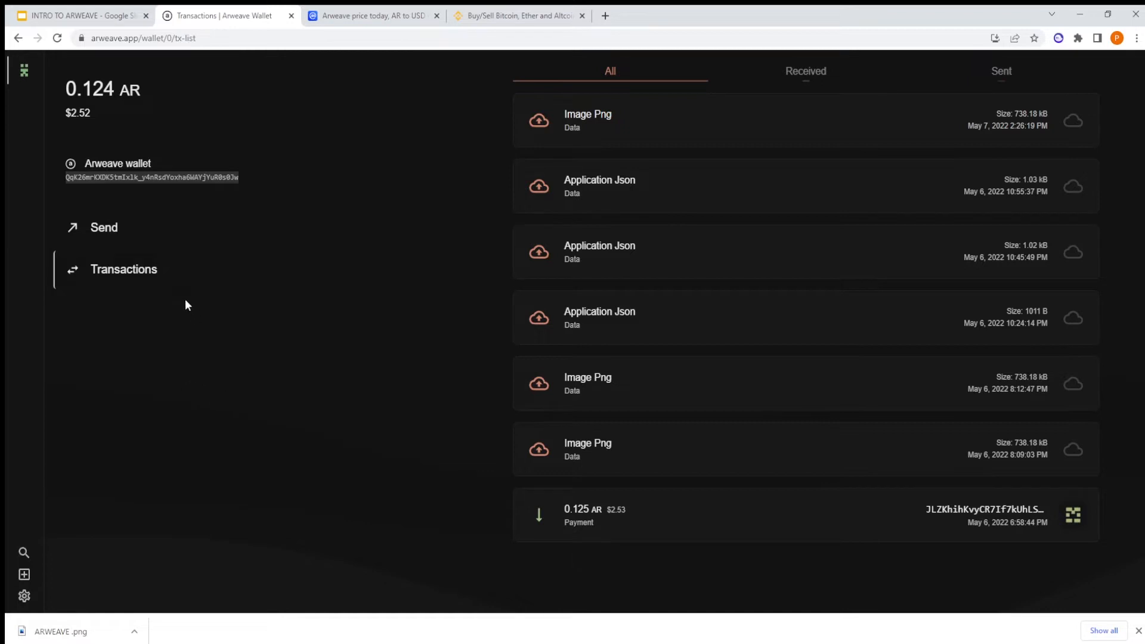
{"action": "mouse_move", "coordinate": [632, 125]}
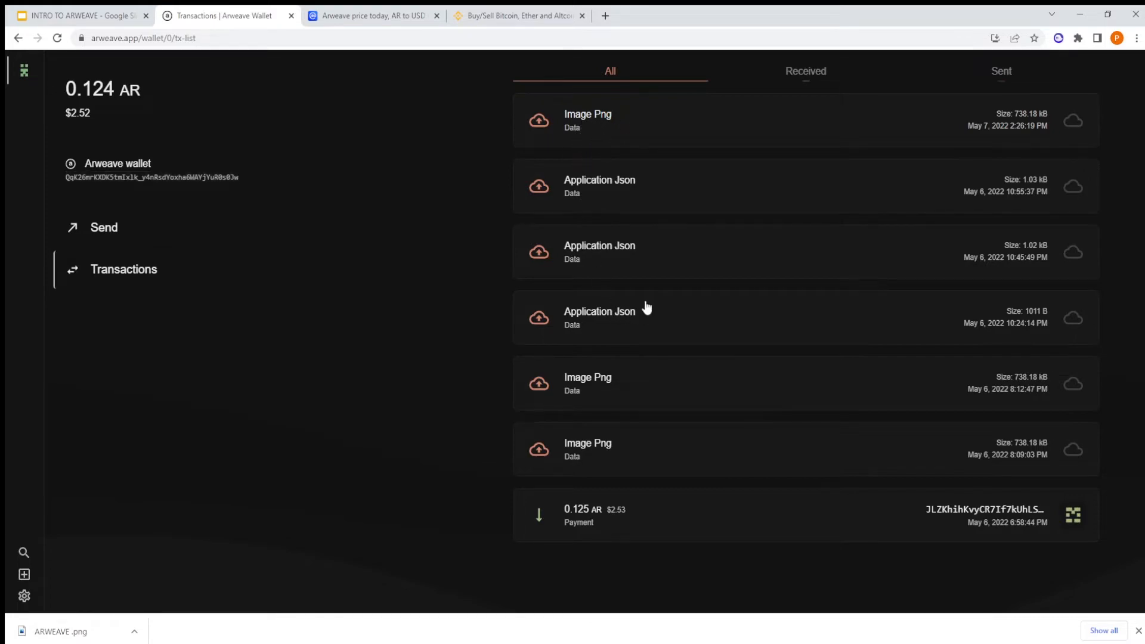
- Copy the HTTPS clone URL of the Upload-Files-to-Arweave-Typescript GitHub repository
{"action": "left_click", "coordinate": [518, 14]}
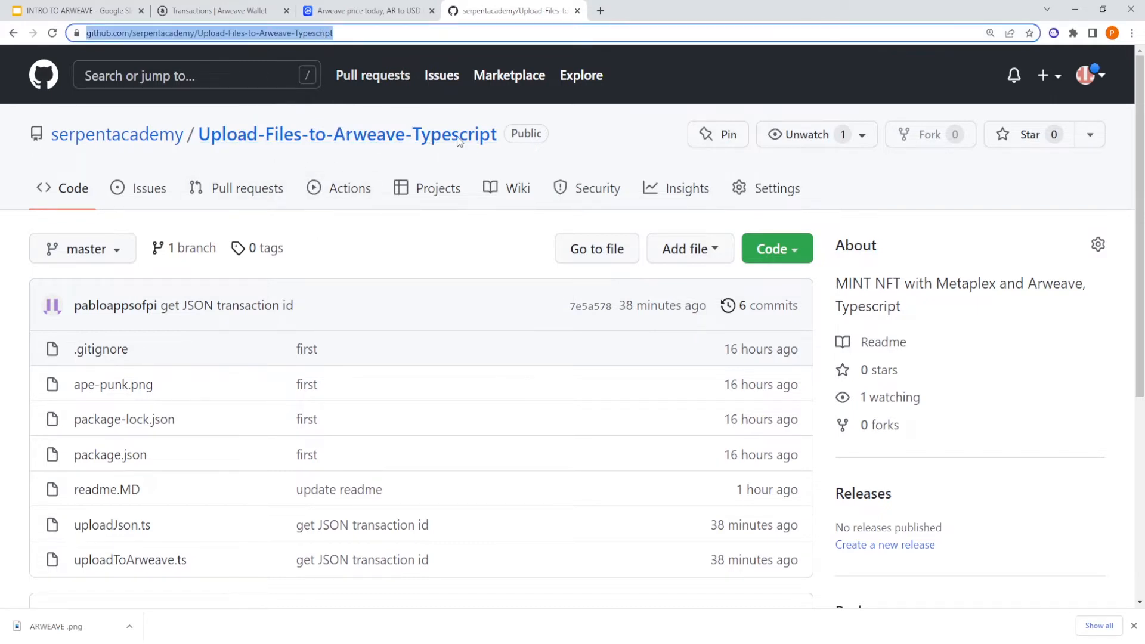
{"action": "left_click", "coordinate": [776, 248]}
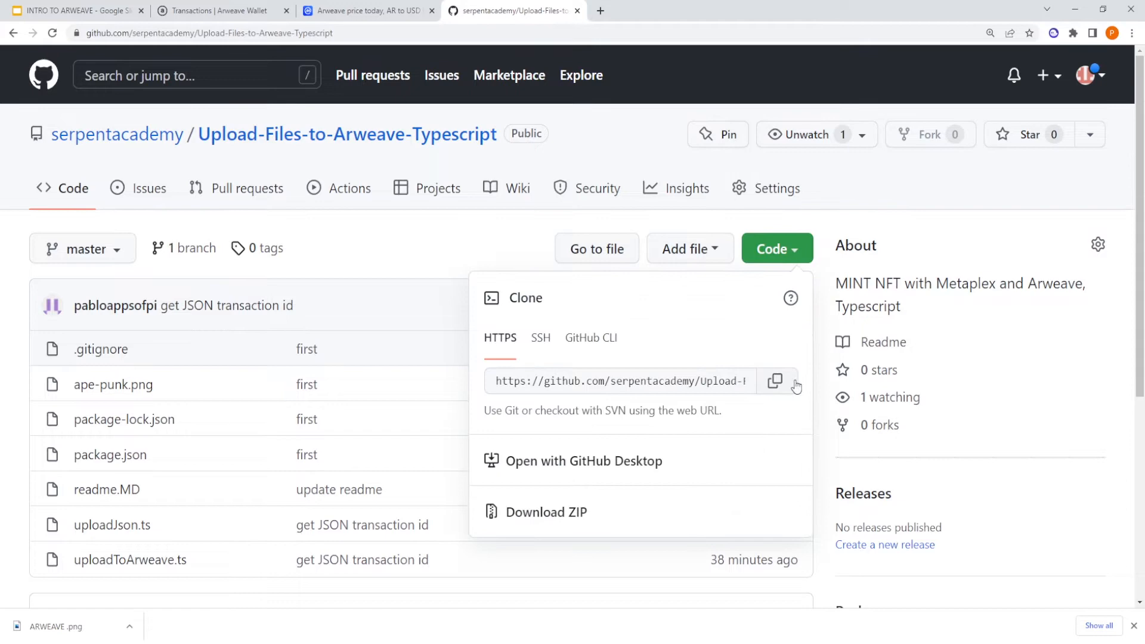
{"action": "left_click", "coordinate": [775, 381]}
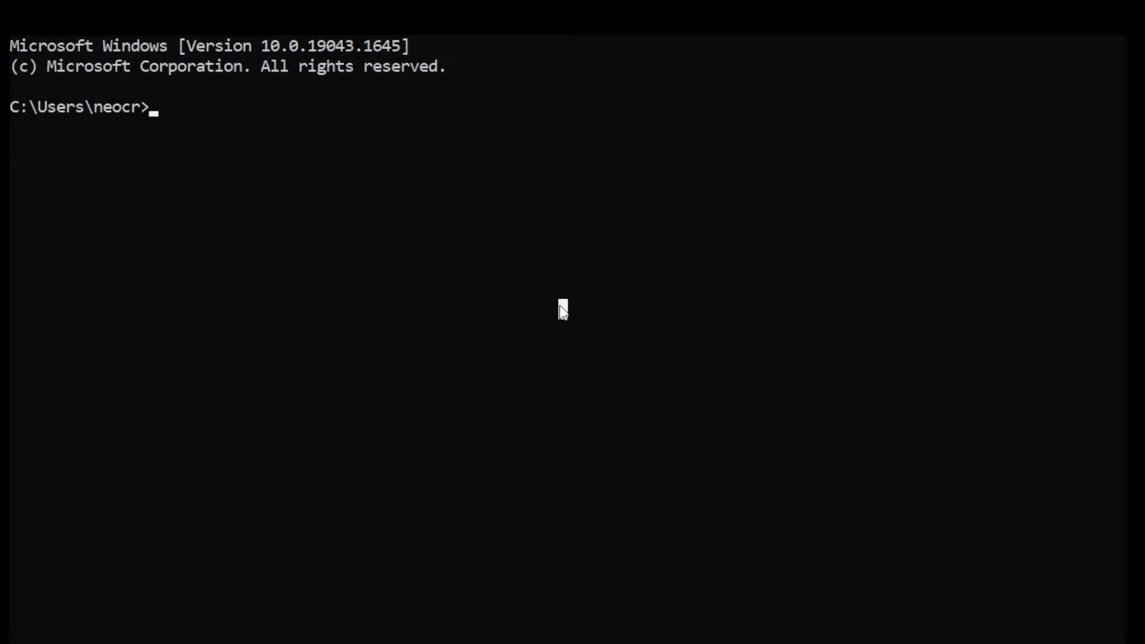
- Change into the Documents folder with cd, then start entering the next subfolder
{"action": "type", "text": "cd"}
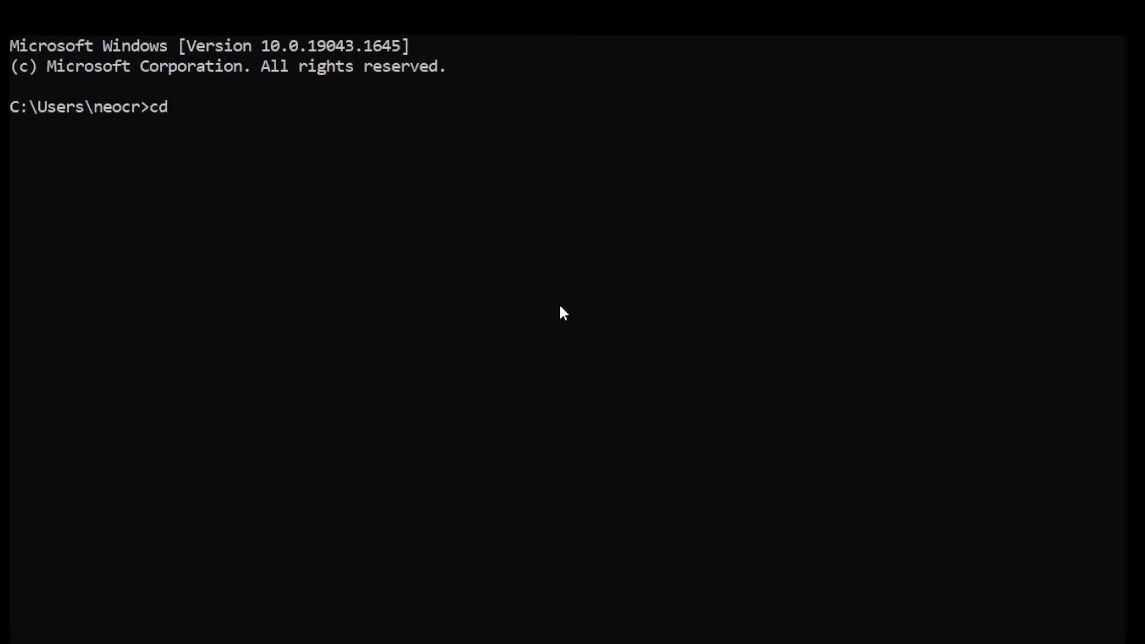
{"action": "type", "text": "Documents"}
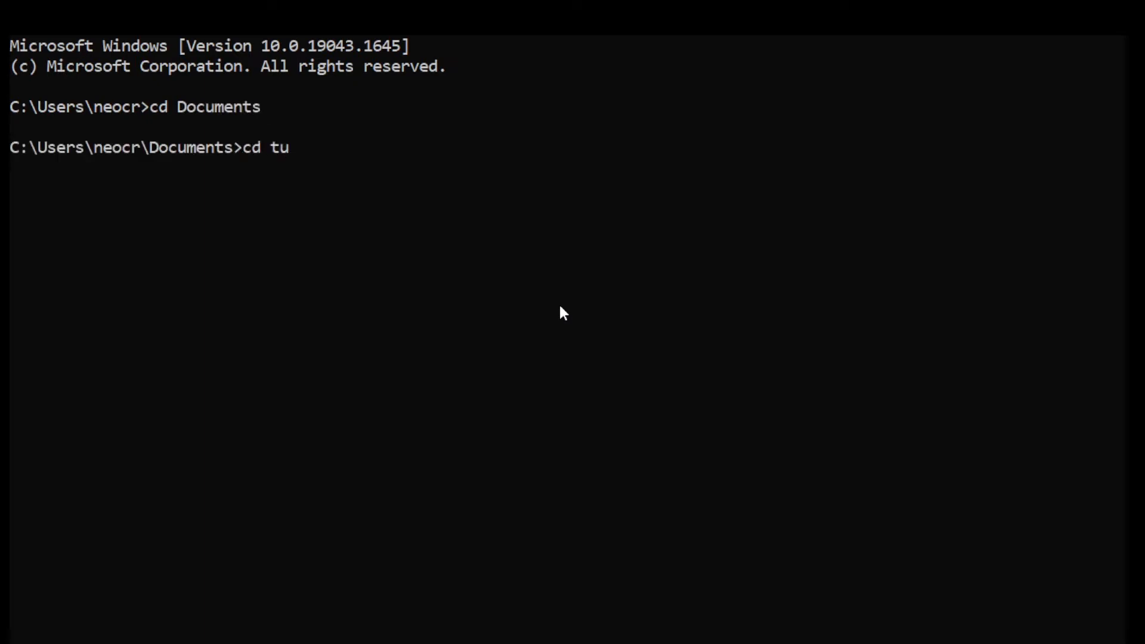
{"action": "type", "text": "ts"}
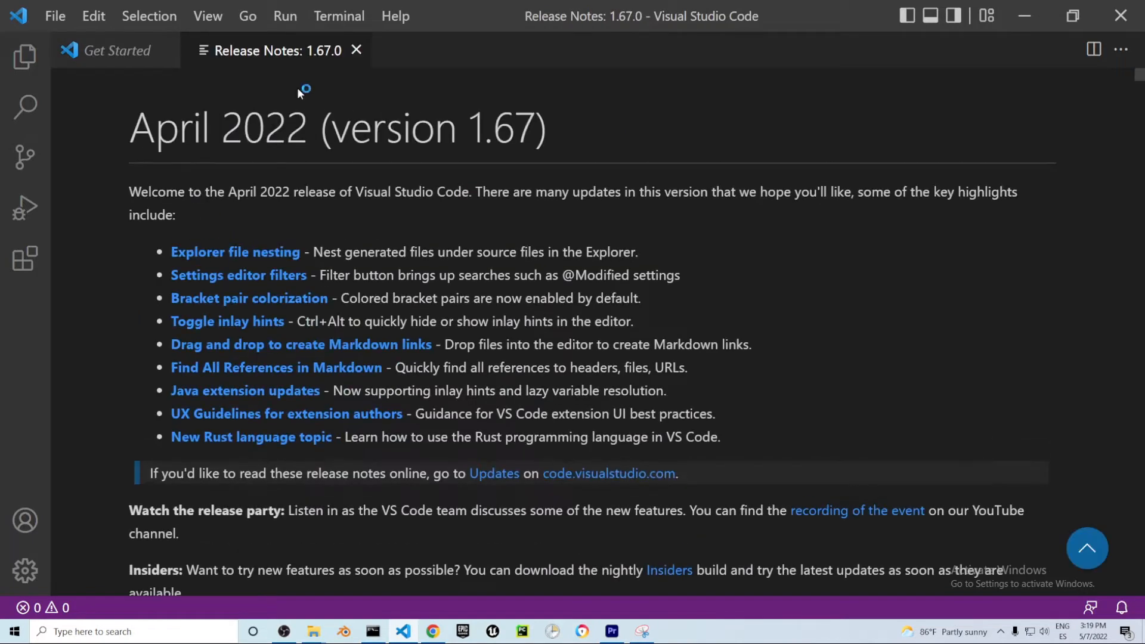
- Open Documents\tuts\Upload-Files-to-Arweave-Typescript as the workspace folder and trust its authors
{"action": "left_click", "coordinate": [356, 50]}
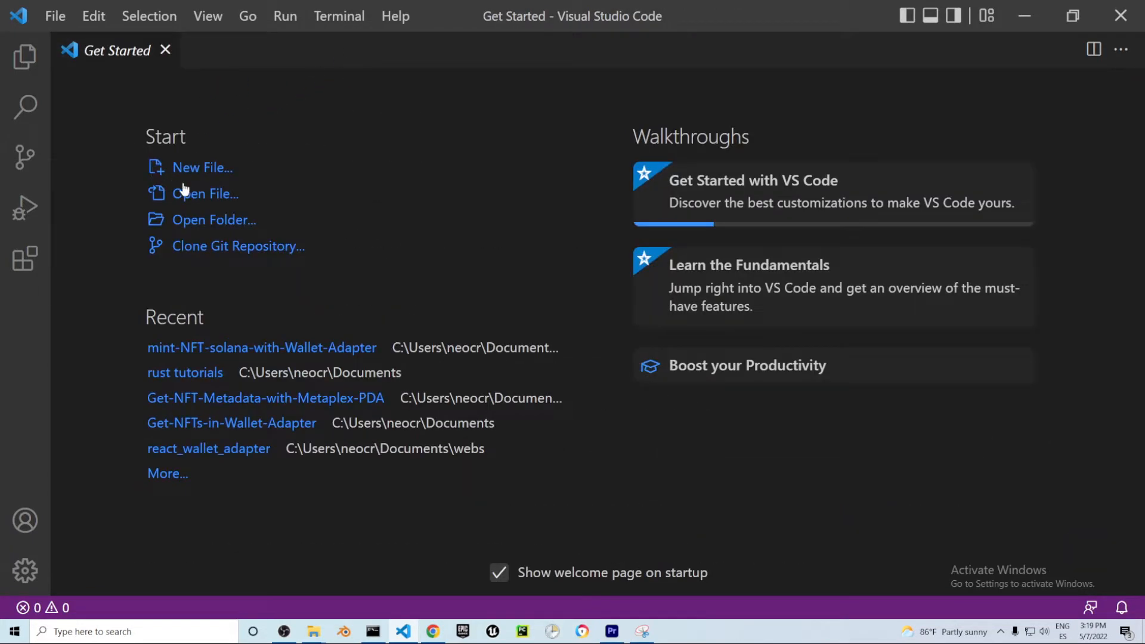
{"action": "left_click", "coordinate": [219, 220]}
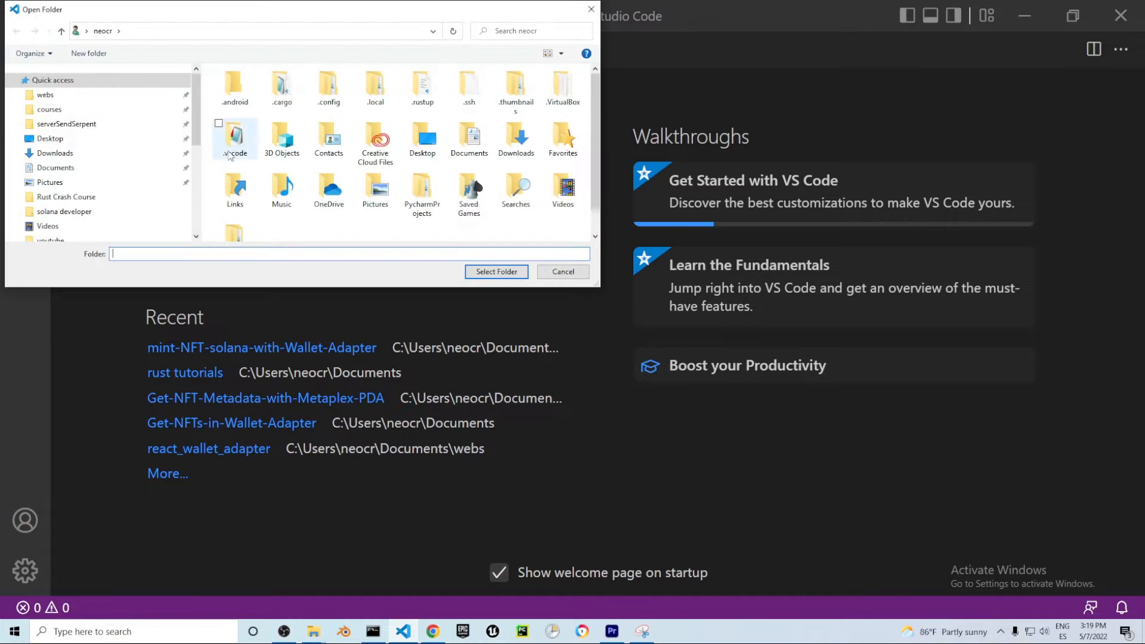
{"action": "left_click", "coordinate": [55, 167]}
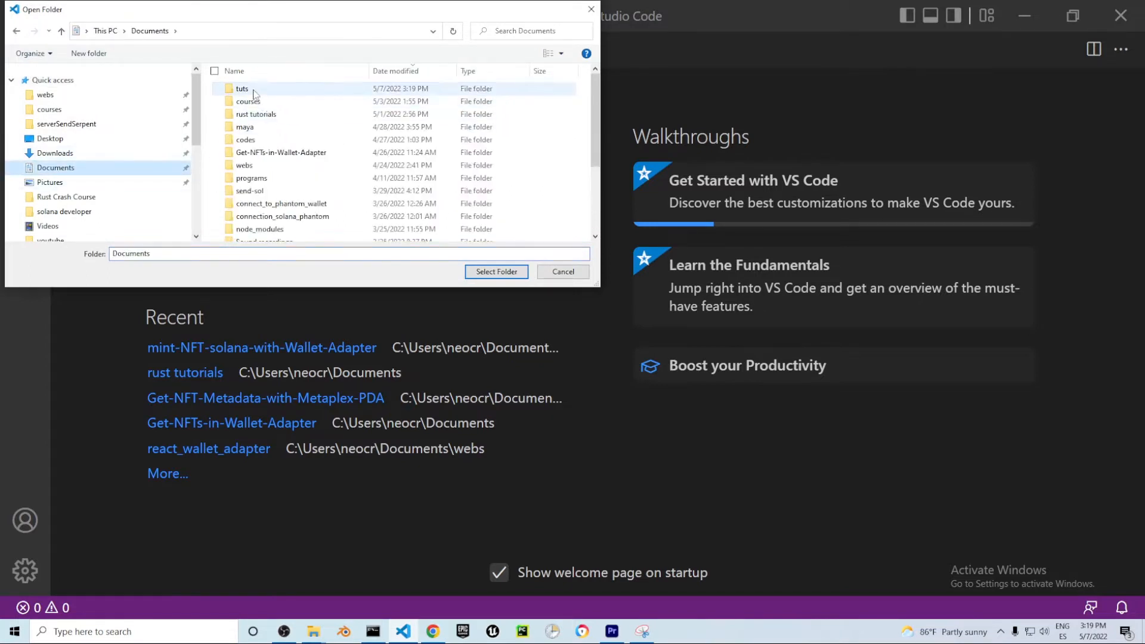
{"action": "double_click", "coordinate": [242, 88]}
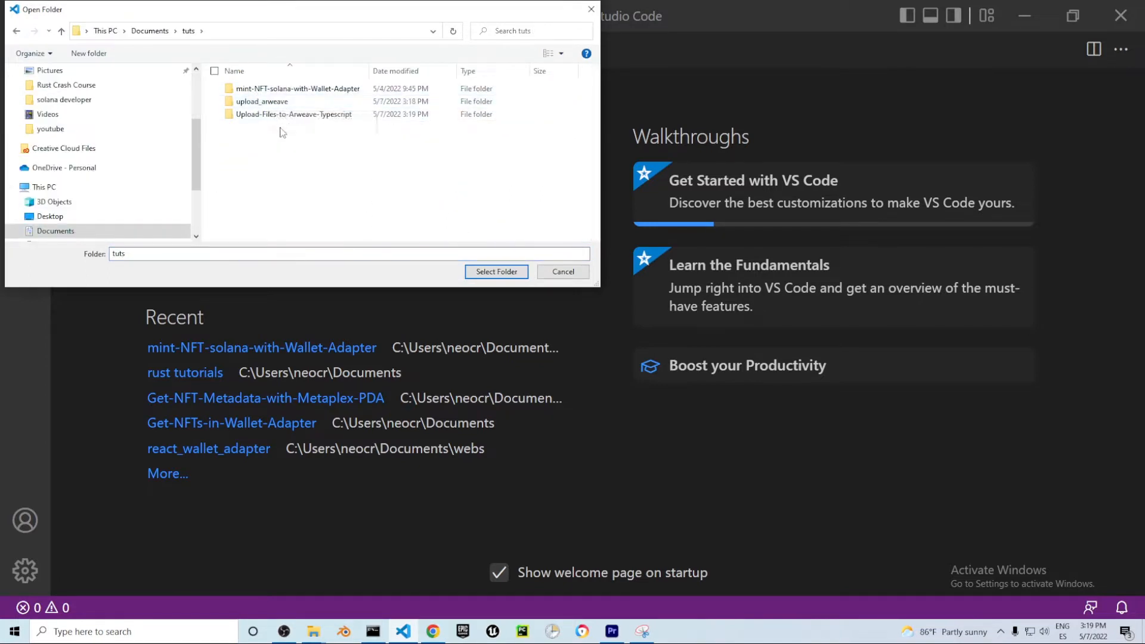
{"action": "left_click", "coordinate": [496, 271]}
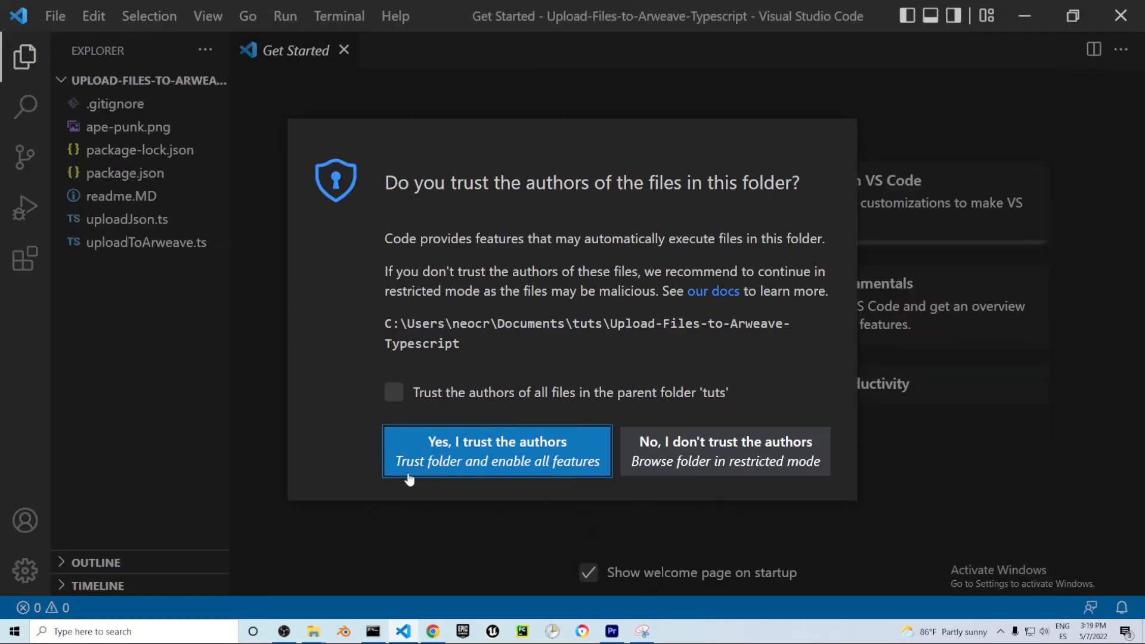
{"action": "left_click", "coordinate": [496, 451]}
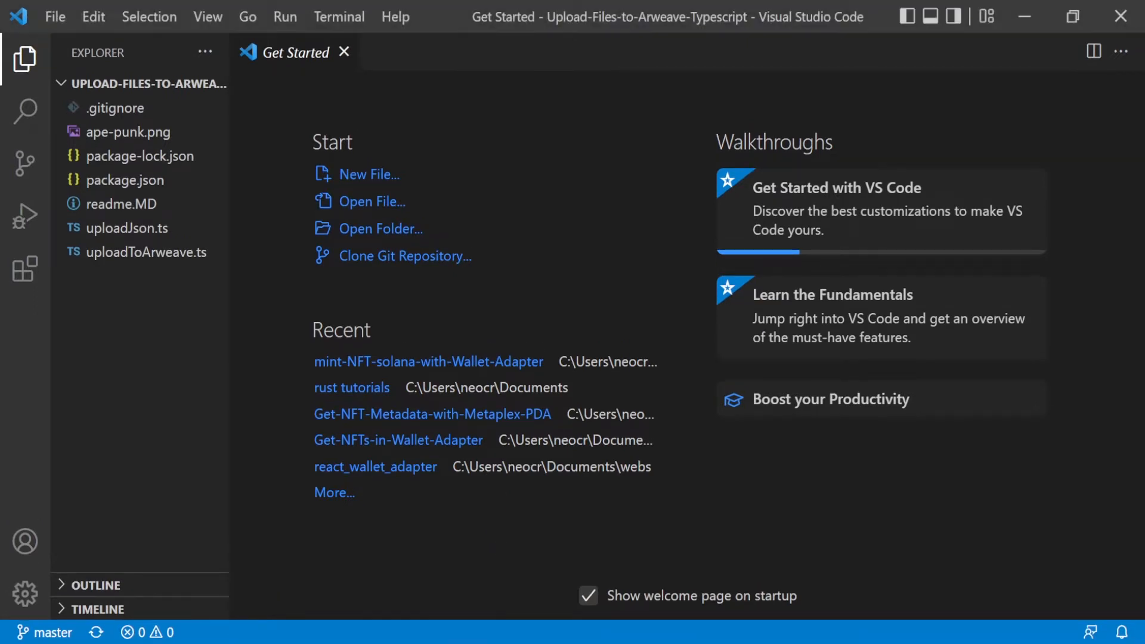
- Run npm install in an integrated terminal and review the arweave dependency in package.json
{"action": "right_click", "coordinate": [142, 83]}
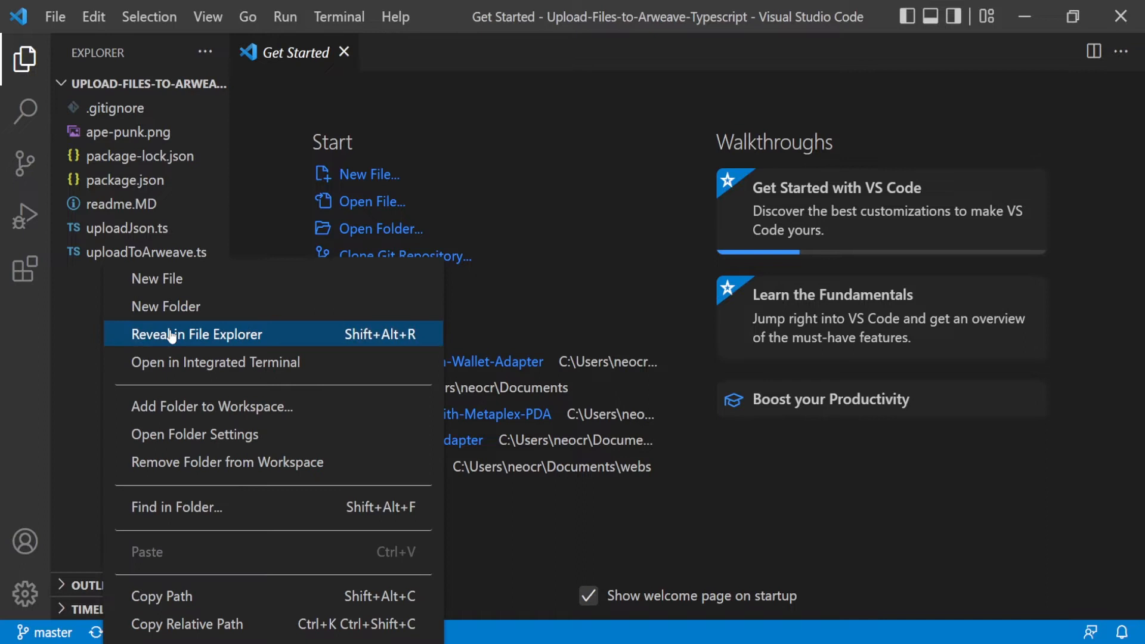
{"action": "left_click", "coordinate": [215, 362]}
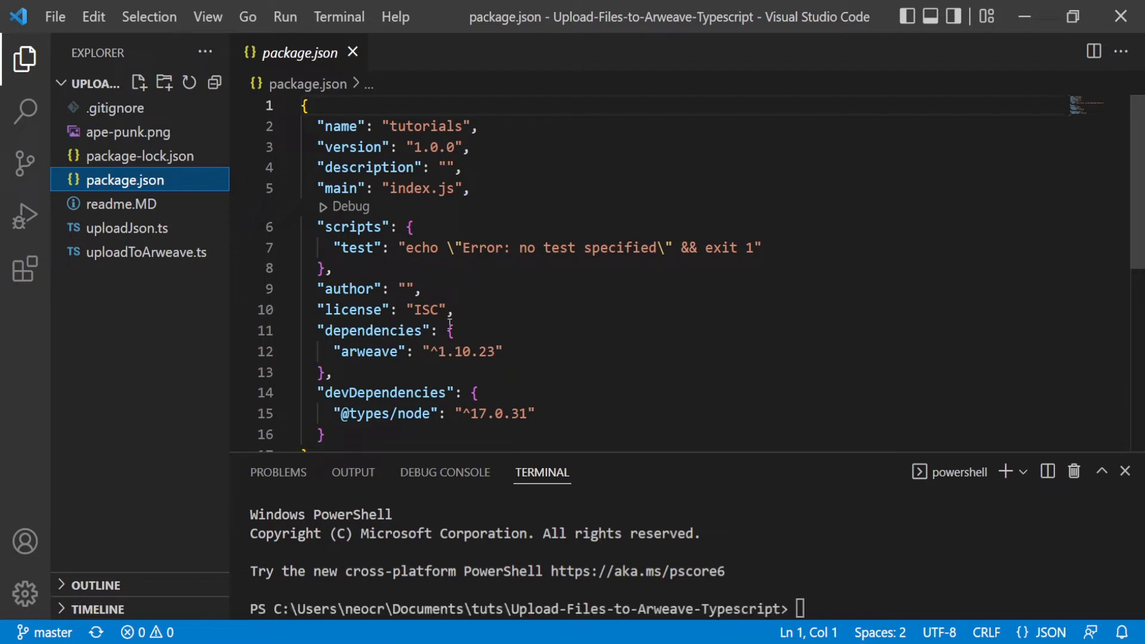
{"action": "scroll", "scroll_direction": "down", "scroll_amount": 3}
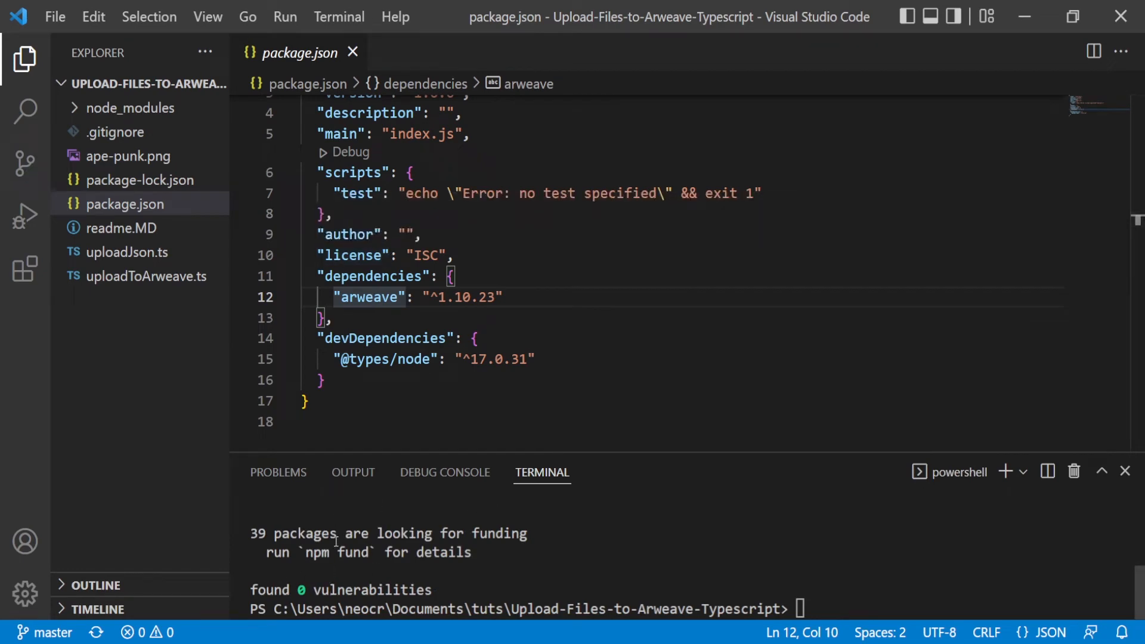
{"action": "double_click", "coordinate": [383, 359]}
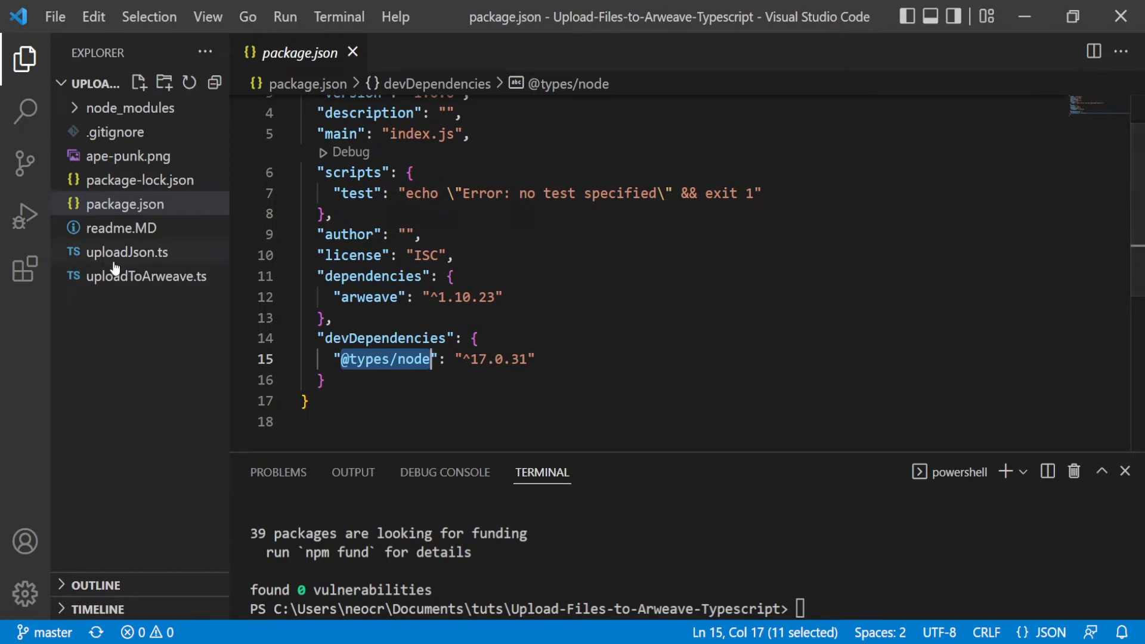
{"action": "mouse_move", "coordinate": [131, 276]}
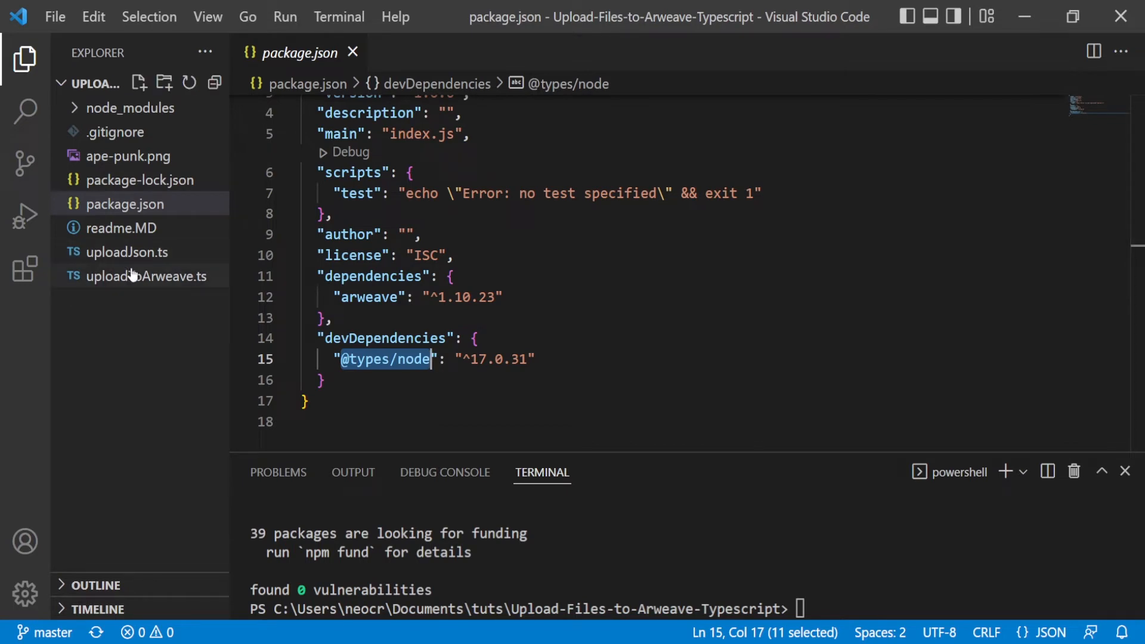
- Read through uploadToArweave.ts, its Arweave init and image transaction code
{"action": "left_click", "coordinate": [146, 275]}
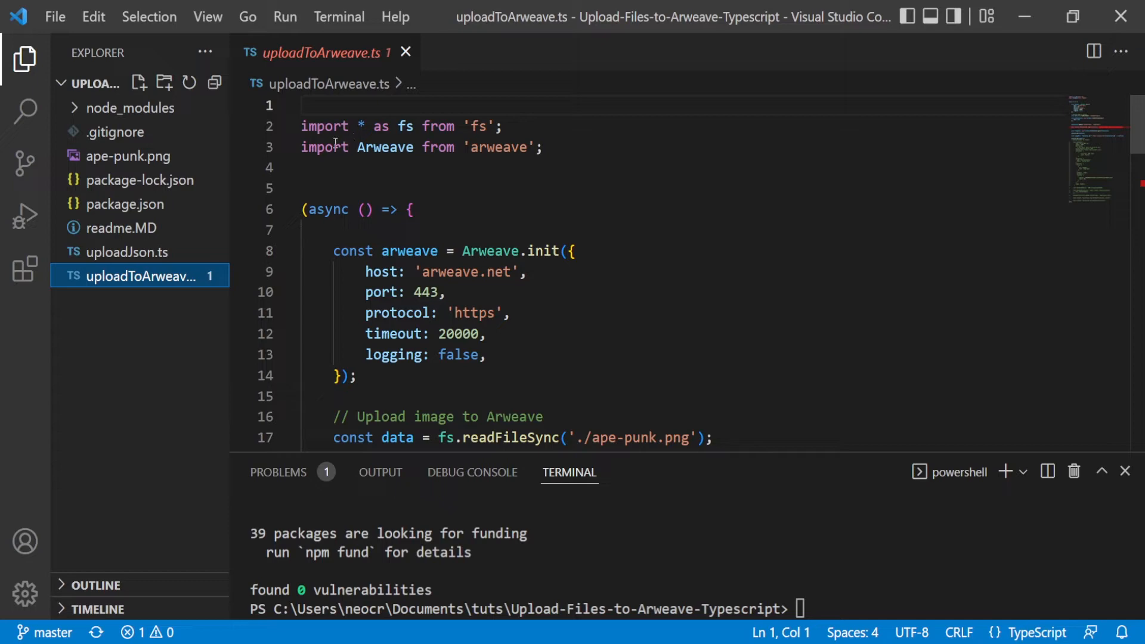
{"action": "double_click", "coordinate": [385, 147]}
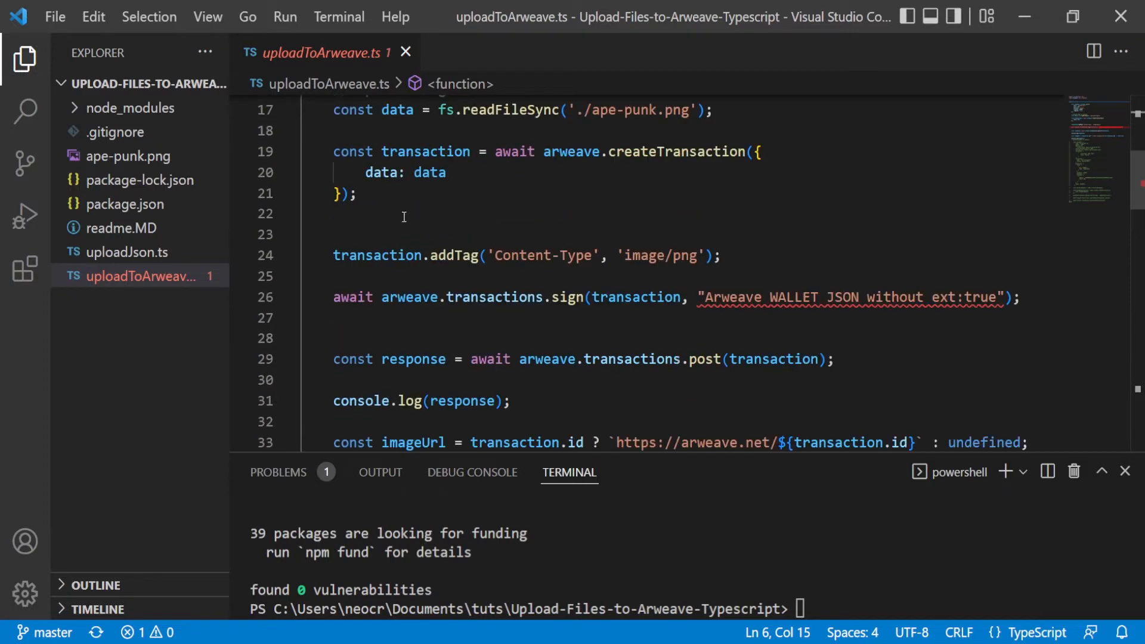
{"action": "scroll", "scroll_direction": "down", "scroll_amount": 3}
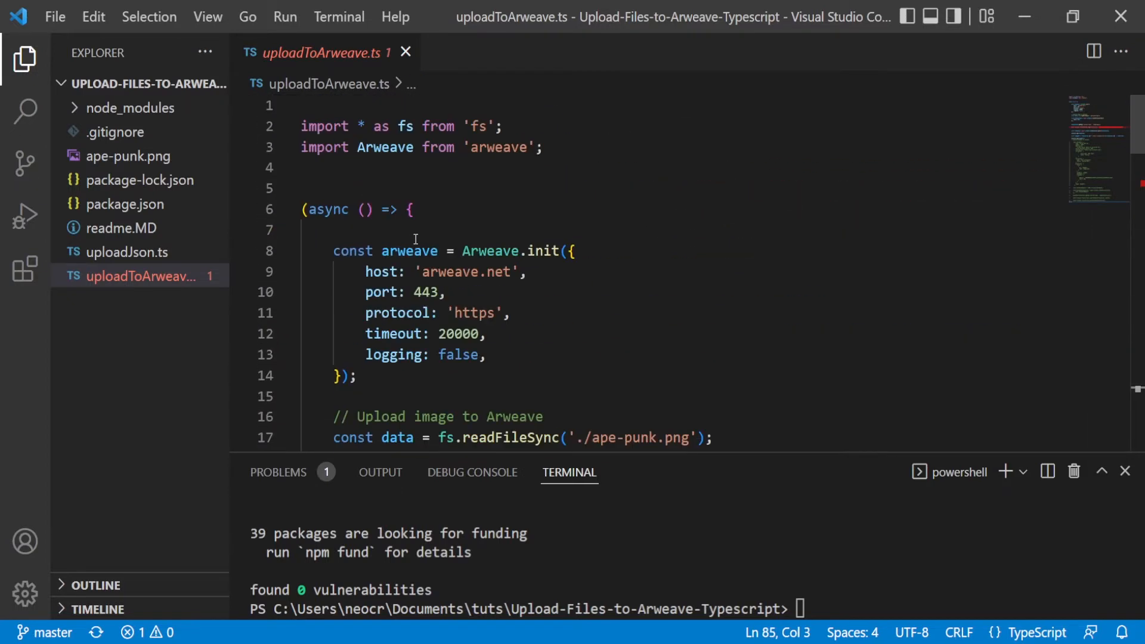
{"action": "scroll", "scroll_direction": "down", "scroll_amount": 3}
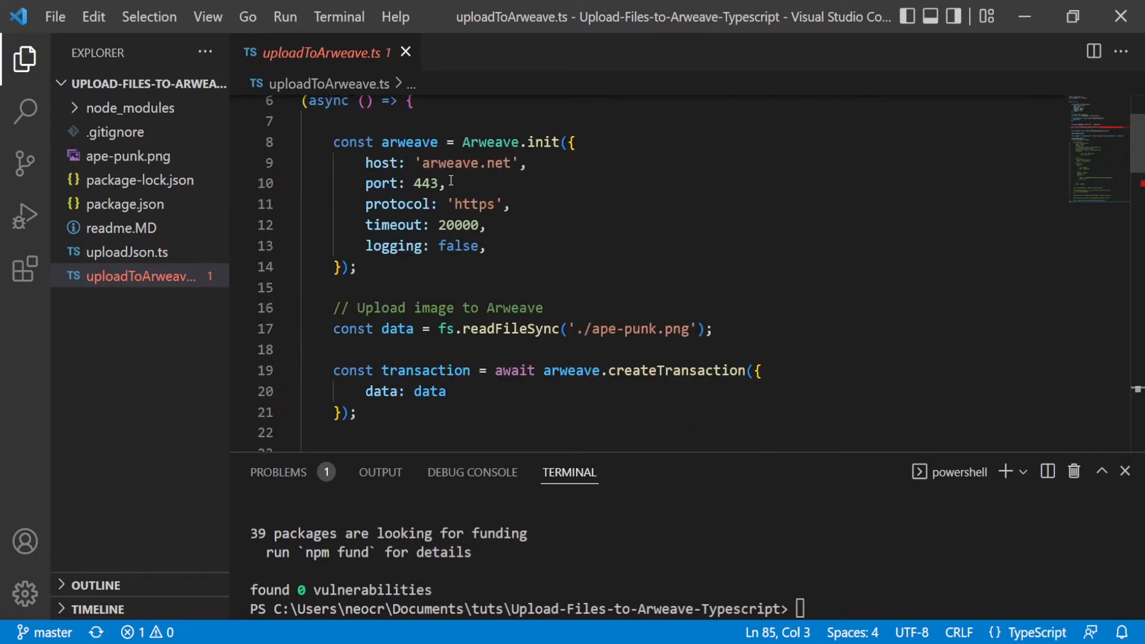
{"action": "mouse_move", "coordinate": [458, 204]}
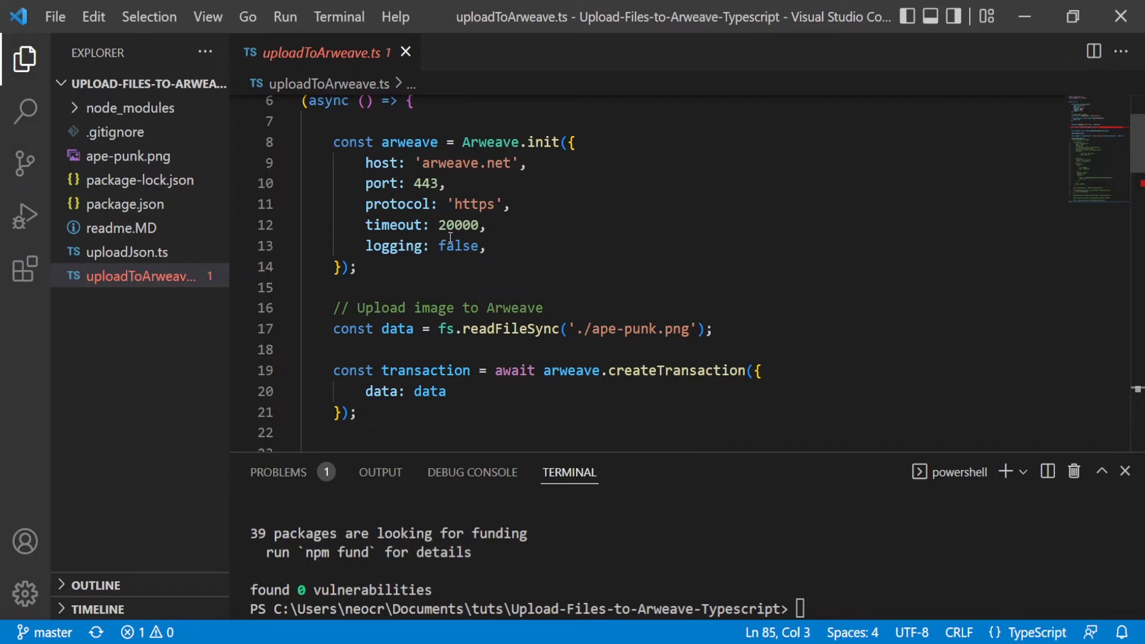
{"action": "scroll", "scroll_direction": "down", "scroll_amount": 3}
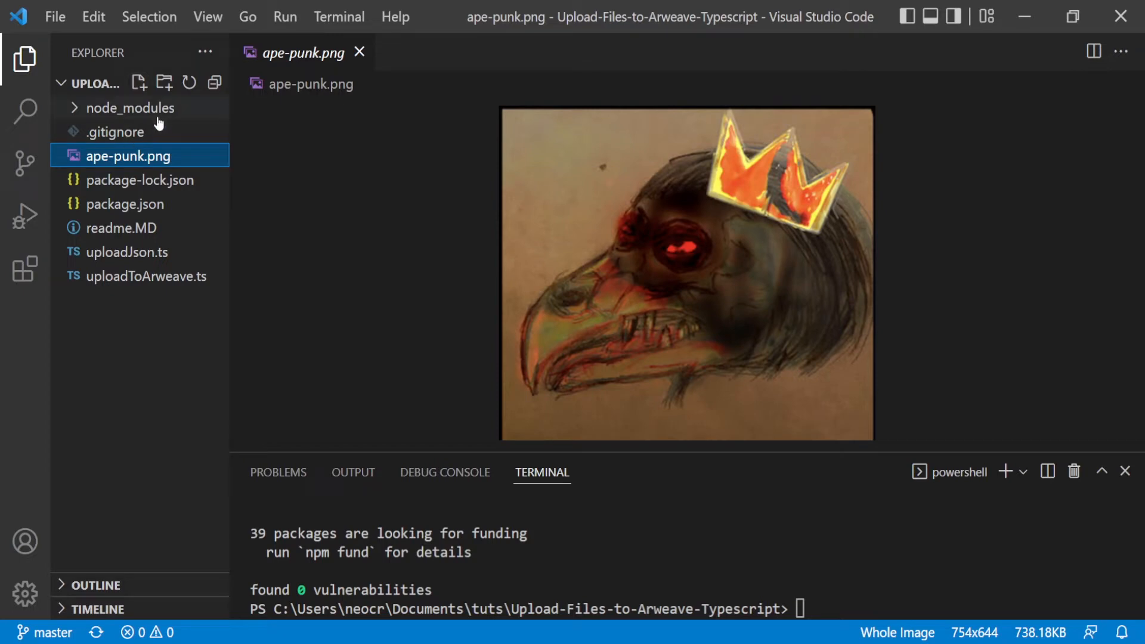
{"action": "mouse_move", "coordinate": [167, 122]}
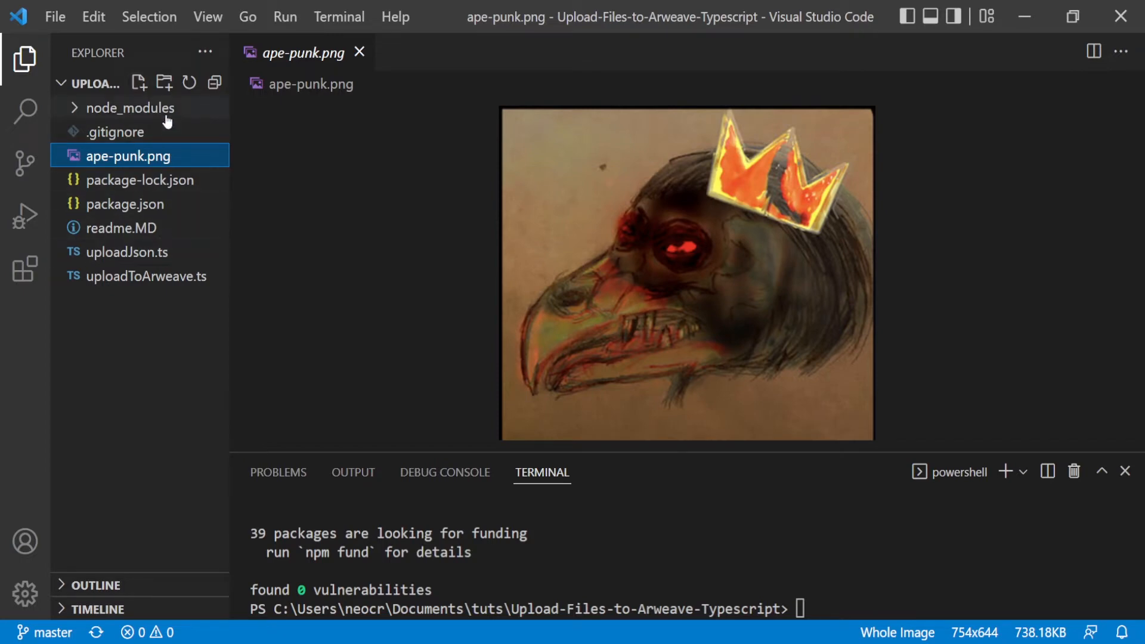
{"action": "mouse_move", "coordinate": [584, 255]}
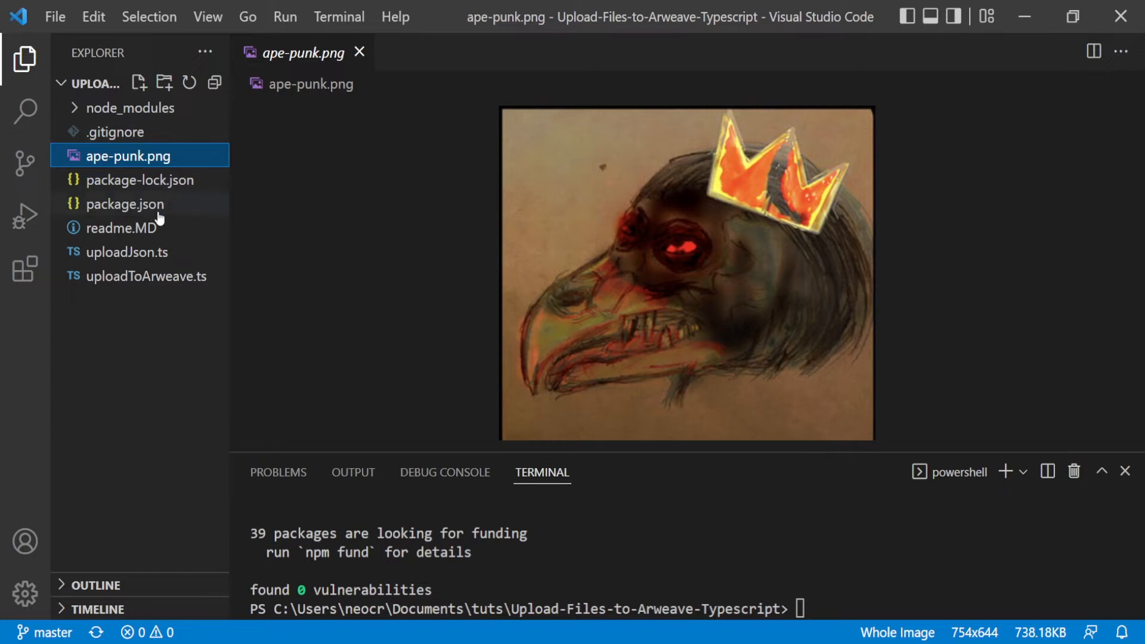
{"action": "mouse_move", "coordinate": [558, 221]}
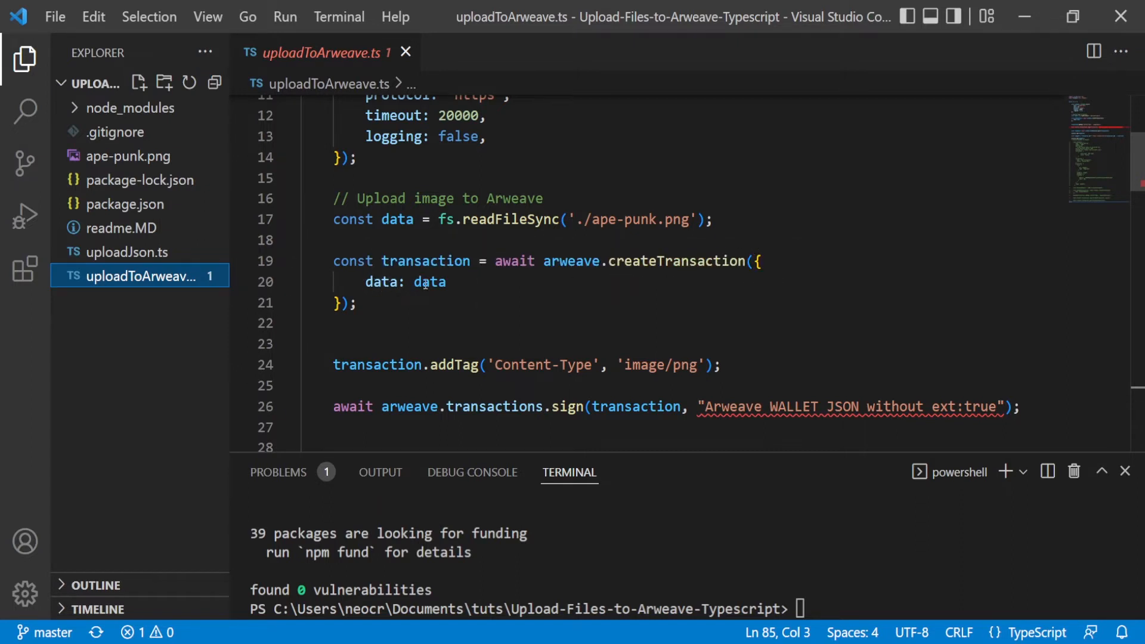
- Review the createTransaction and image/png Content-Type addTag lines in uploadToArweave.ts
{"action": "left_click", "coordinate": [649, 219]}
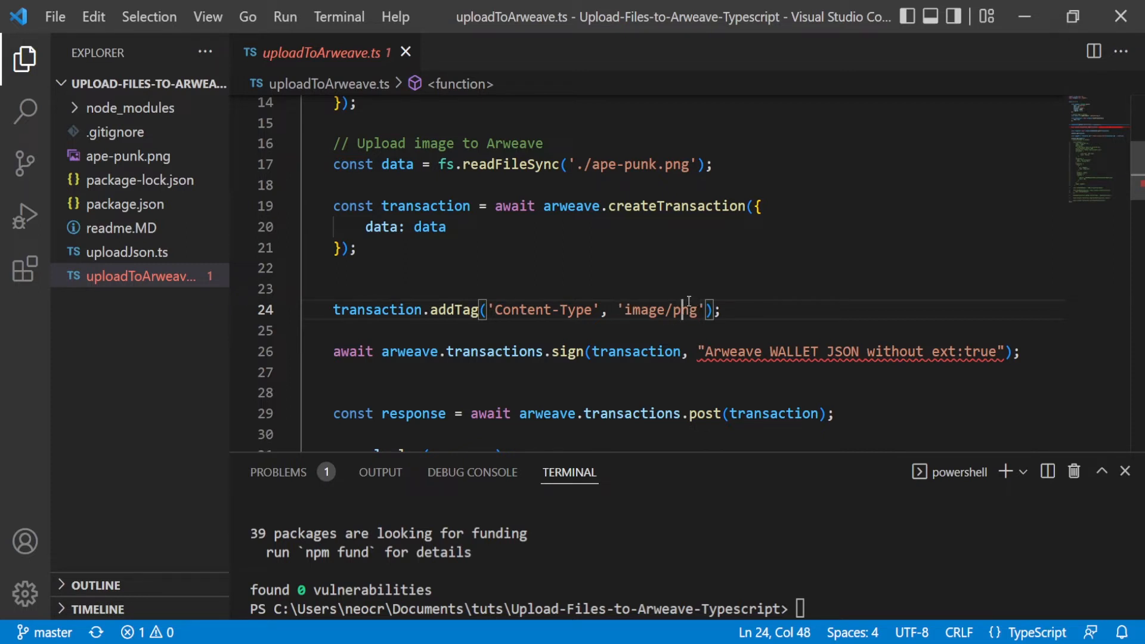
{"action": "scroll", "scroll_direction": "down", "scroll_amount": 3}
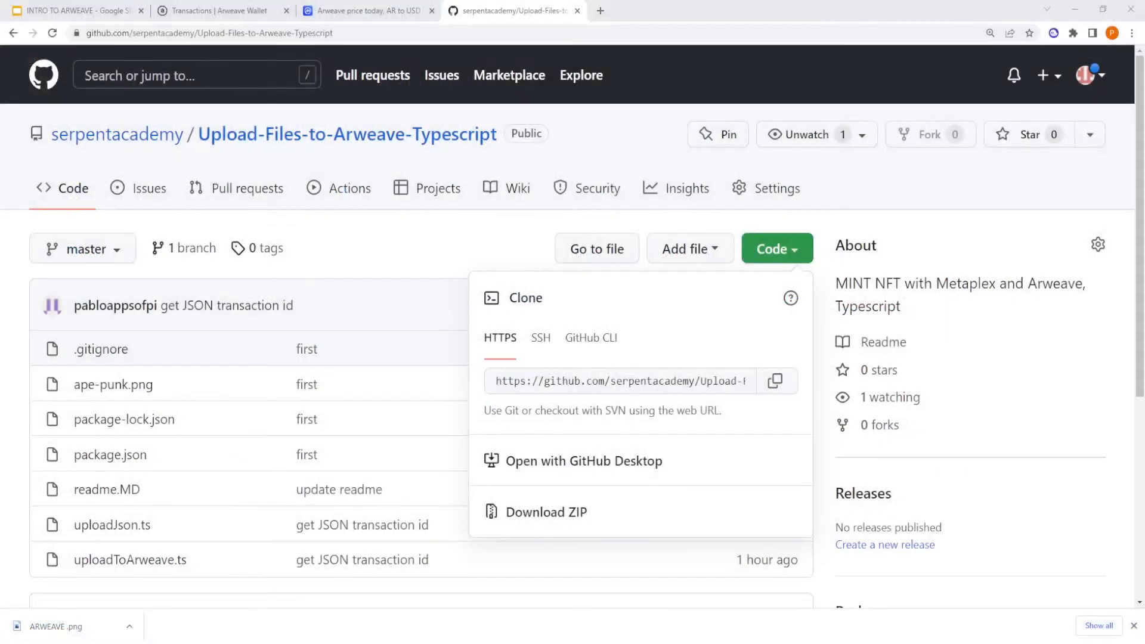
- Download the wallet key file as JSON from the Arweave Wallet settings
{"action": "left_click", "coordinate": [219, 10]}
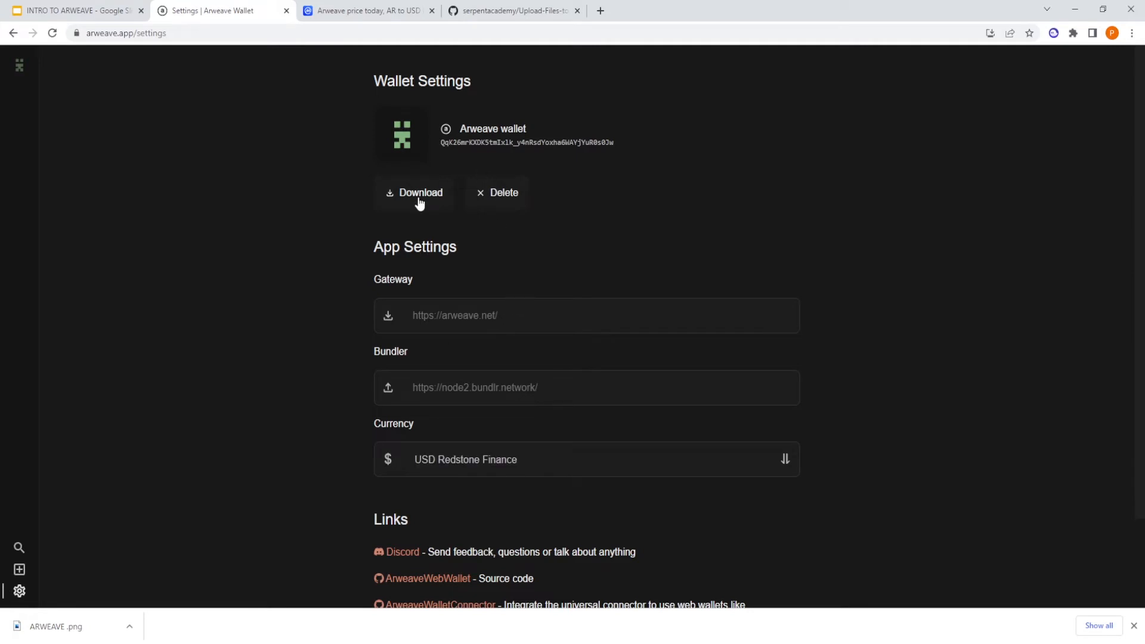
{"action": "mouse_move", "coordinate": [401, 214]}
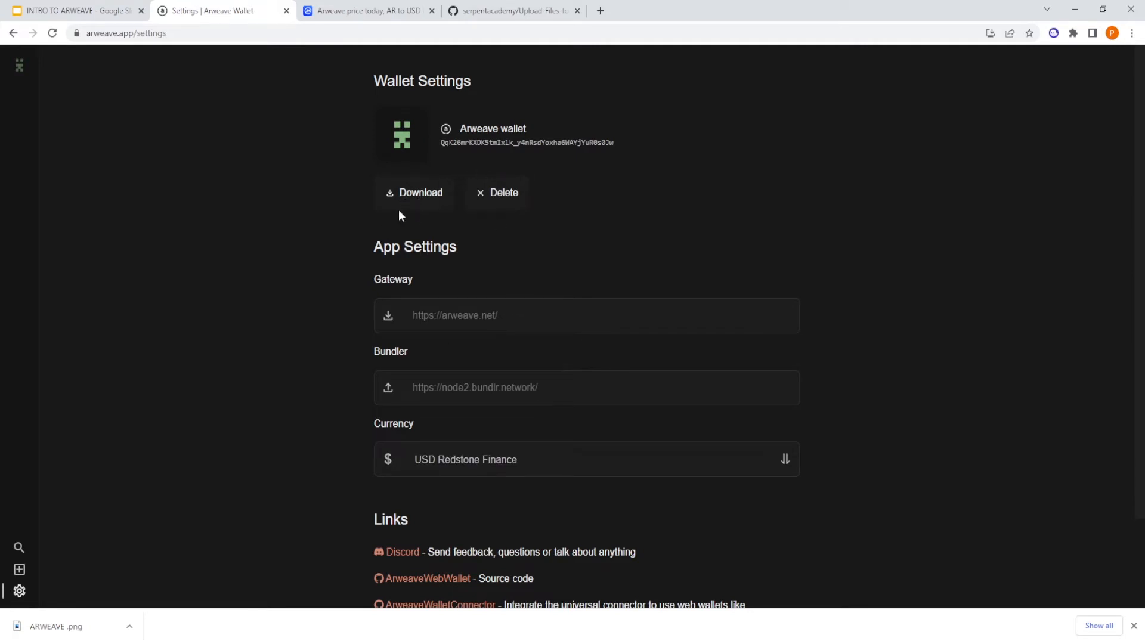
{"action": "left_click", "coordinate": [415, 192]}
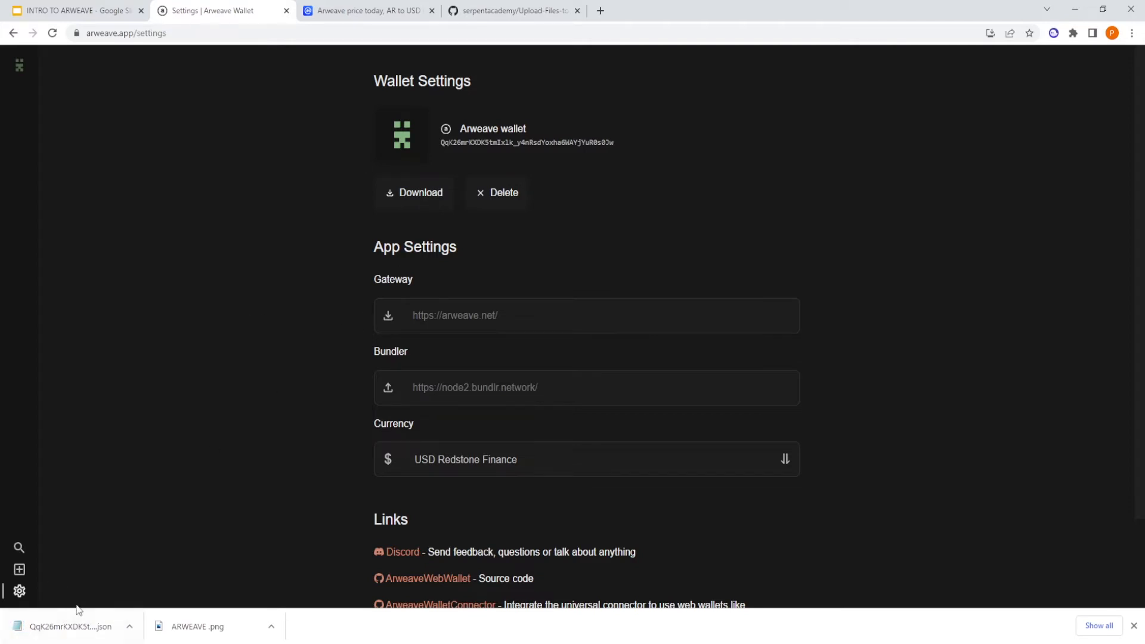
{"action": "mouse_move", "coordinate": [624, 591]}
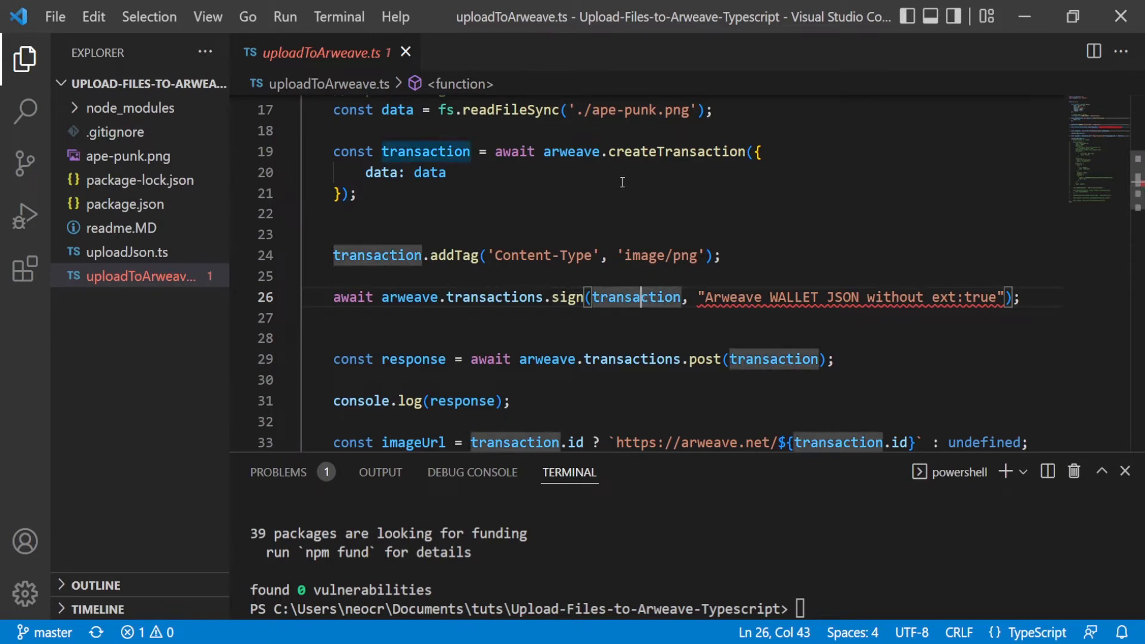
{"action": "mouse_move", "coordinate": [484, 259]}
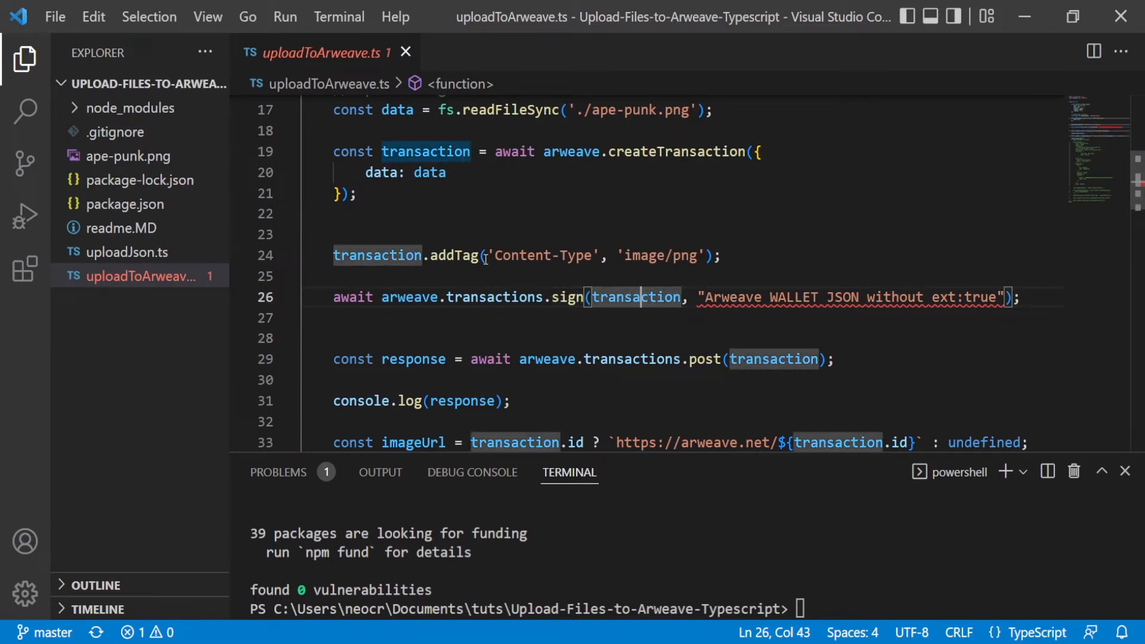
{"action": "scroll", "scroll_direction": "down", "scroll_amount": 3}
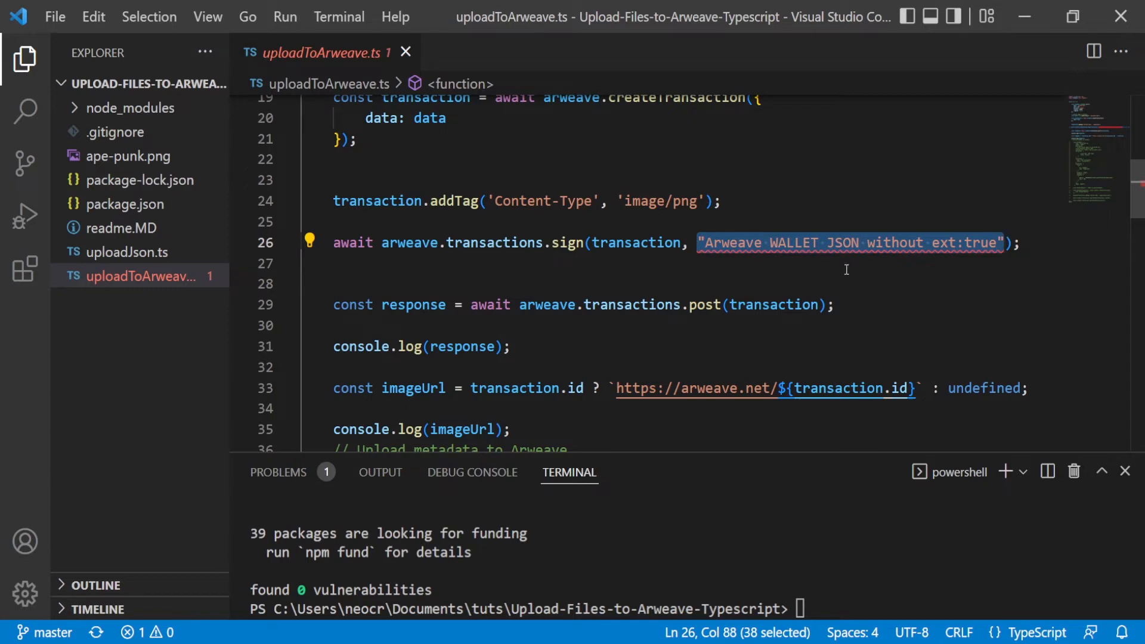
{"action": "left_click", "coordinate": [953, 242]}
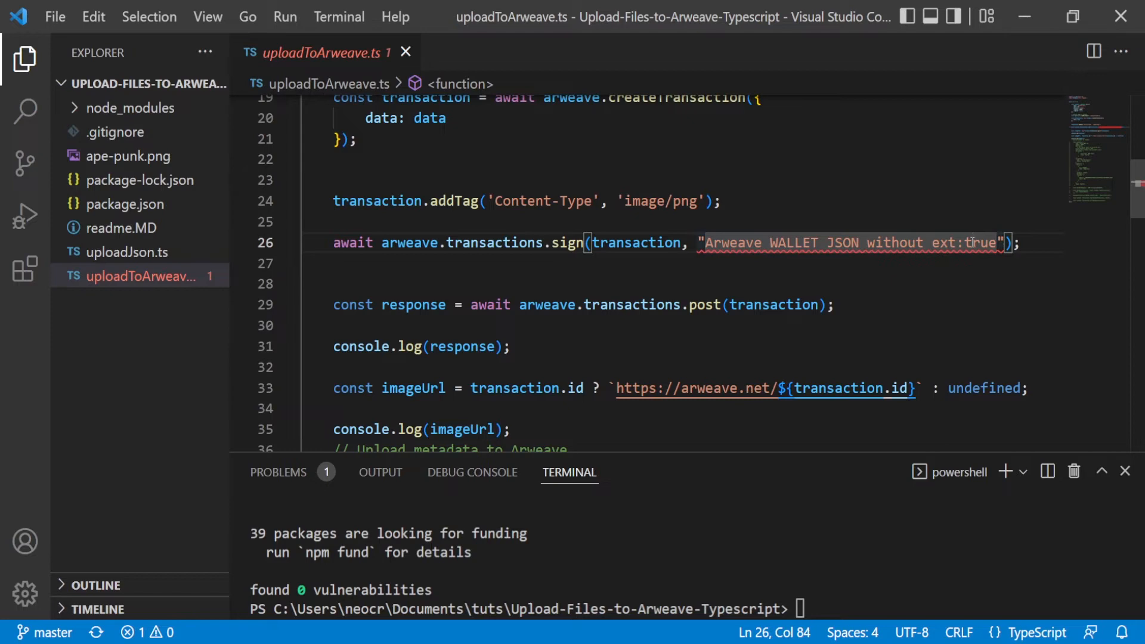
{"action": "scroll", "scroll_direction": "down", "scroll_amount": 3}
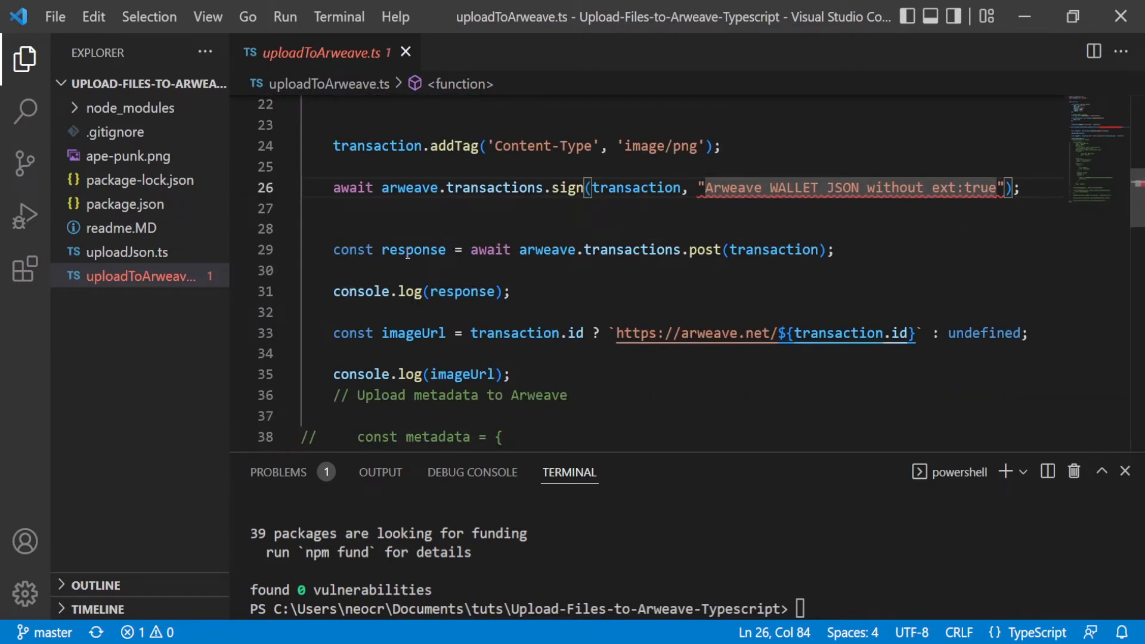
{"action": "left_click", "coordinate": [650, 250]}
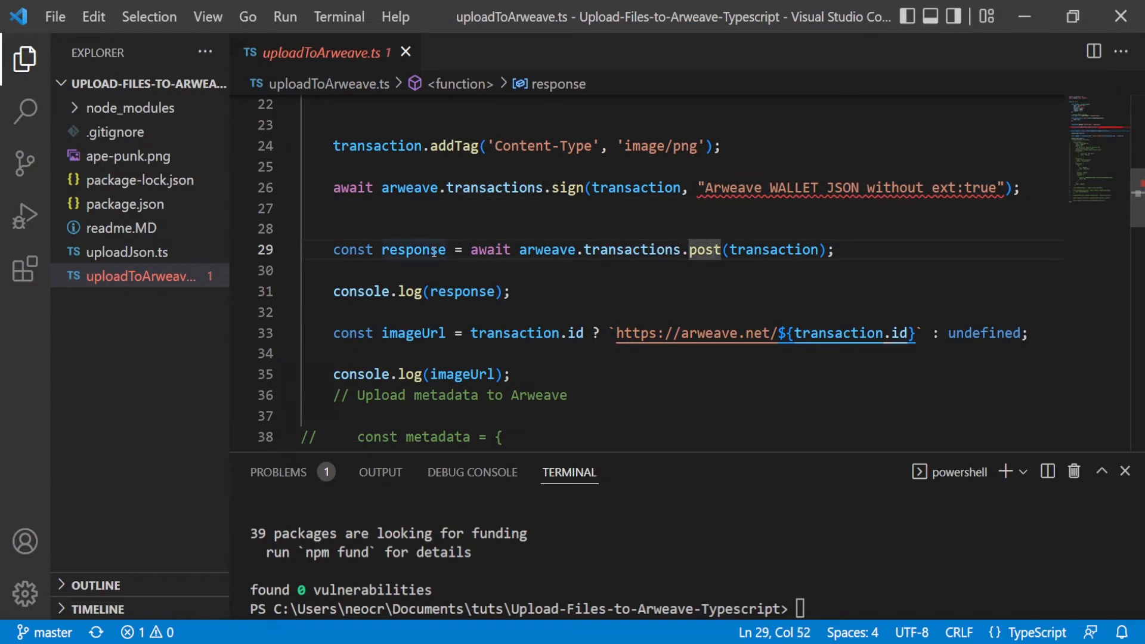
{"action": "mouse_move", "coordinate": [416, 249]}
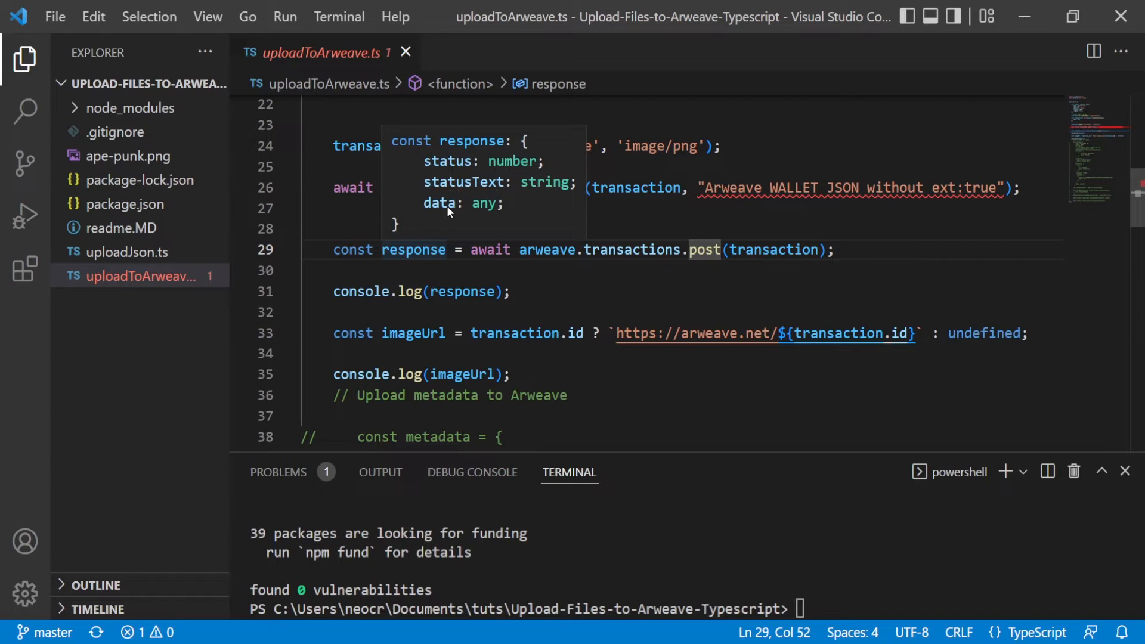
{"action": "mouse_move", "coordinate": [474, 217]}
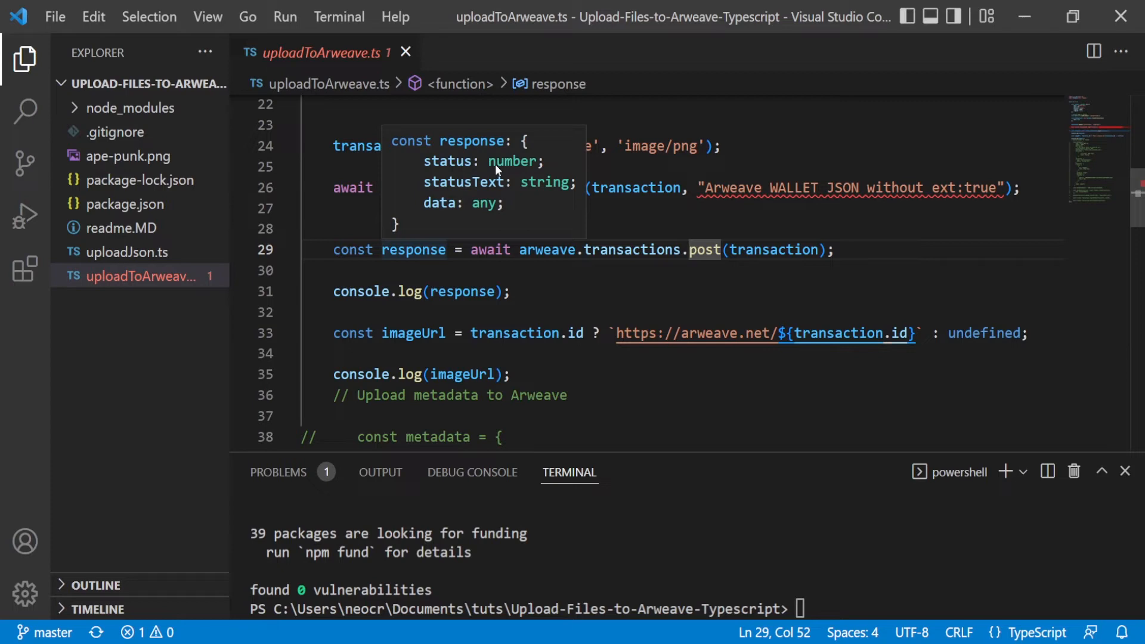
{"action": "mouse_move", "coordinate": [533, 166]}
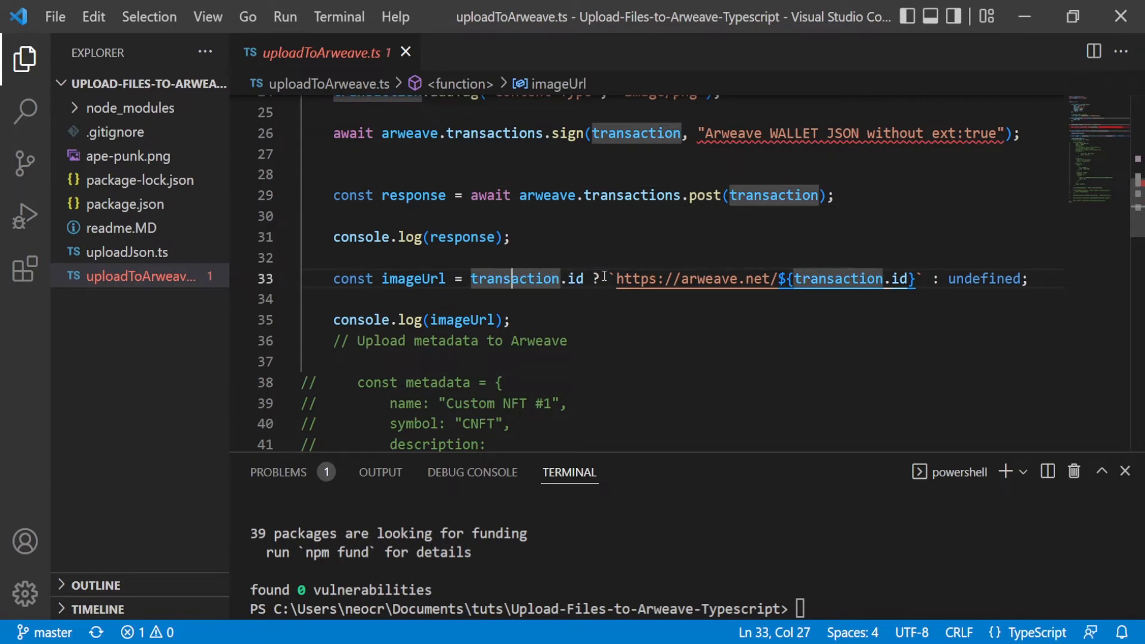
{"action": "mouse_move", "coordinate": [767, 278]}
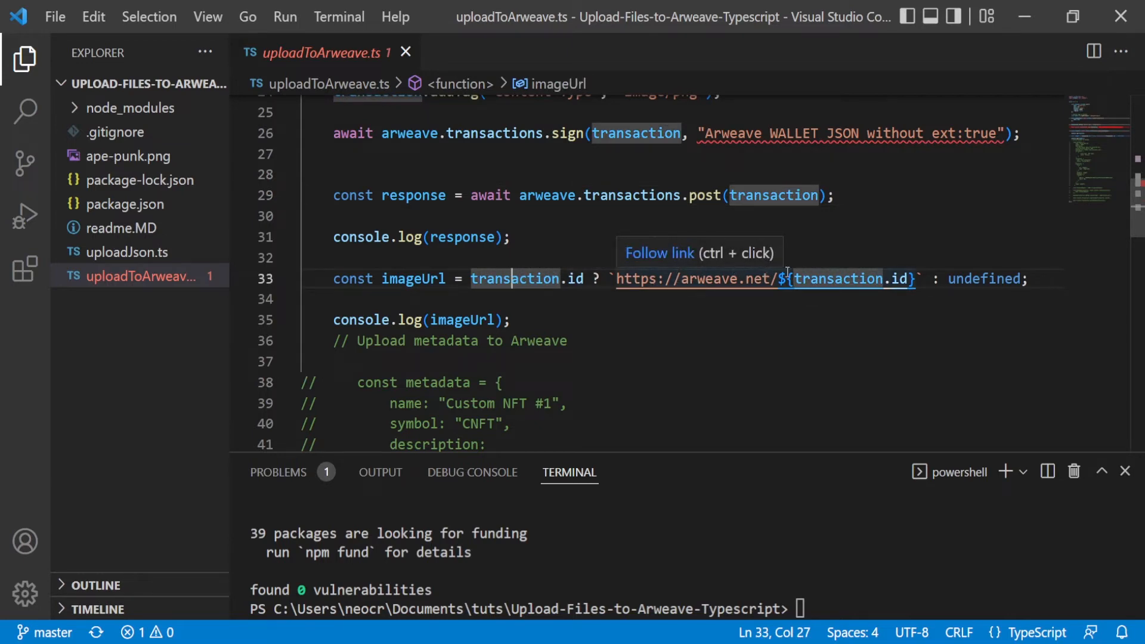
{"action": "mouse_move", "coordinate": [413, 334]}
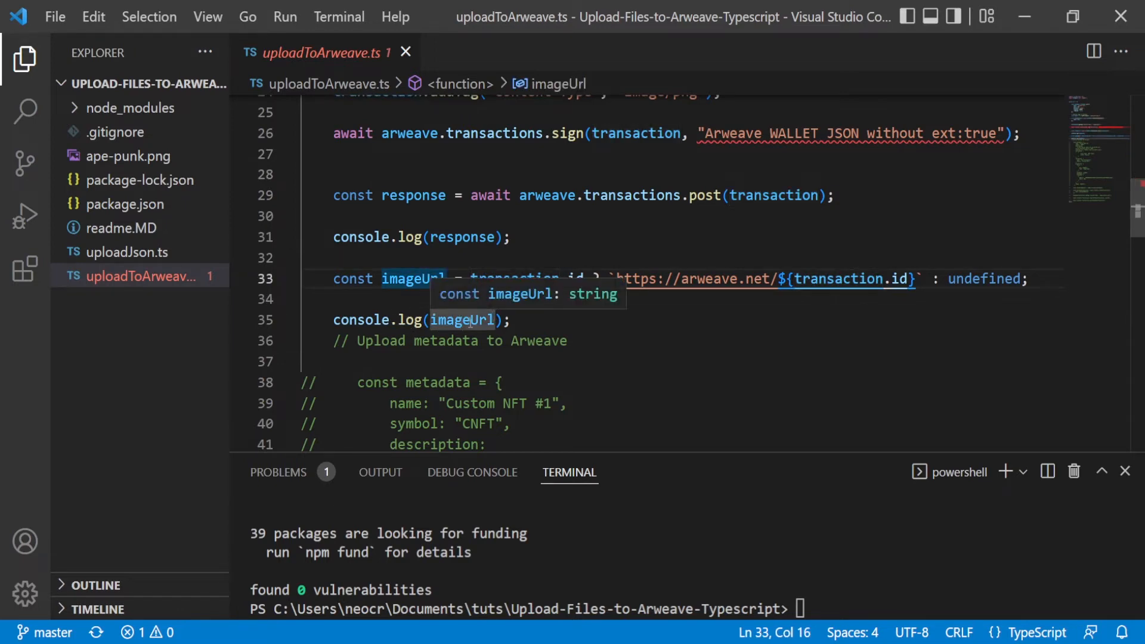
{"action": "mouse_move", "coordinate": [506, 319]}
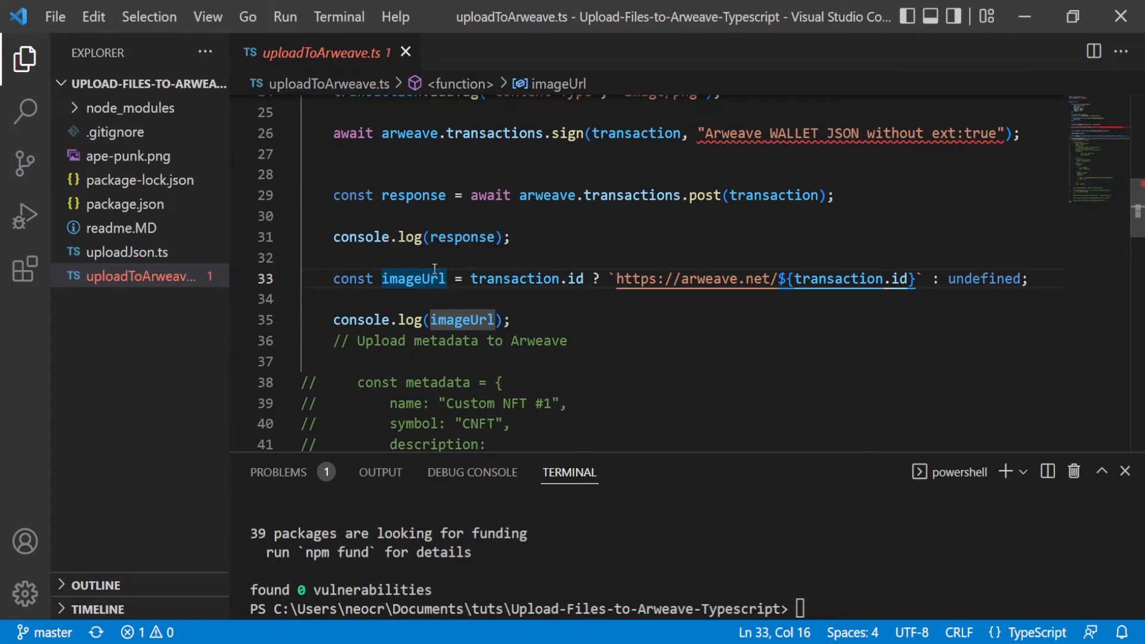
{"action": "mouse_move", "coordinate": [570, 506]}
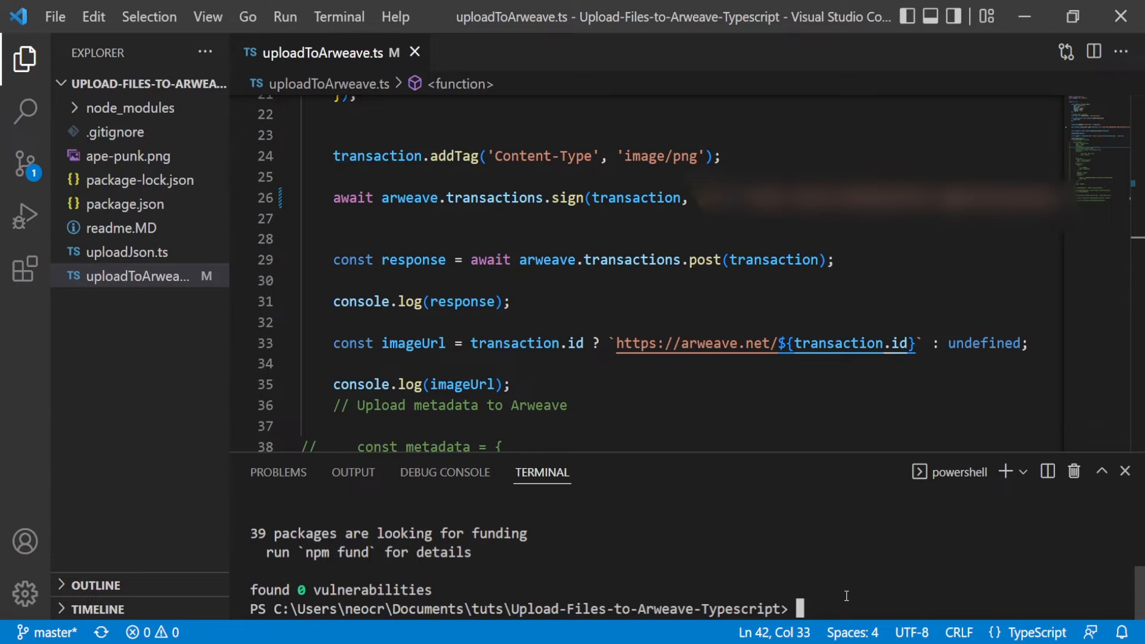
- Run npx ts-node on uploadToArweave.ts and select the printed arweave.net image URL
{"action": "type", "text": "npx"}
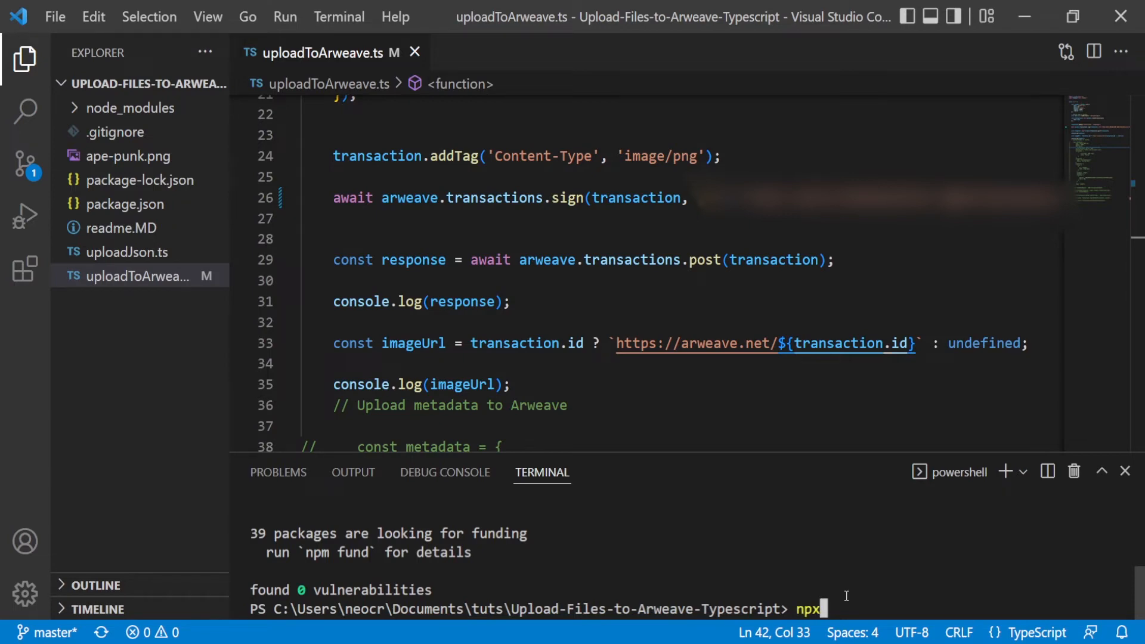
{"action": "type", "text": "ts-"}
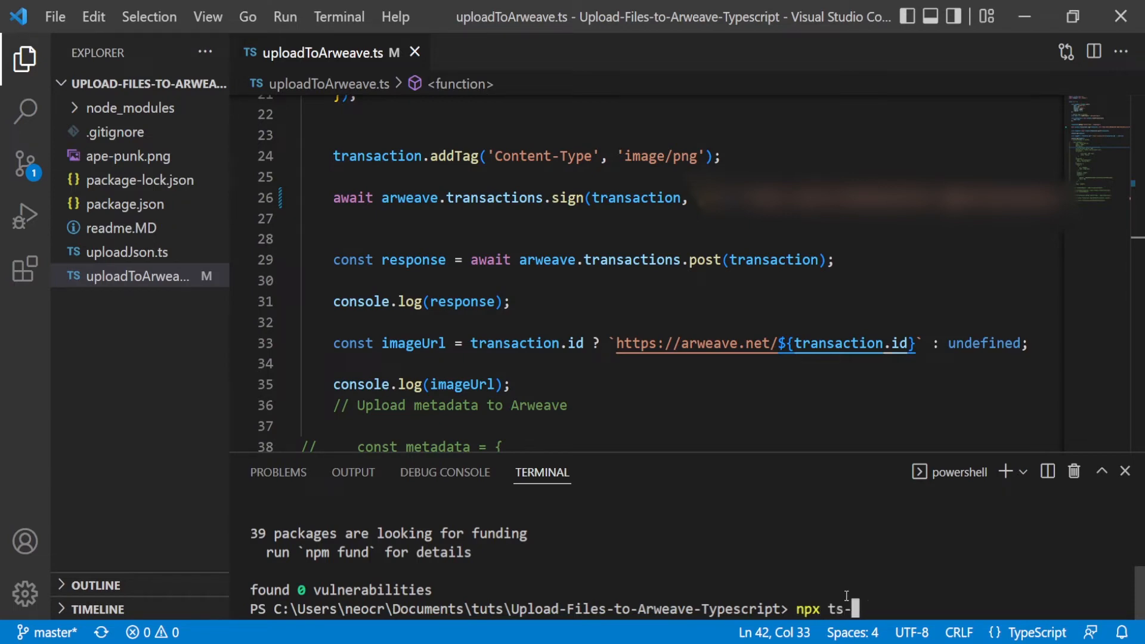
{"action": "type", "text": "n"}
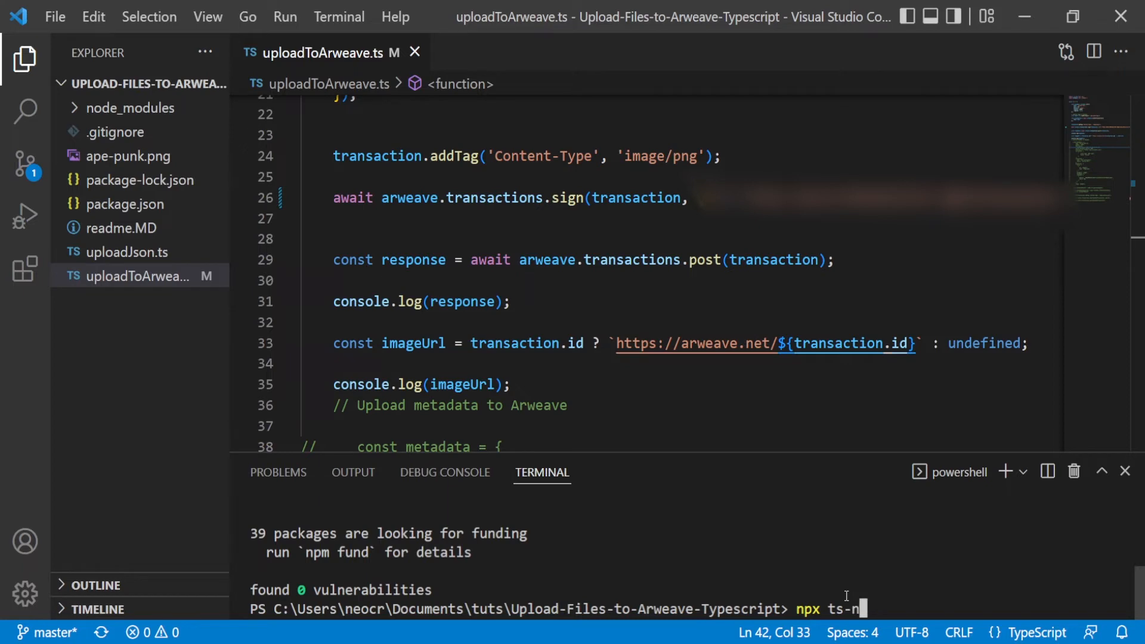
{"action": "type", "text": "ode"}
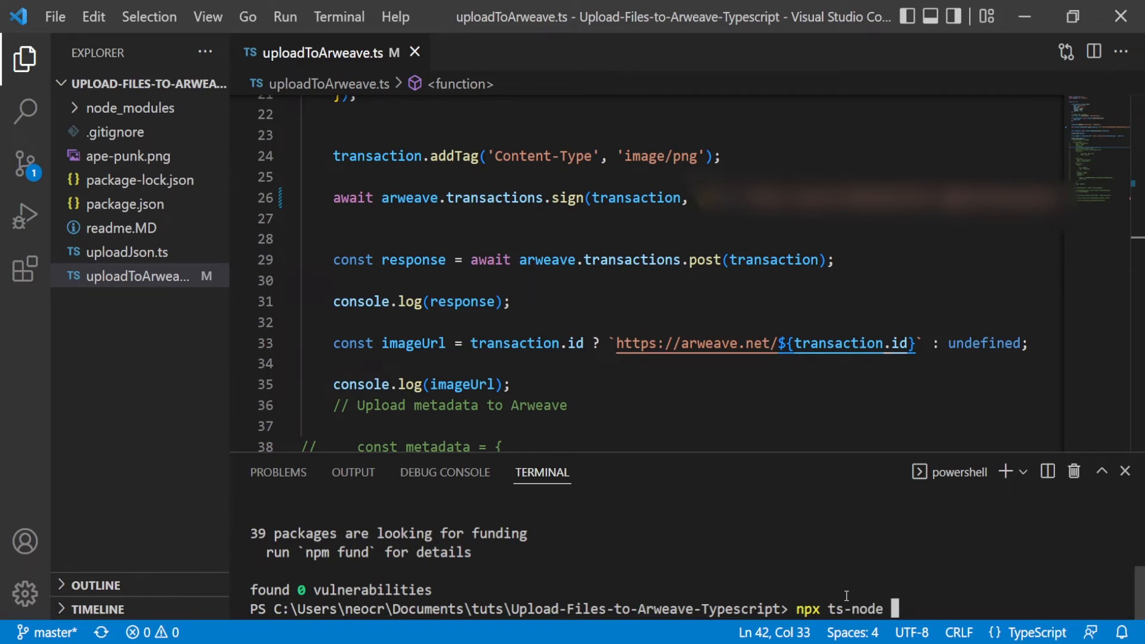
{"action": "type", "text": "uploadToArweave.ts"}
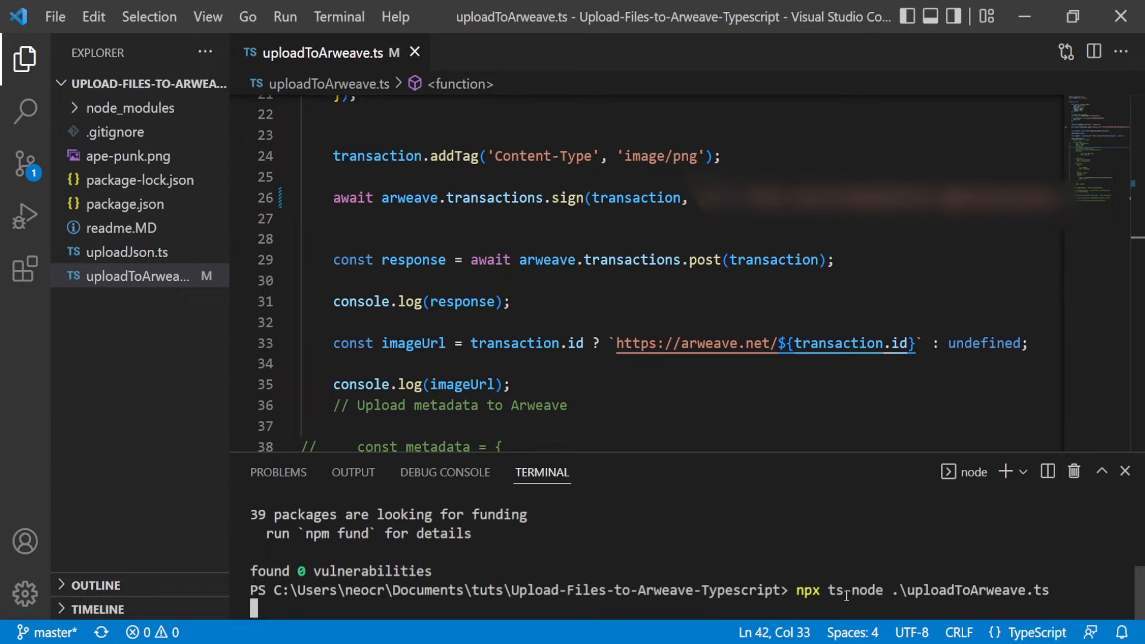
{"action": "mouse_move", "coordinate": [854, 587]}
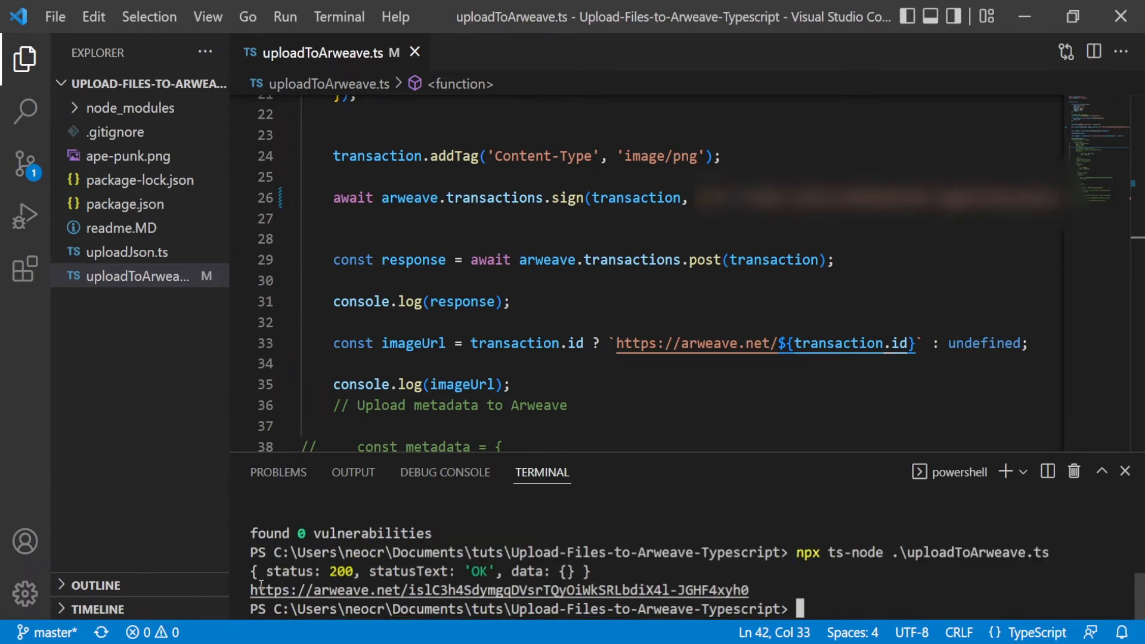
{"action": "left_click_drag", "start_coordinate": [249, 589], "coordinate": [748, 589]}
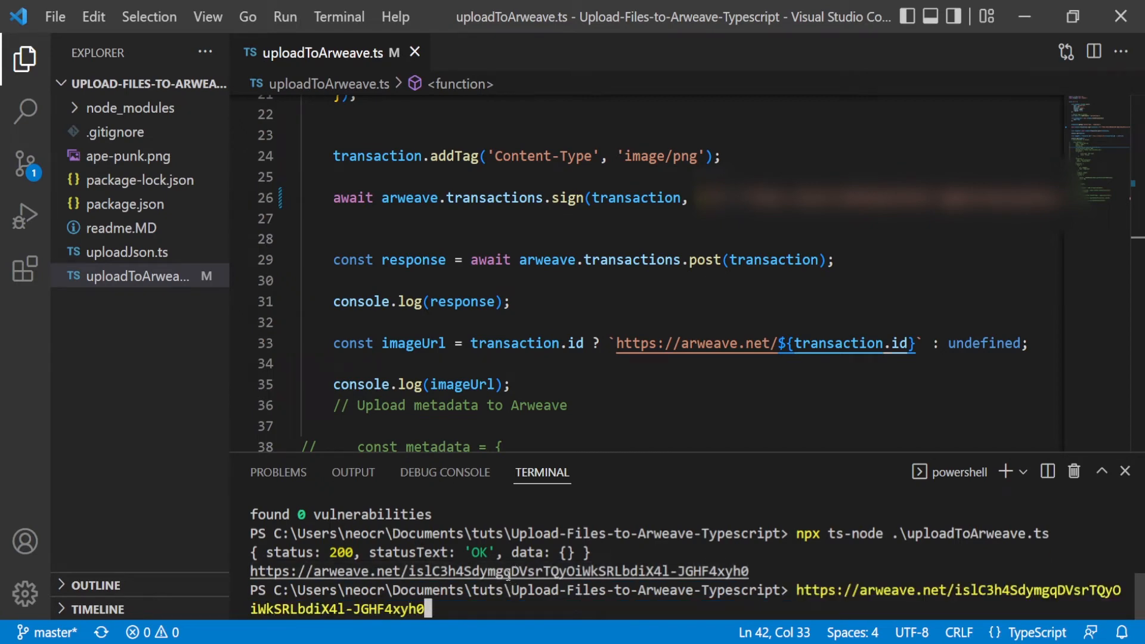
{"action": "mouse_move", "coordinate": [499, 578]}
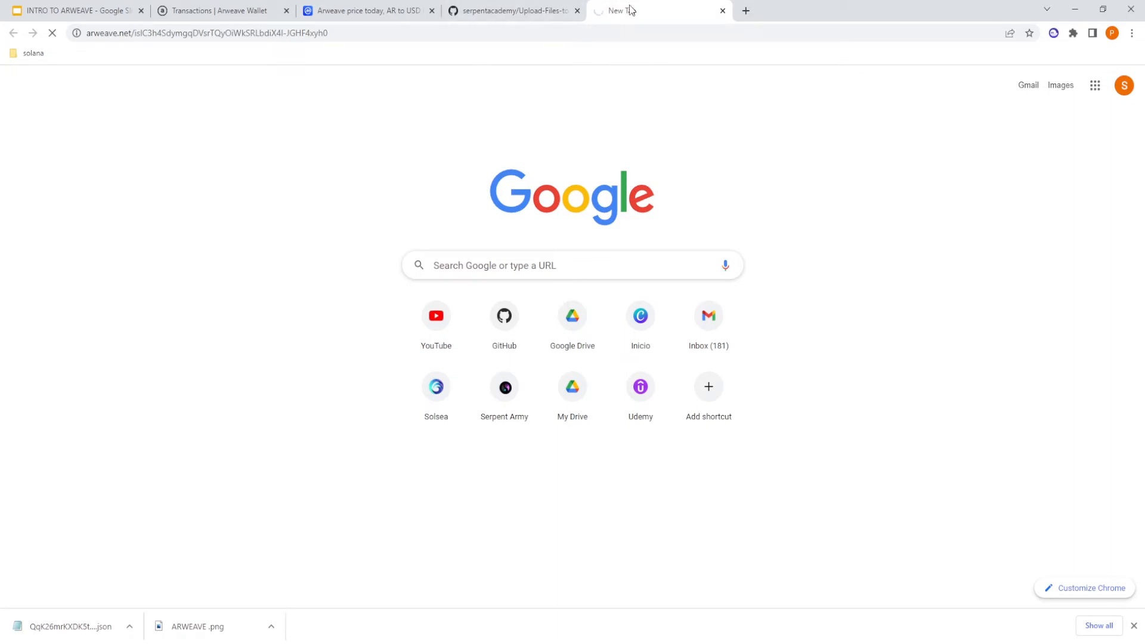
- Switch to the wallet's transaction list and inspect the uploaded Image Png transaction's details and tags
{"action": "left_click", "coordinate": [219, 11]}
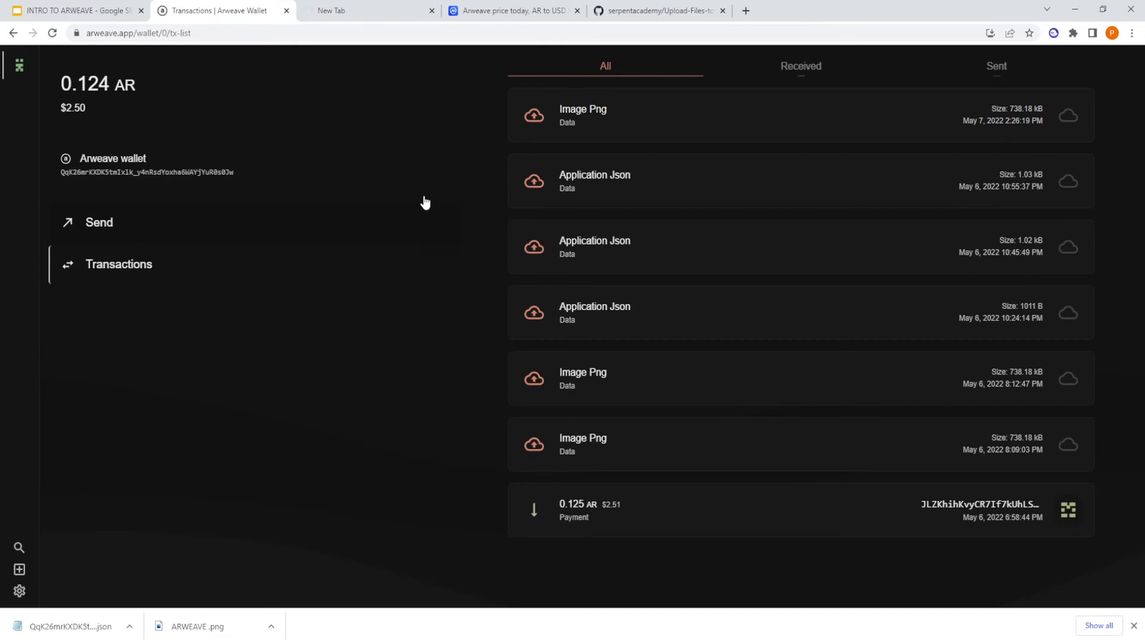
{"action": "mouse_move", "coordinate": [392, 149]}
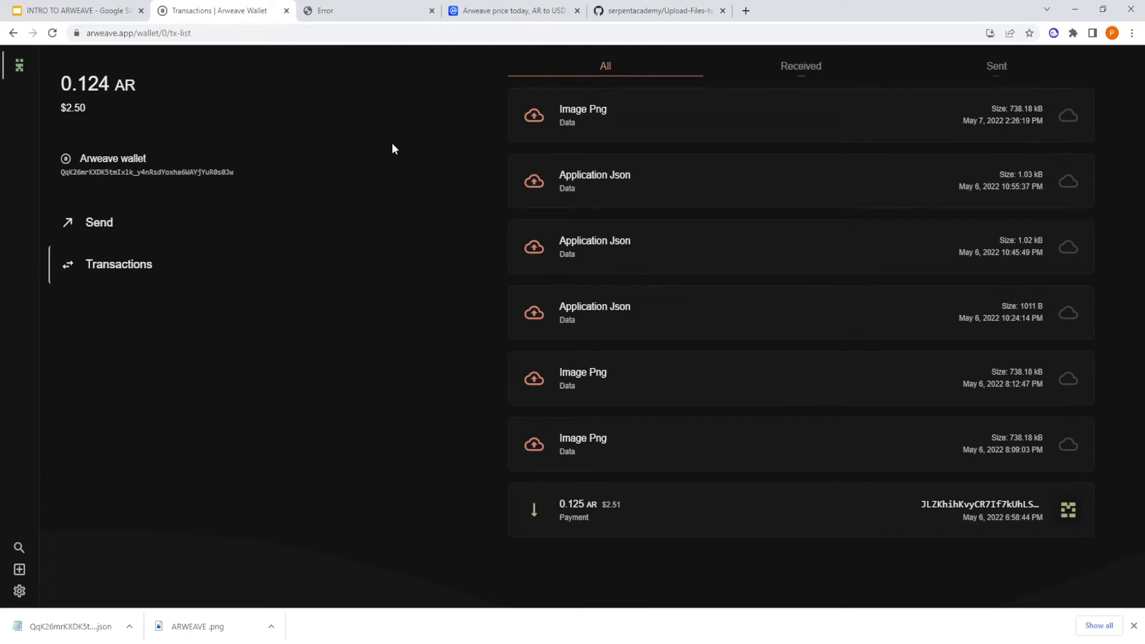
{"action": "mouse_move", "coordinate": [387, 83]}
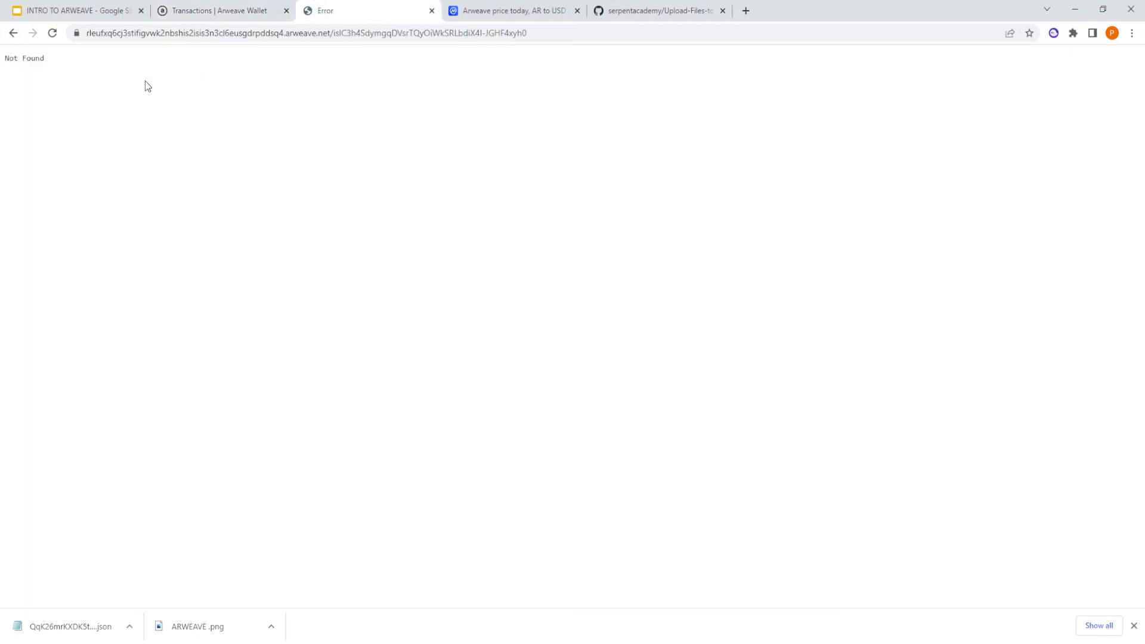
{"action": "left_click", "coordinate": [222, 11]}
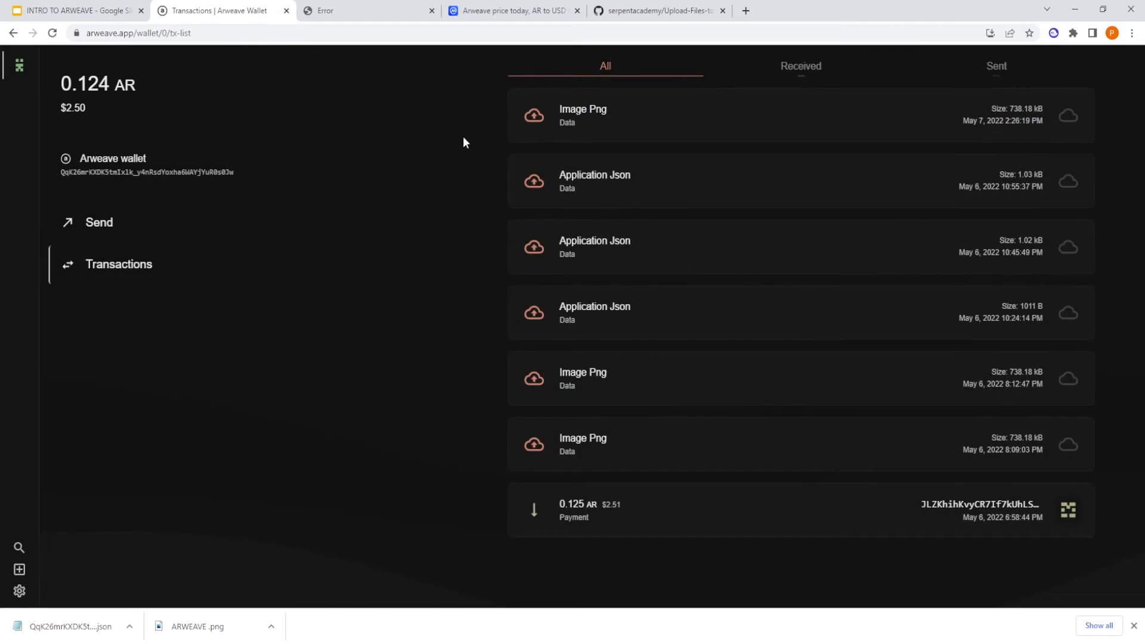
{"action": "mouse_move", "coordinate": [434, 177]}
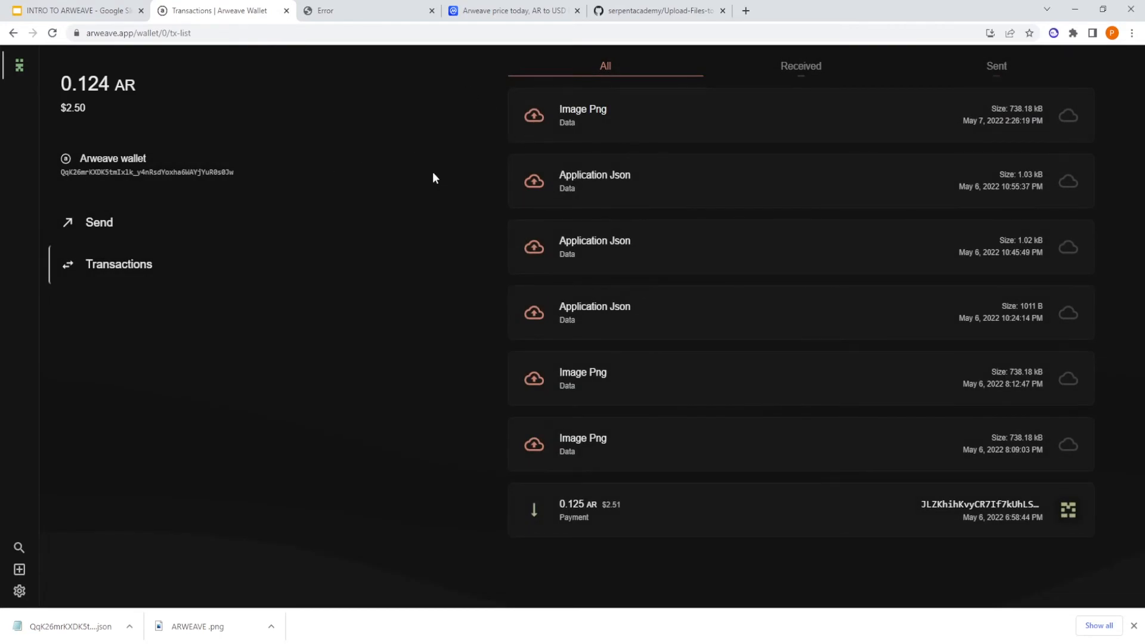
{"action": "mouse_move", "coordinate": [241, 152]}
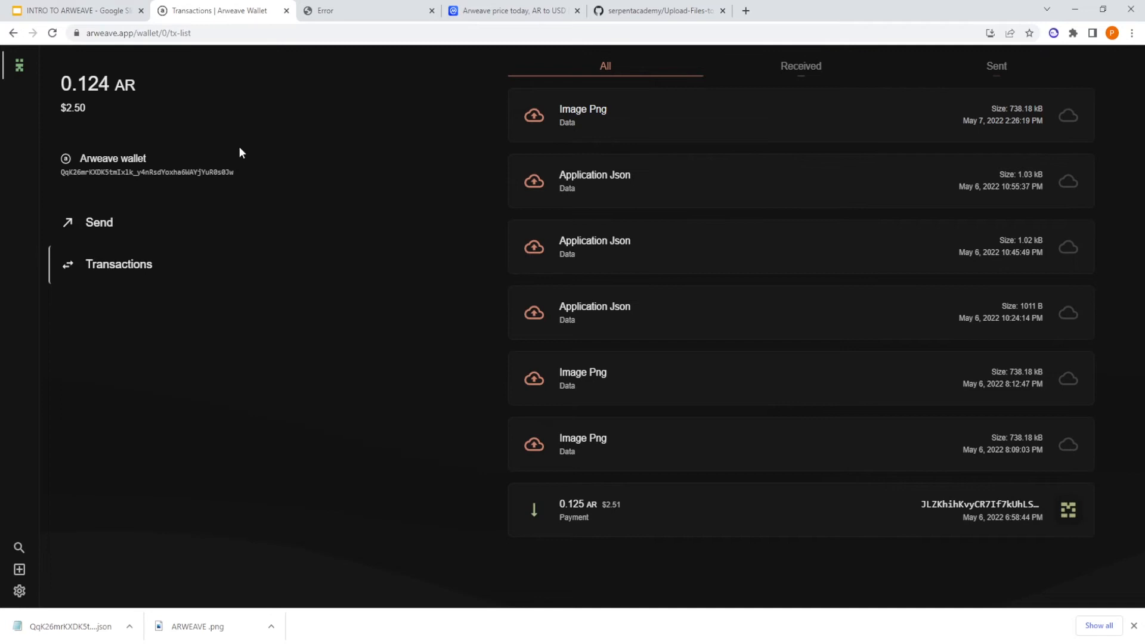
{"action": "mouse_move", "coordinate": [188, 130]}
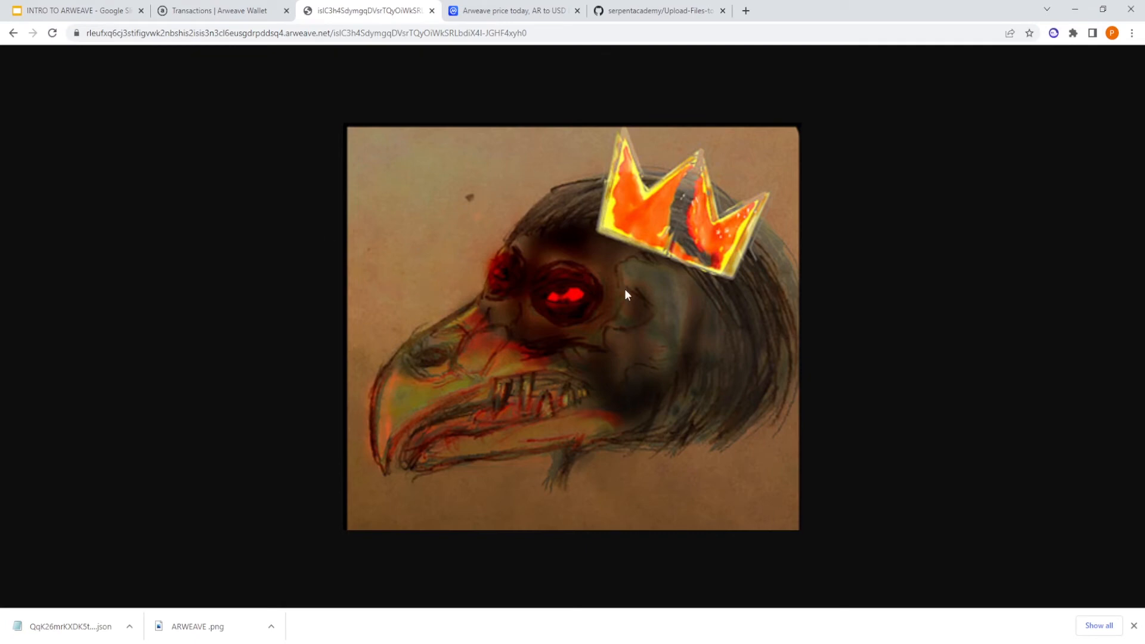
{"action": "left_click", "coordinate": [222, 11]}
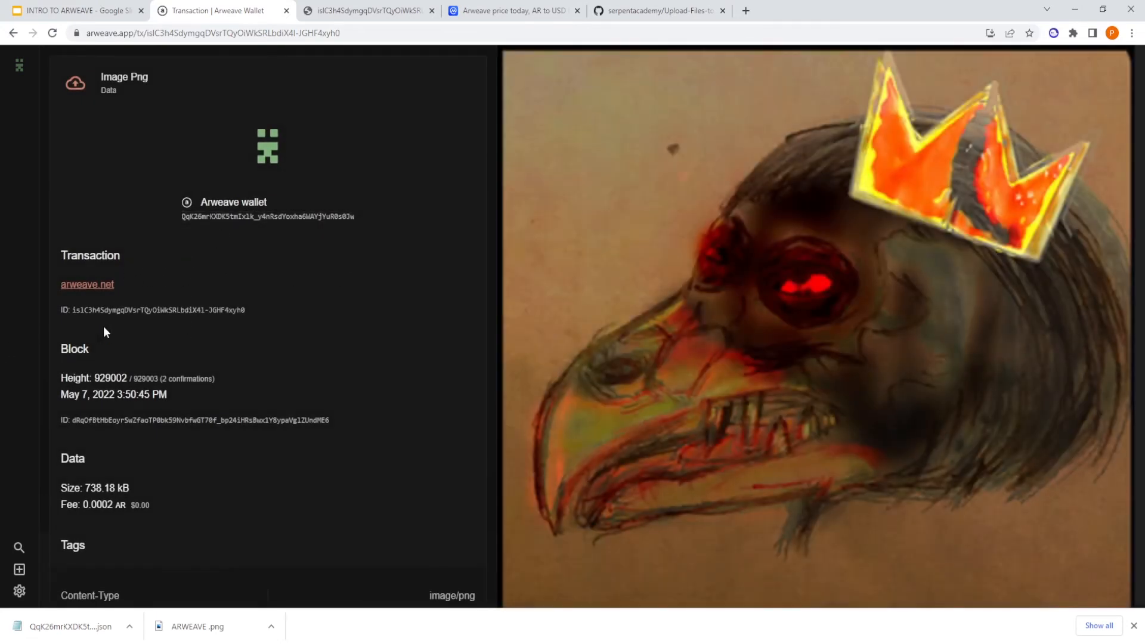
{"action": "double_click", "coordinate": [157, 310]}
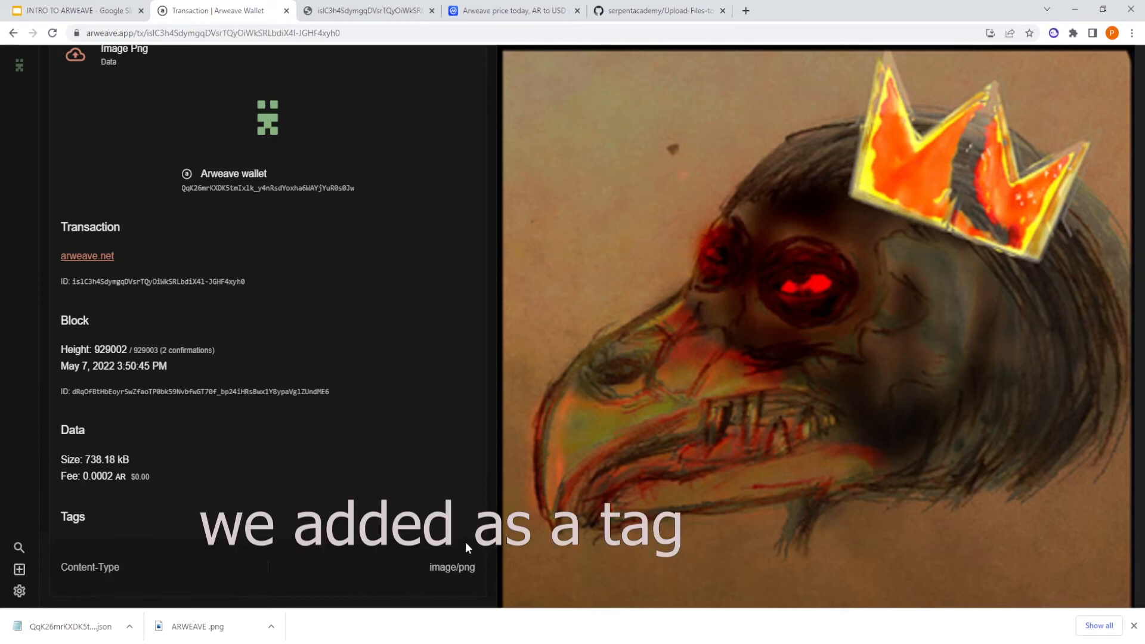
{"action": "mouse_move", "coordinate": [206, 357]}
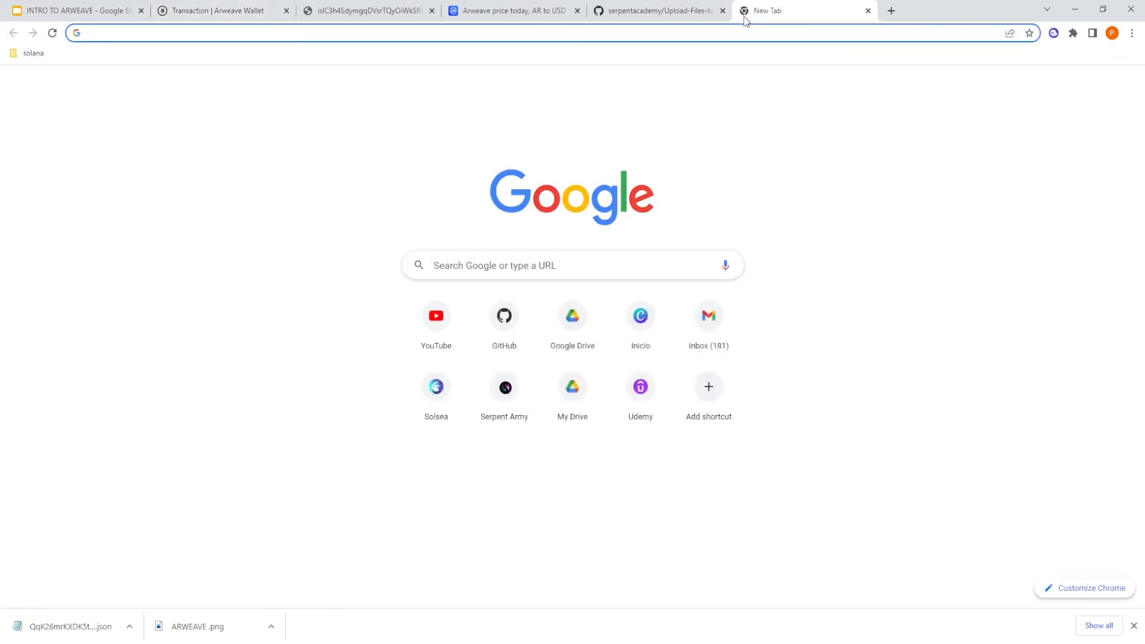
- Load arweave.net/isIC3h4SdymgqDVsrTQyOiWkSRLbdiX4I-JGHF4xyh0 in a new Chrome tab
{"action": "type", "text": "arweave."}
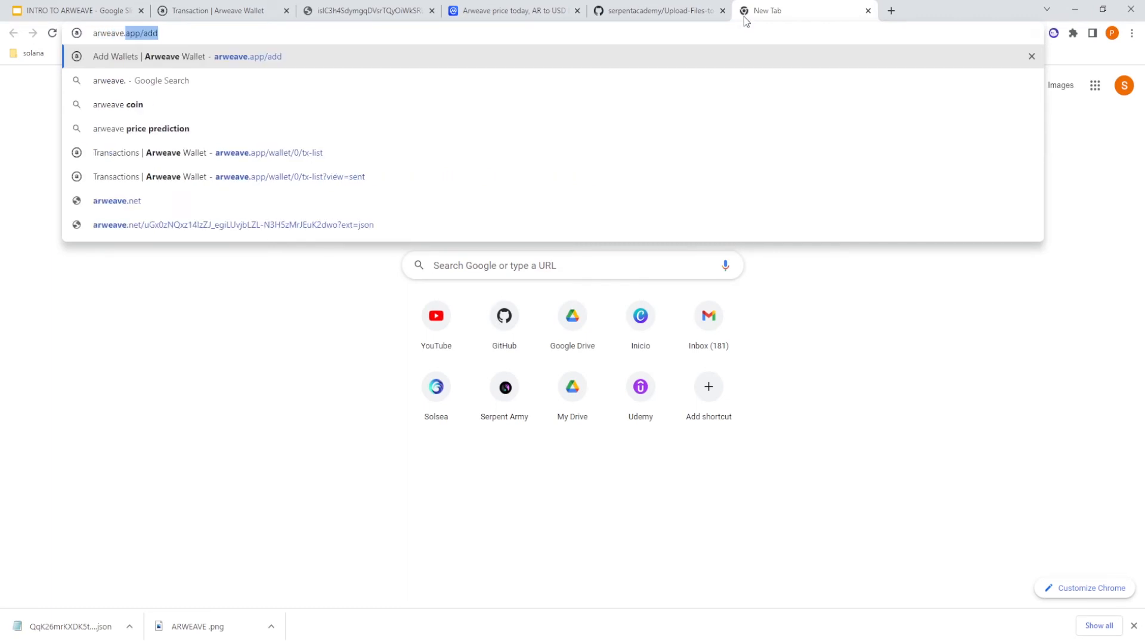
{"action": "type", "text": "arweave.net/isIC3h4SdymgqDVsrTQyOiWkSRLbdiX4I-JGHF4xyh0"}
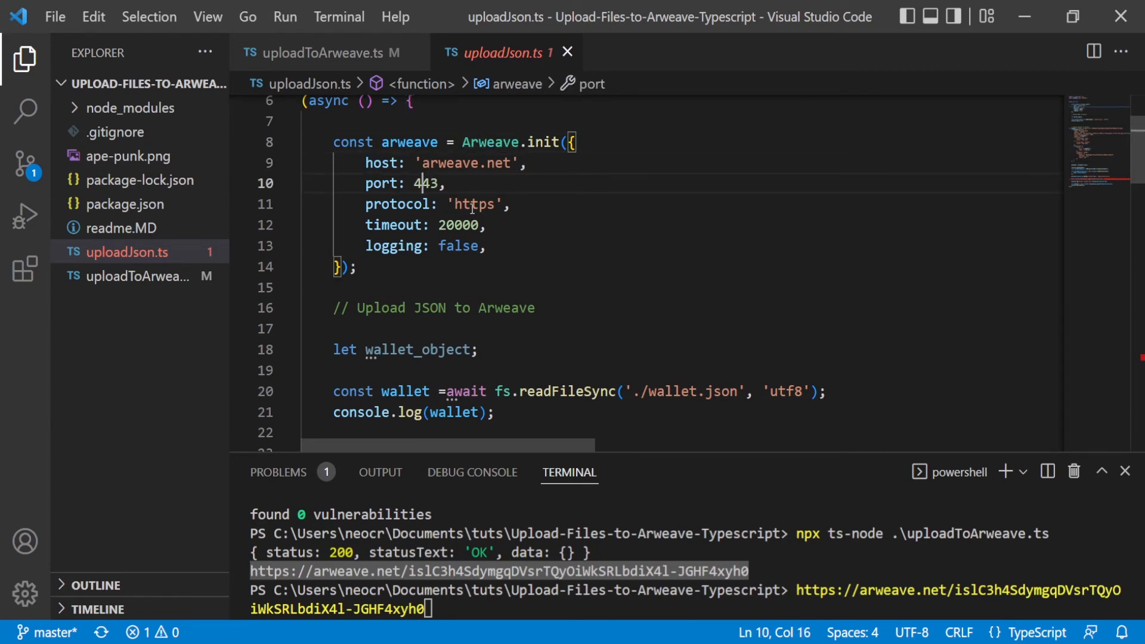
- Replace the metadata symbol NFTPro with Serpent in uploadJson.ts
{"action": "left_click", "coordinate": [485, 203]}
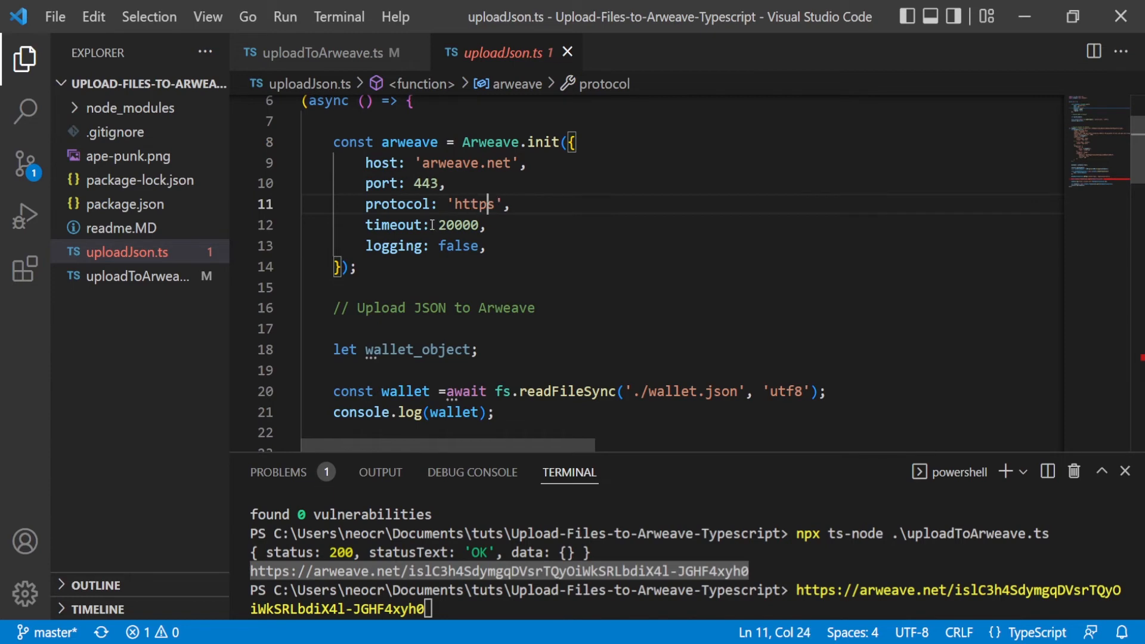
{"action": "scroll", "scroll_direction": "down", "scroll_amount": 3}
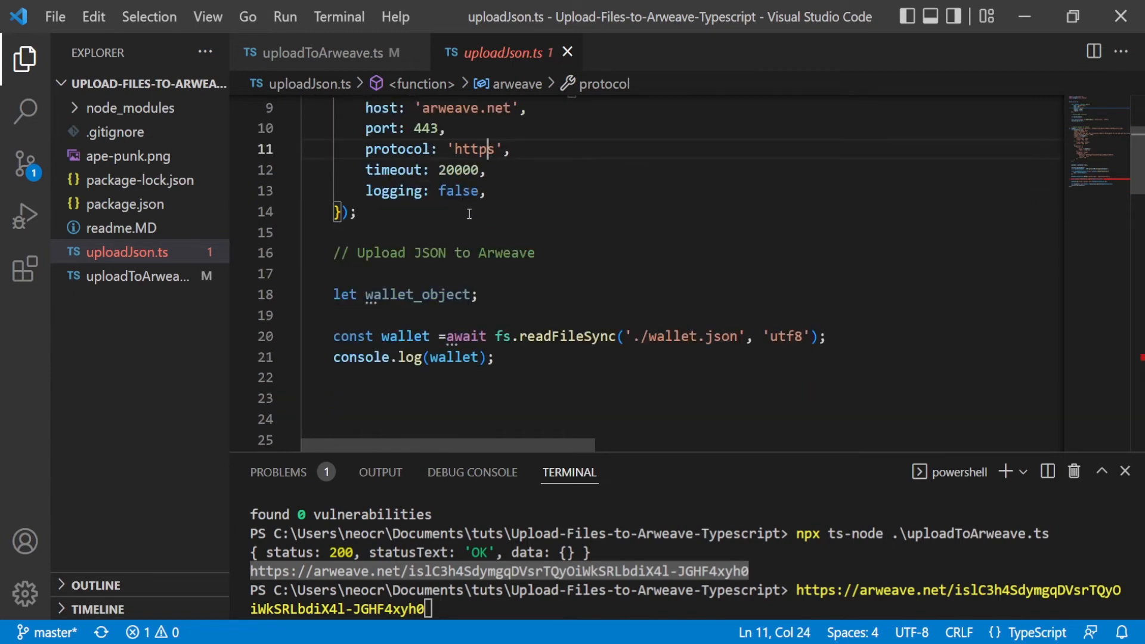
{"action": "scroll", "scroll_direction": "down", "scroll_amount": 3}
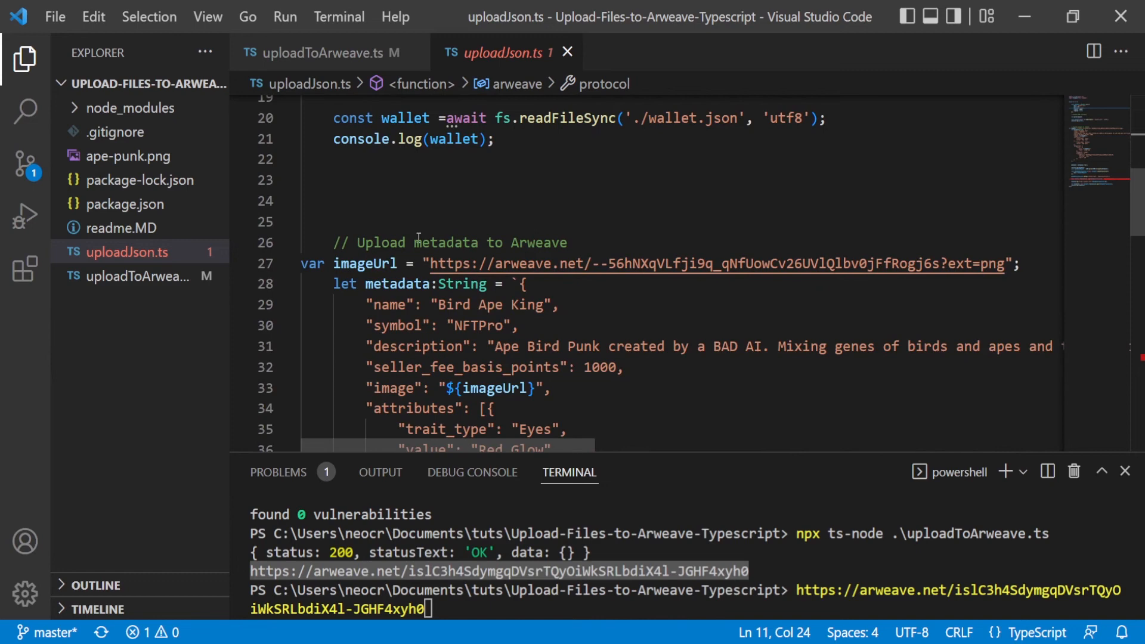
{"action": "scroll", "scroll_direction": "down", "scroll_amount": 3}
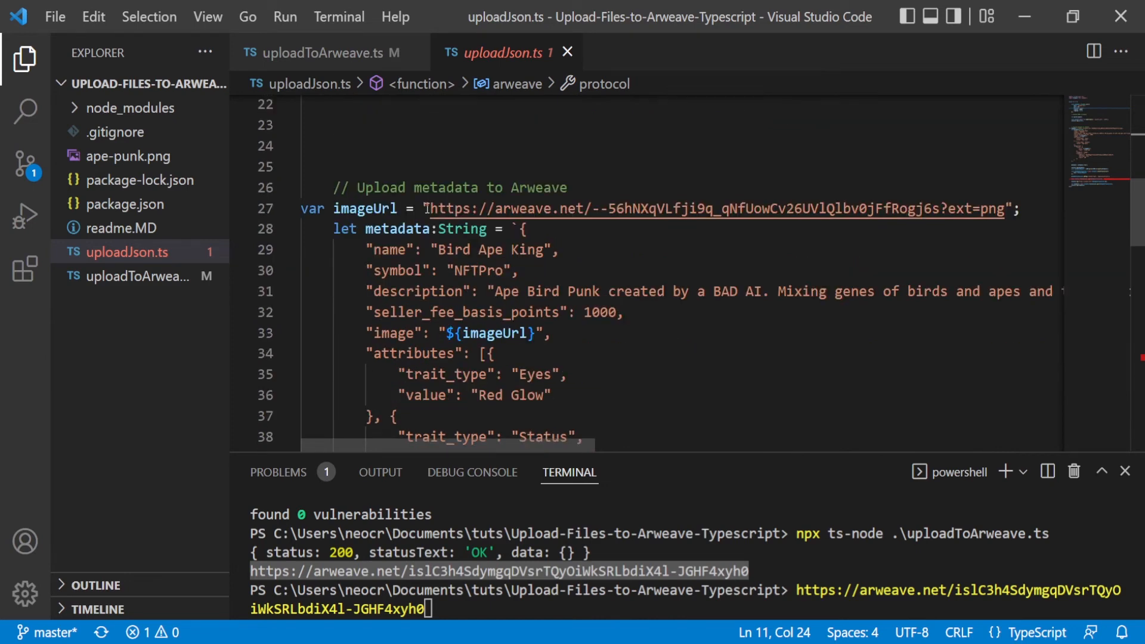
{"action": "mouse_move", "coordinate": [453, 209]}
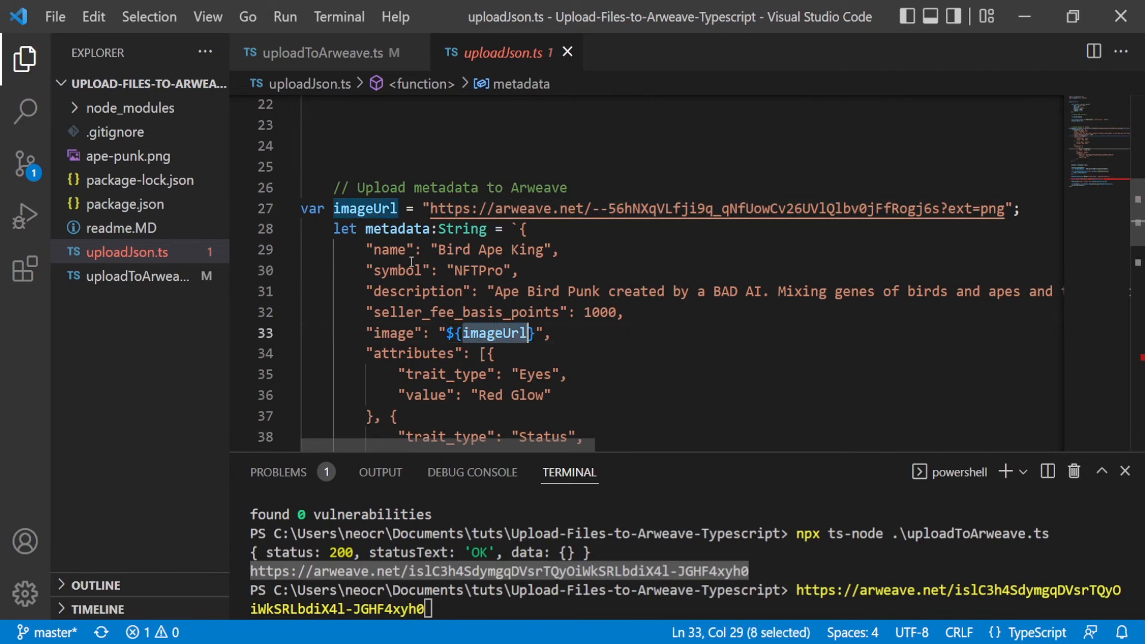
{"action": "type", "text": "Serpent"}
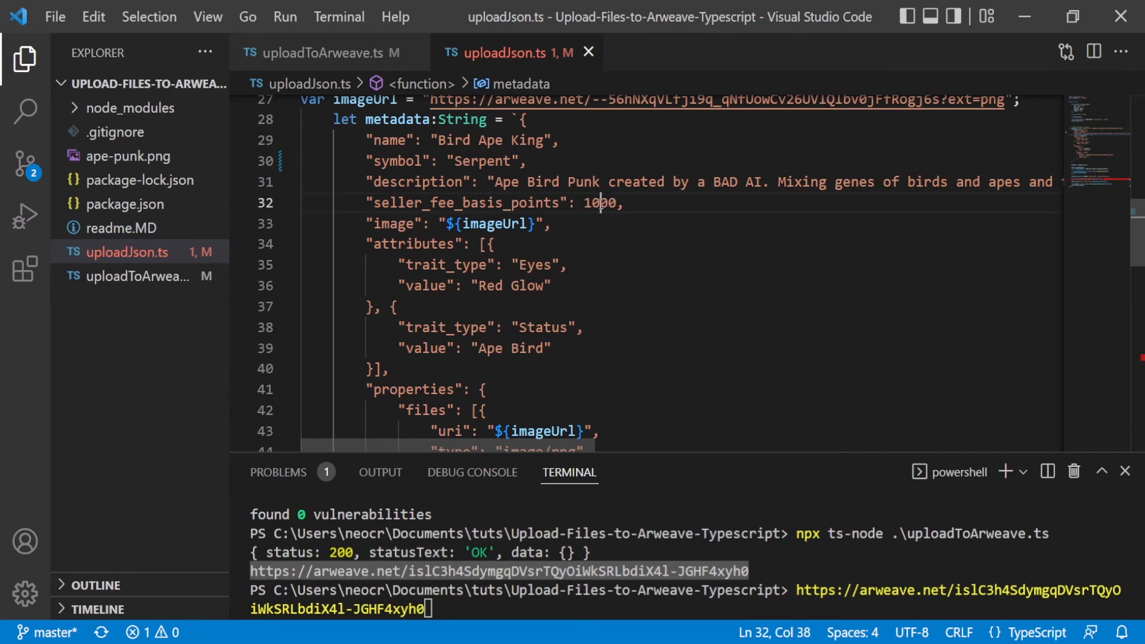
{"action": "left_click_drag", "start_coordinate": [606, 203], "coordinate": [585, 203]}
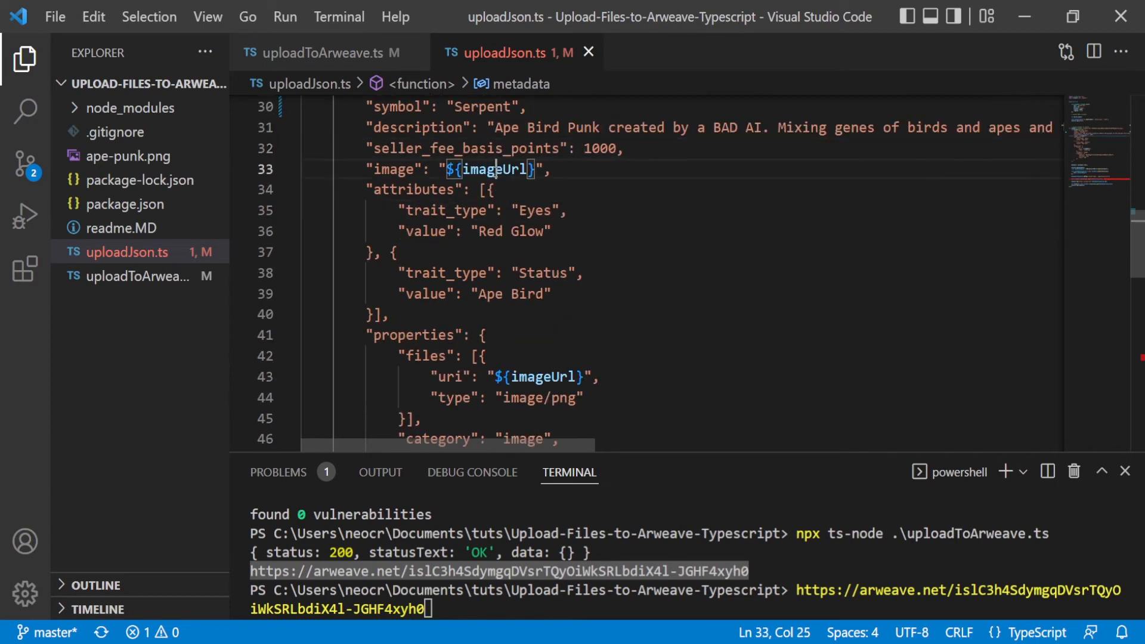
- Review the Eyes attribute, the files entry's imageUrl uri and the creator address in the metadata
{"action": "scroll", "scroll_direction": "down", "scroll_amount": 3}
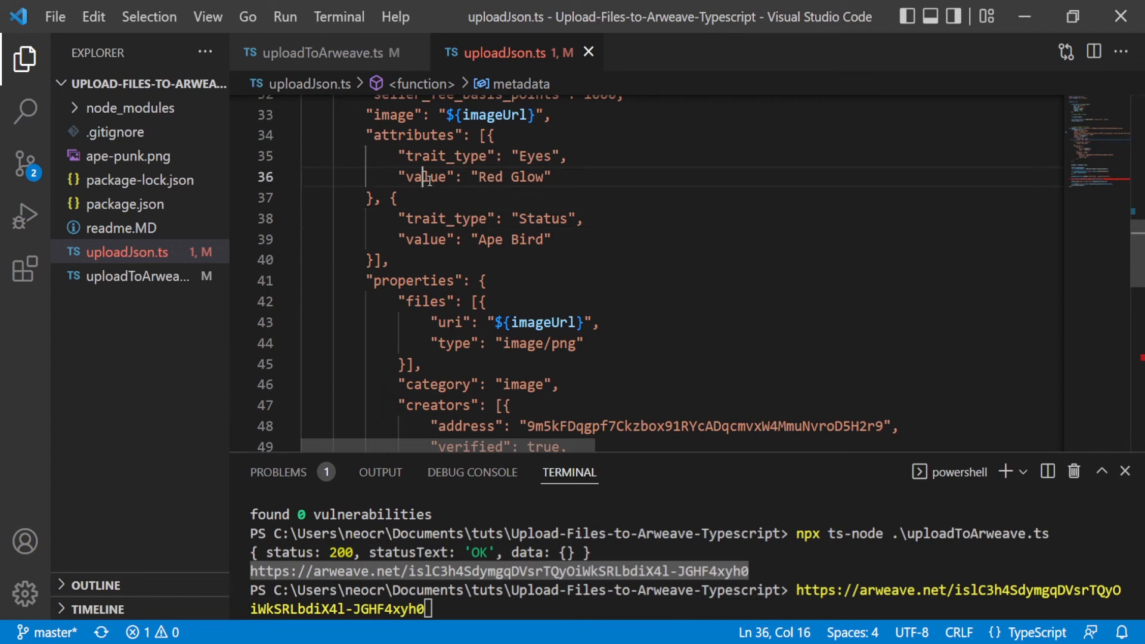
{"action": "left_click", "coordinate": [496, 135]}
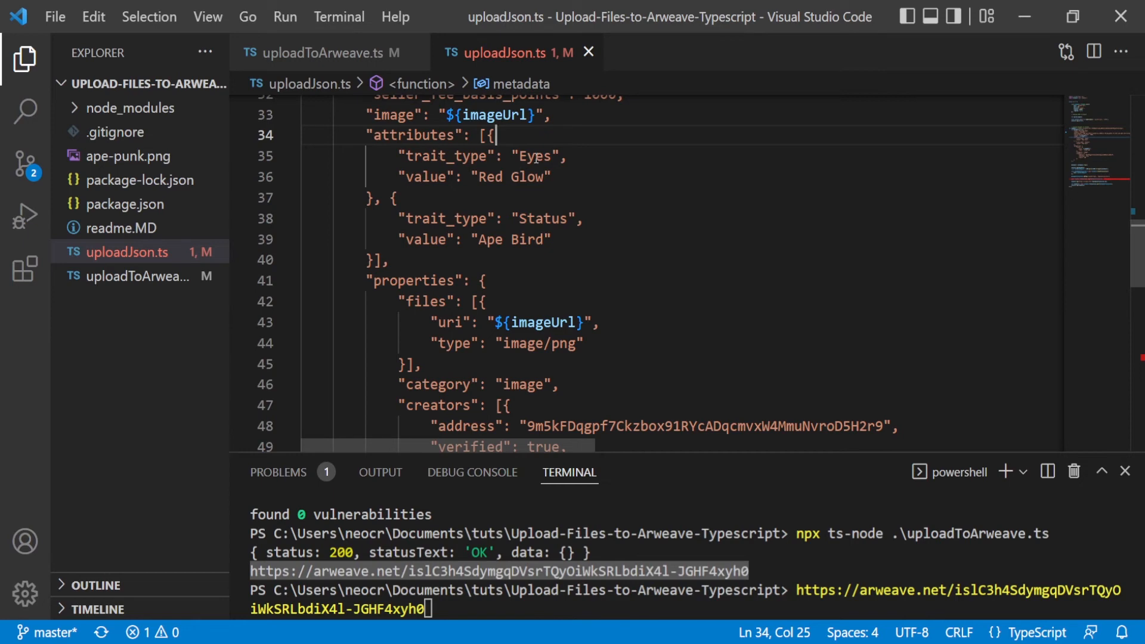
{"action": "scroll", "scroll_direction": "down", "scroll_amount": 3}
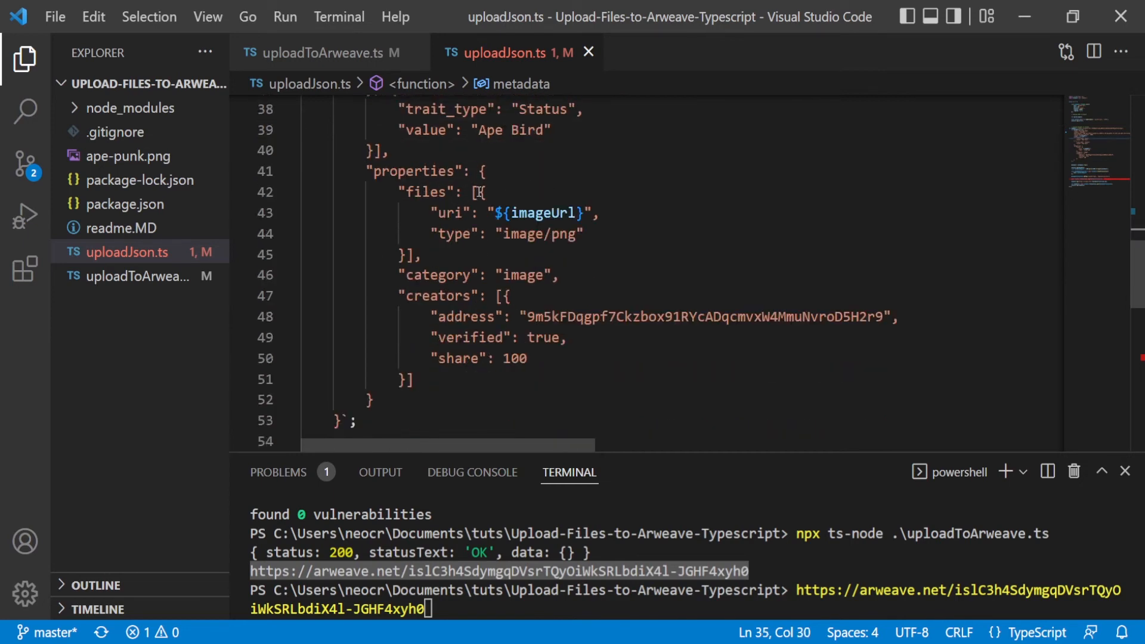
{"action": "left_click", "coordinate": [485, 191]}
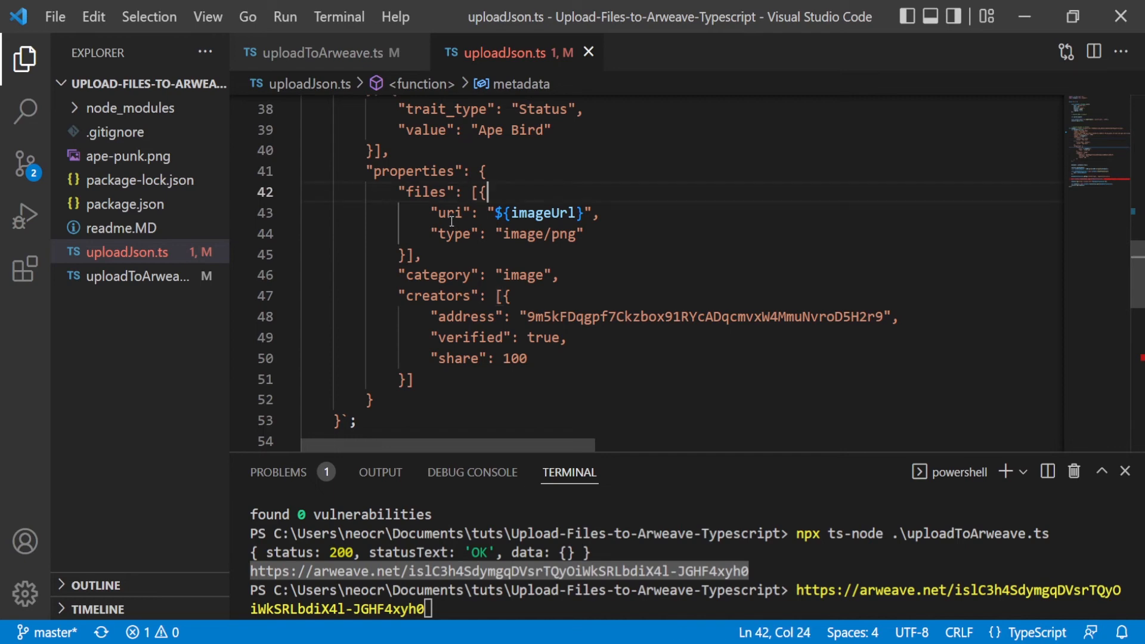
{"action": "double_click", "coordinate": [537, 213]}
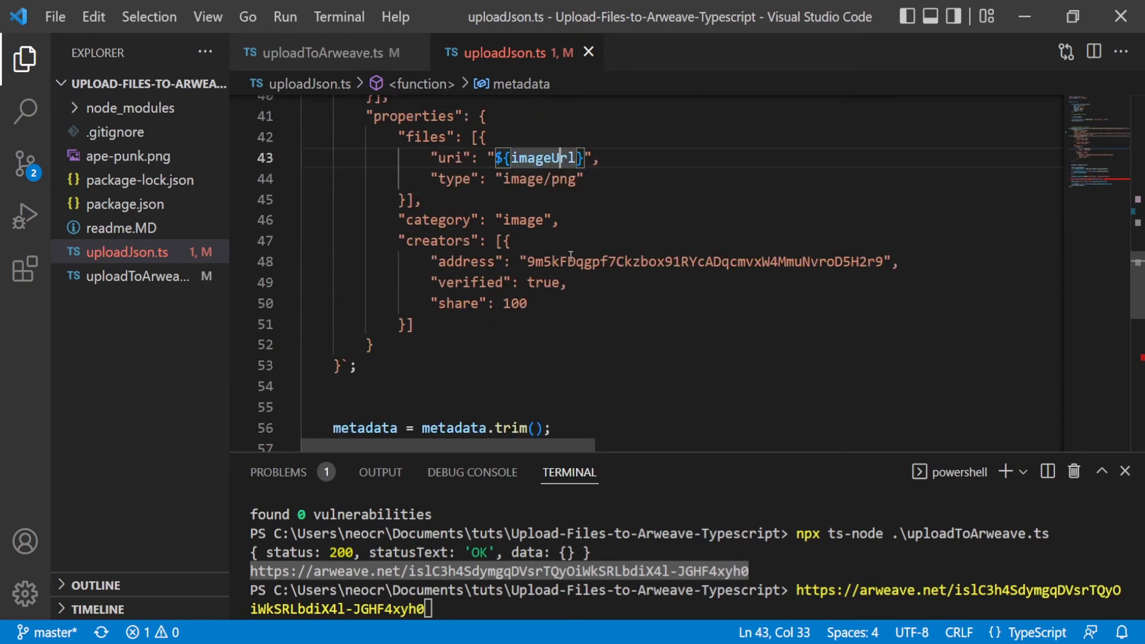
{"action": "double_click", "coordinate": [544, 283]}
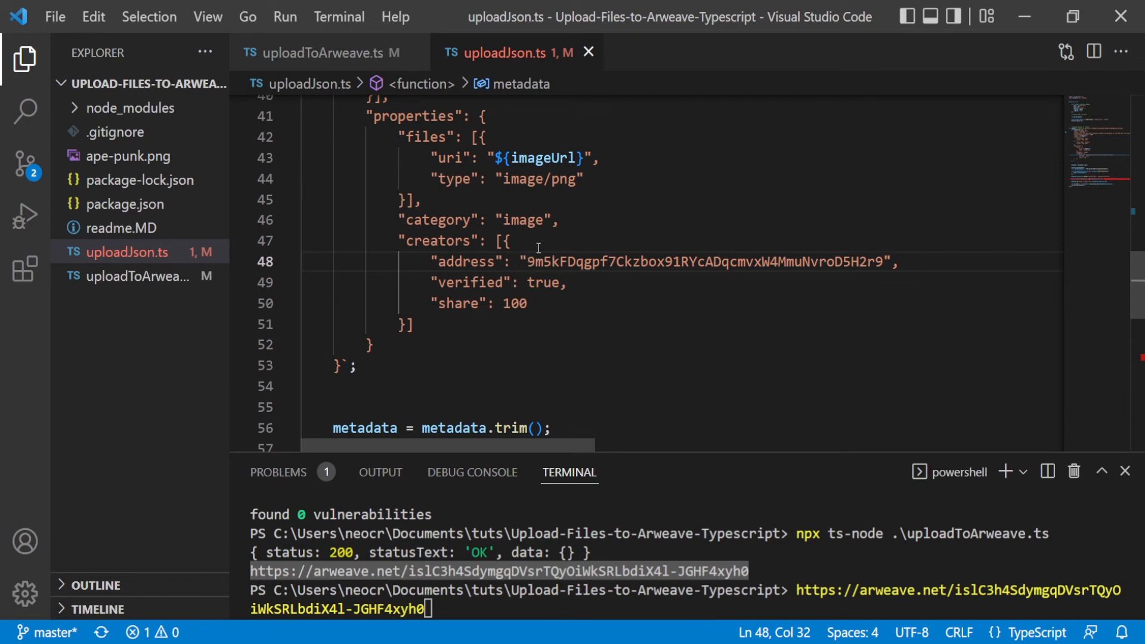
- Review the metadata trim, parse and transaction-creation code further down
{"action": "scroll", "scroll_direction": "down", "scroll_amount": 3}
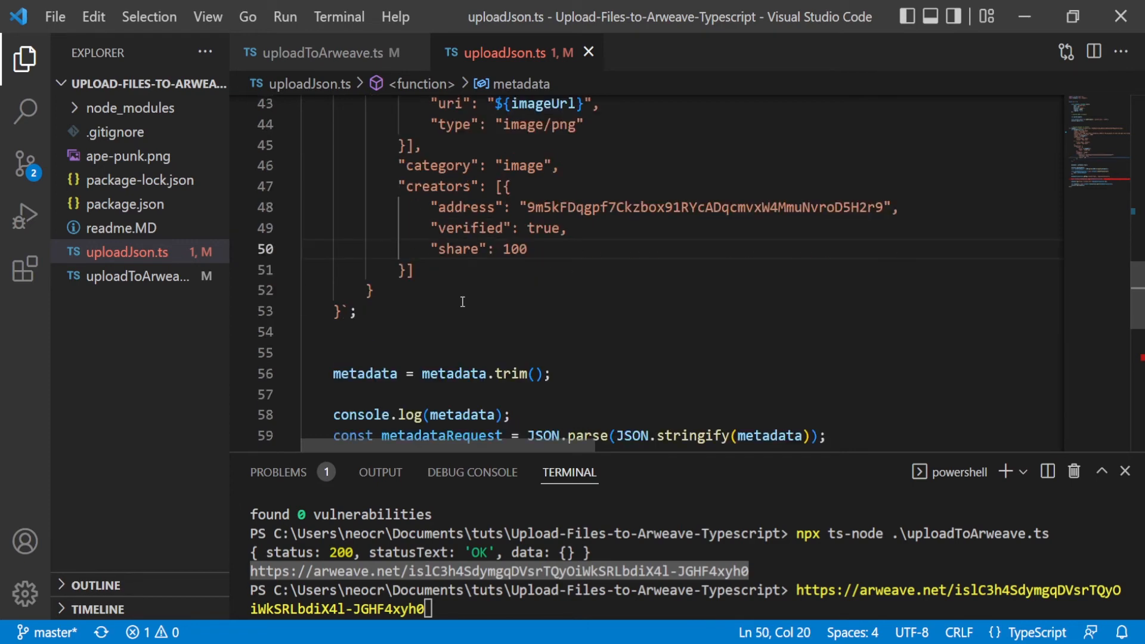
{"action": "scroll", "scroll_direction": "down", "scroll_amount": 3}
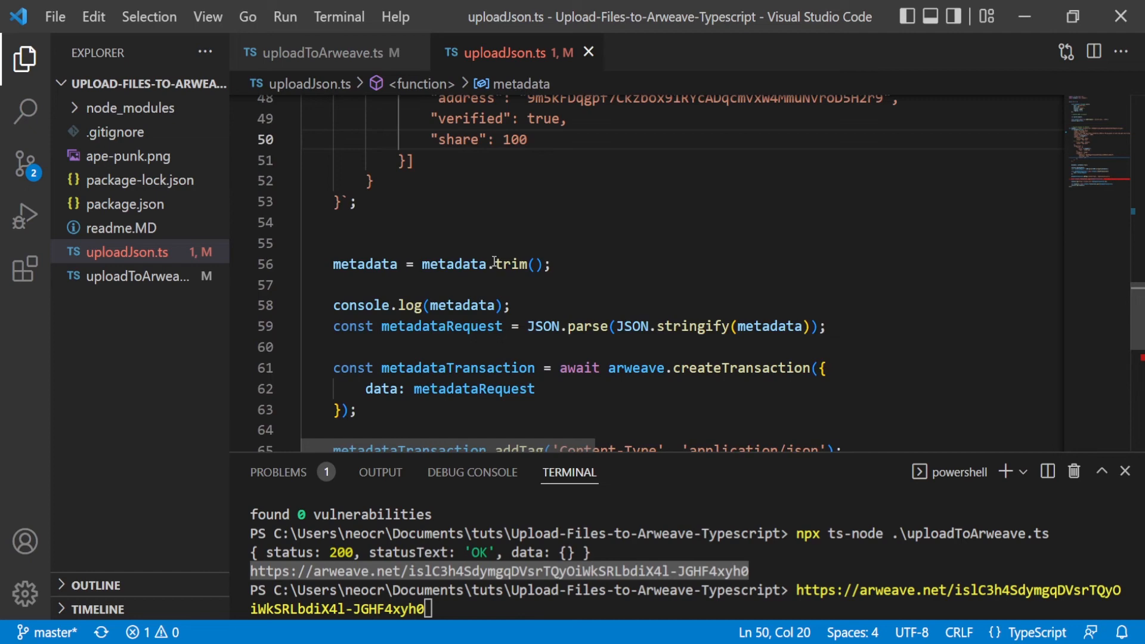
{"action": "left_click", "coordinate": [451, 304]}
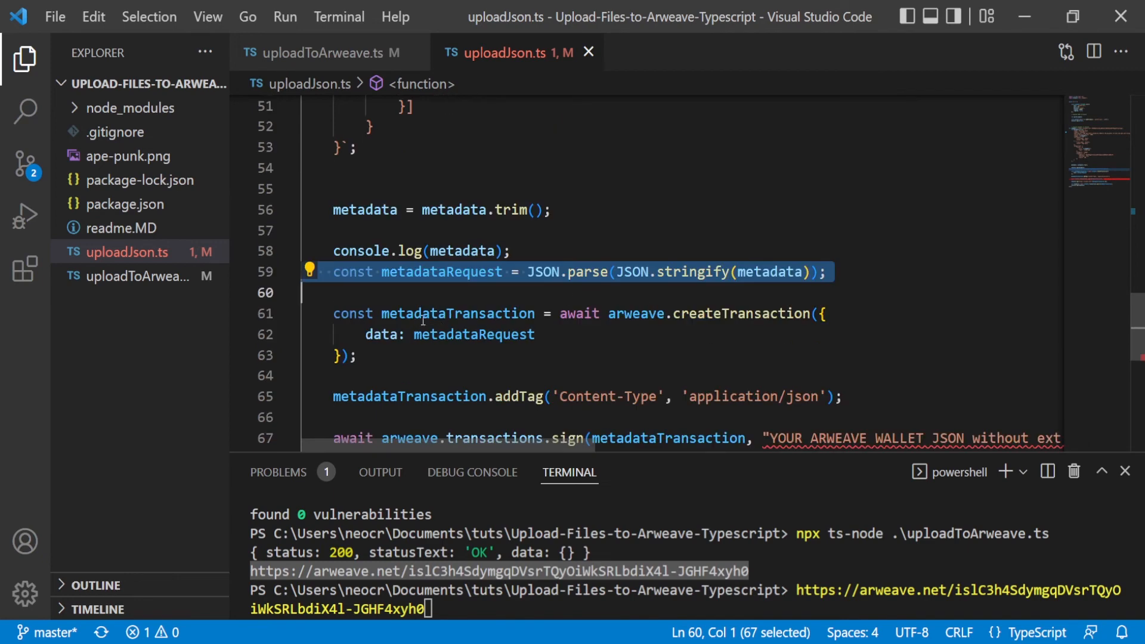
{"action": "double_click", "coordinate": [457, 314]}
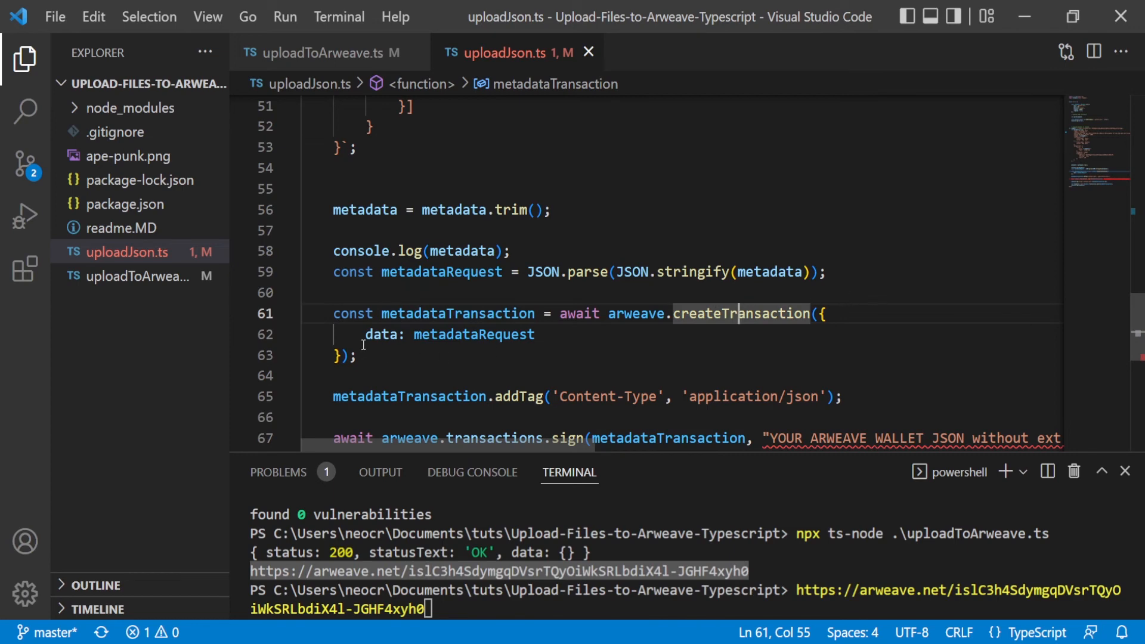
{"action": "double_click", "coordinate": [473, 333]}
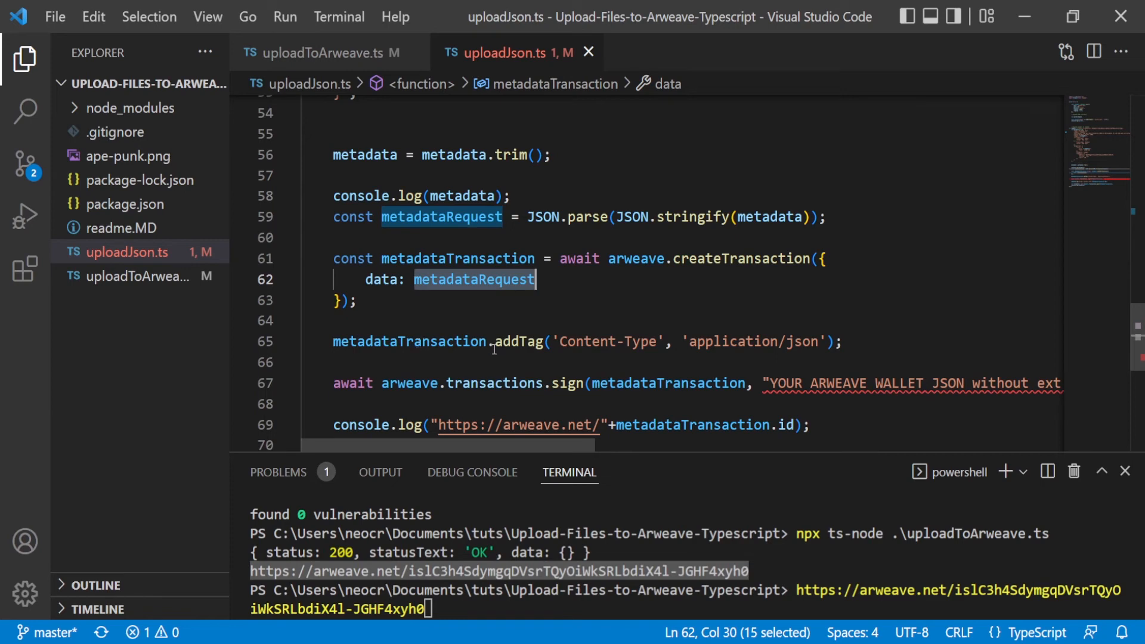
{"action": "mouse_move", "coordinate": [646, 342]}
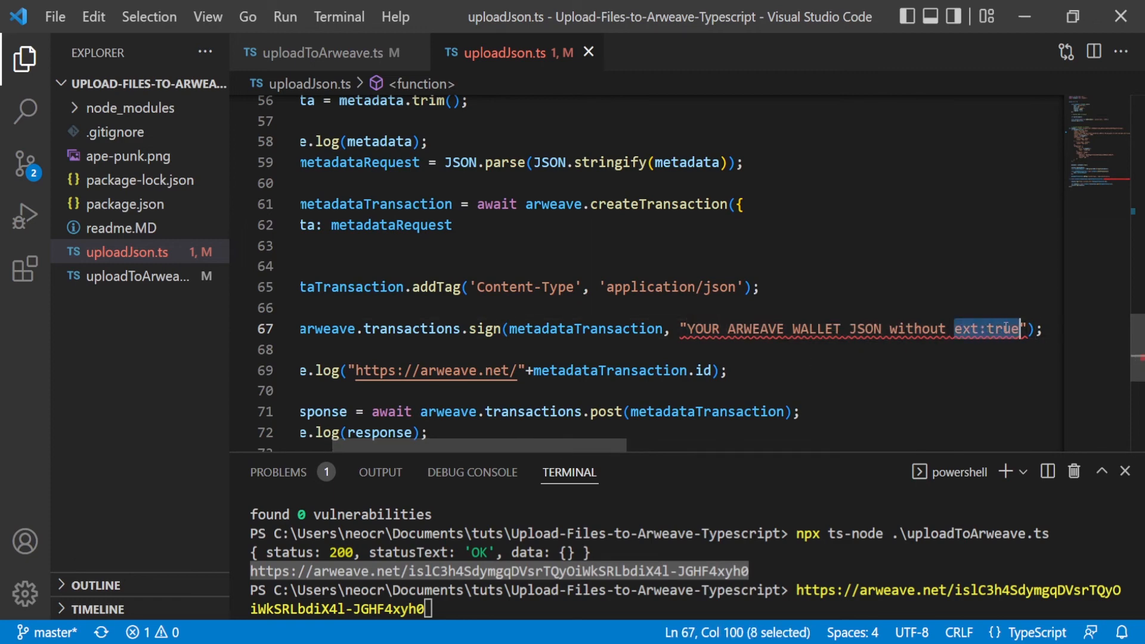
{"action": "mouse_move", "coordinate": [993, 329]}
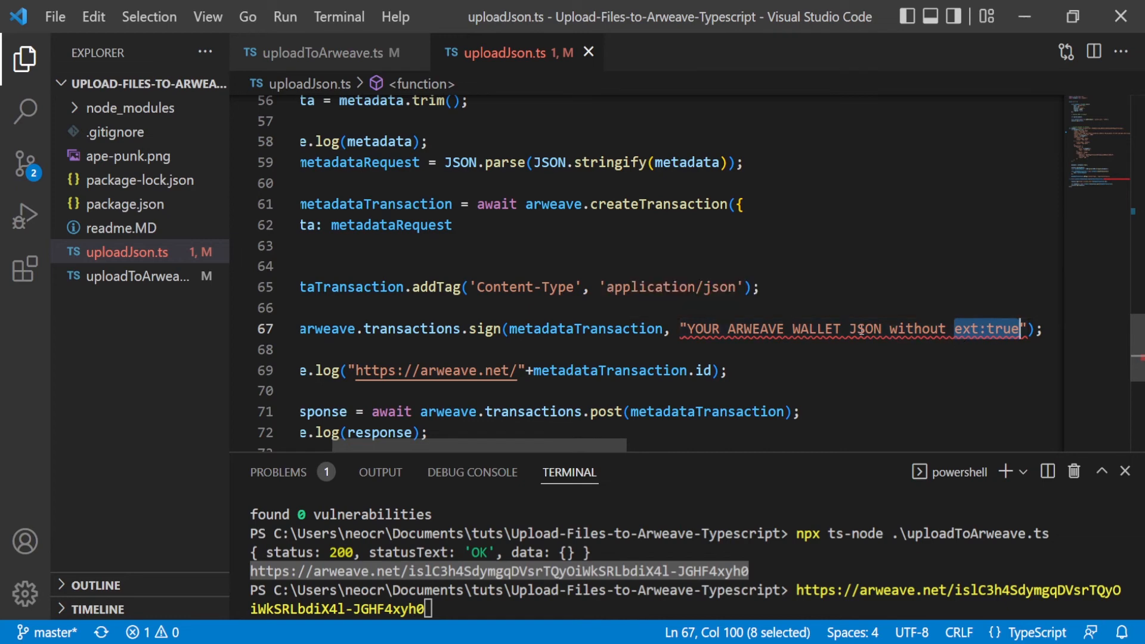
{"action": "mouse_move", "coordinate": [646, 315]}
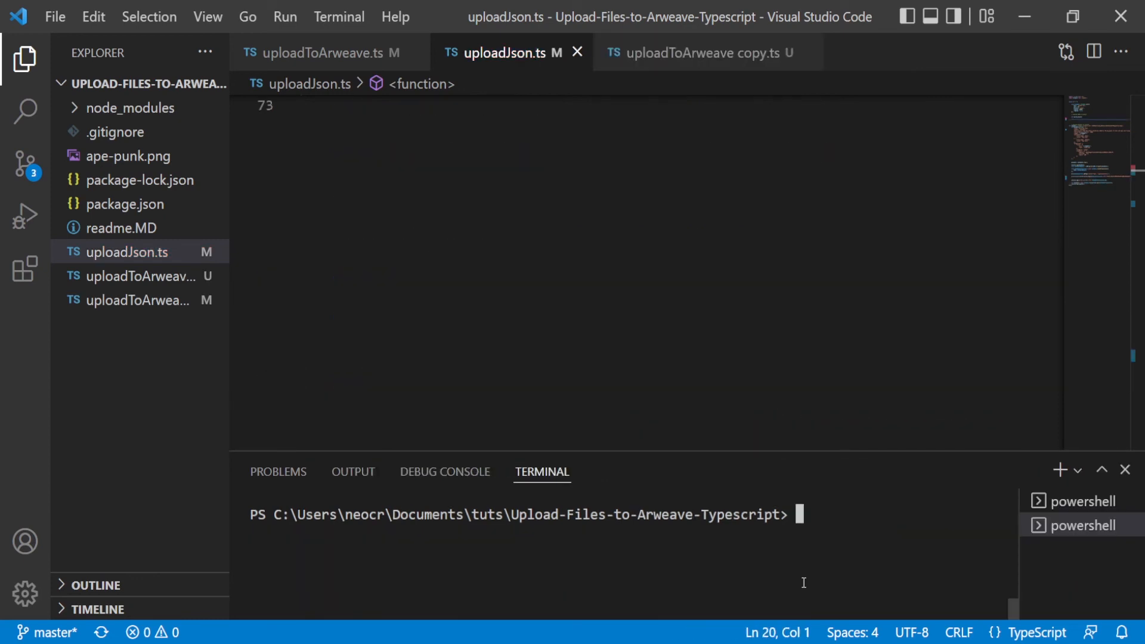
- Run npx ts-node on uploadJson.ts and follow the returned arweave.net metadata link
{"action": "type", "text": "npx"}
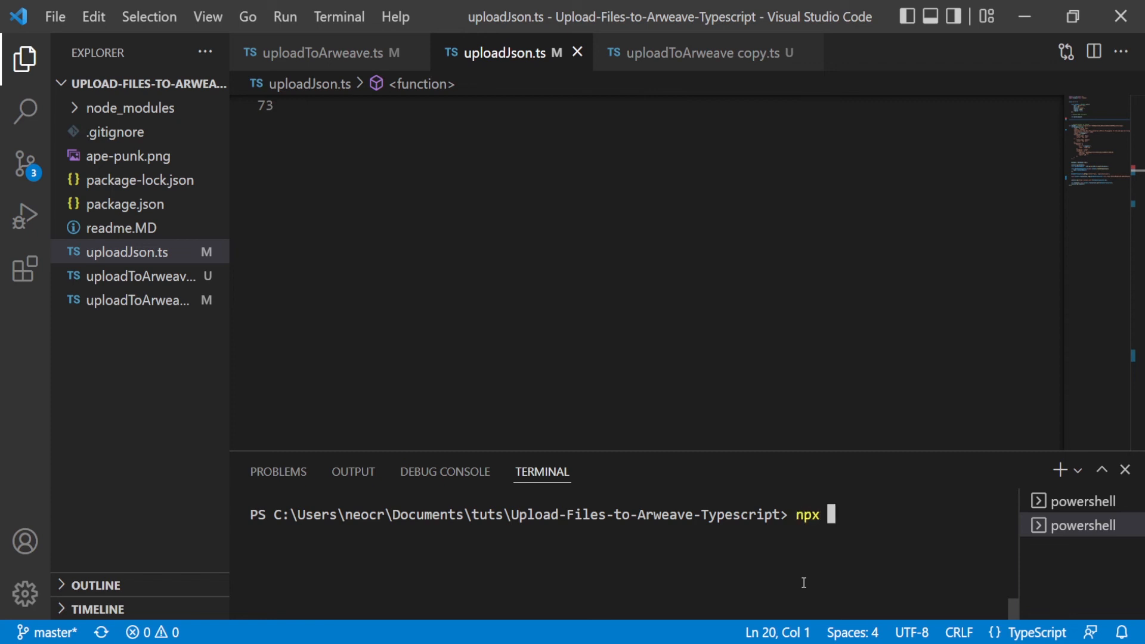
{"action": "type", "text": "ts-node"}
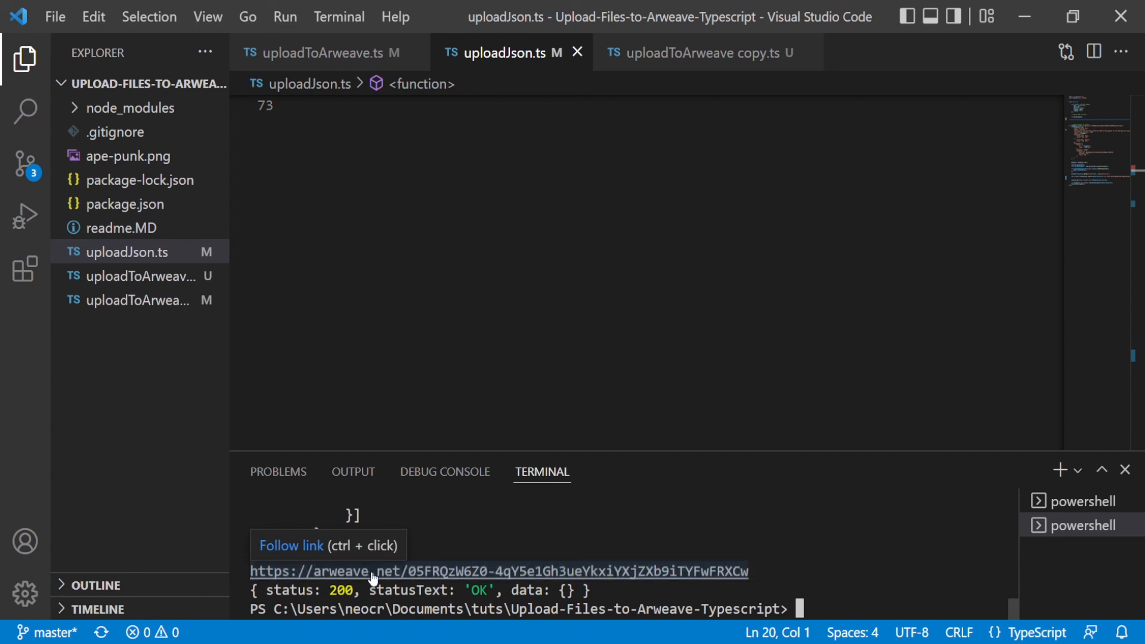
{"action": "left_click", "coordinate": [372, 572]}
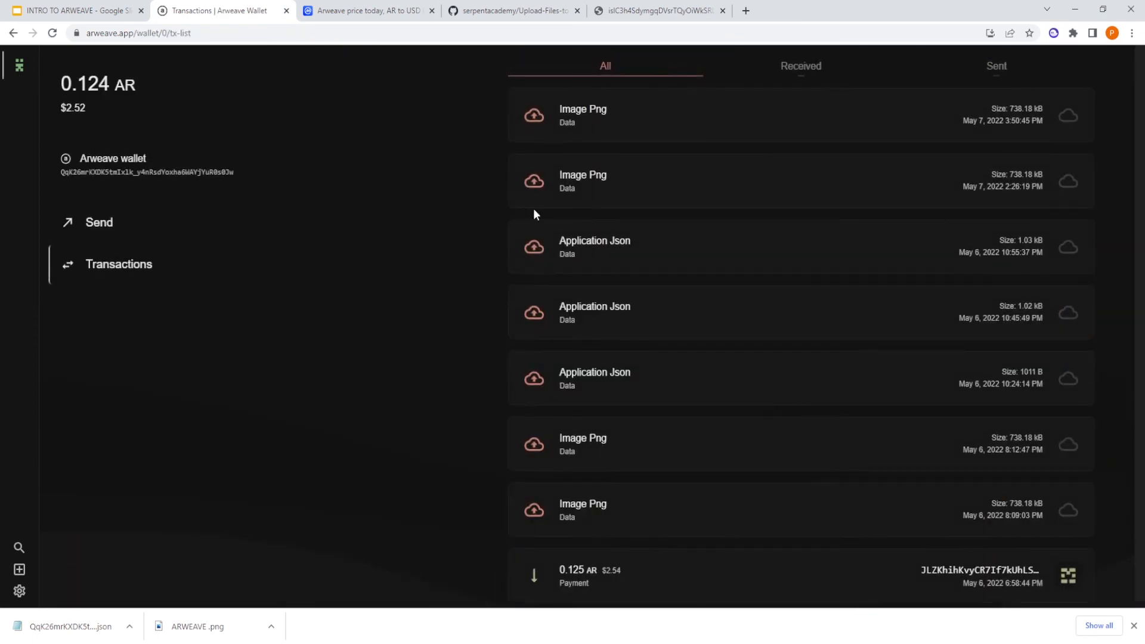
{"action": "mouse_move", "coordinate": [707, 50]}
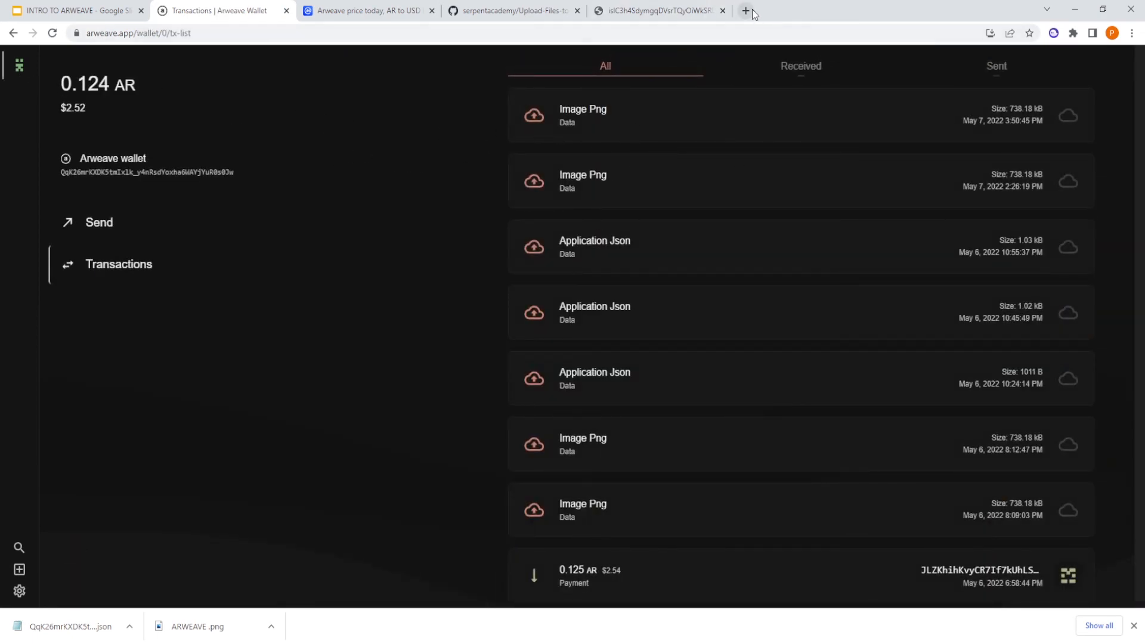
- View the Bird Ape King metadata JSON page, then return to the wallet's transaction list
{"action": "left_click", "coordinate": [745, 11]}
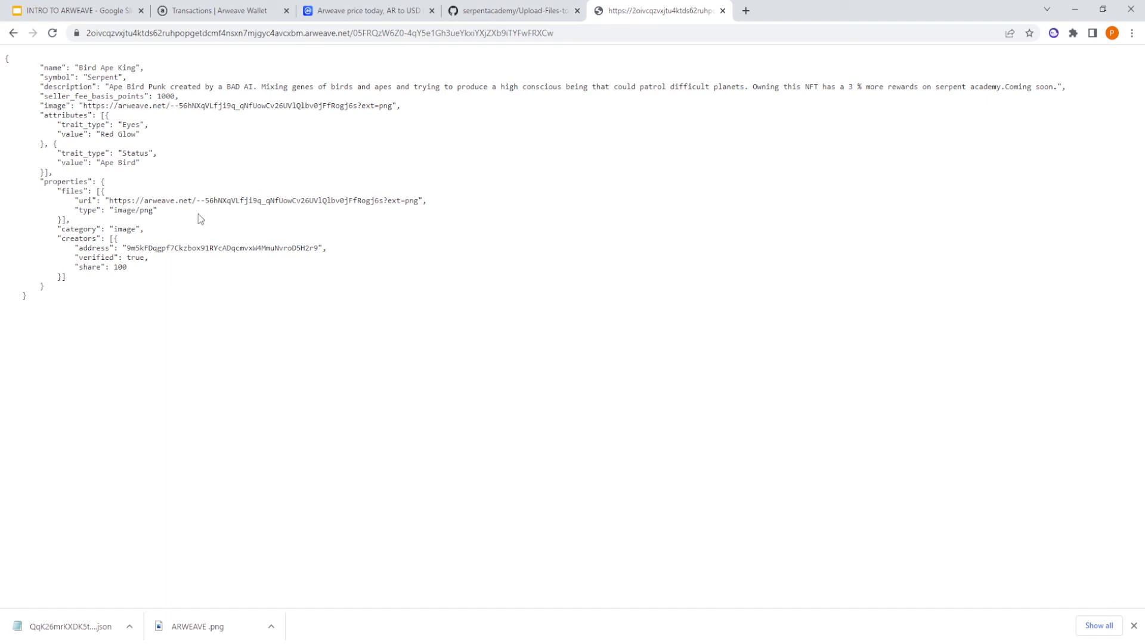
{"action": "mouse_move", "coordinate": [243, 157]}
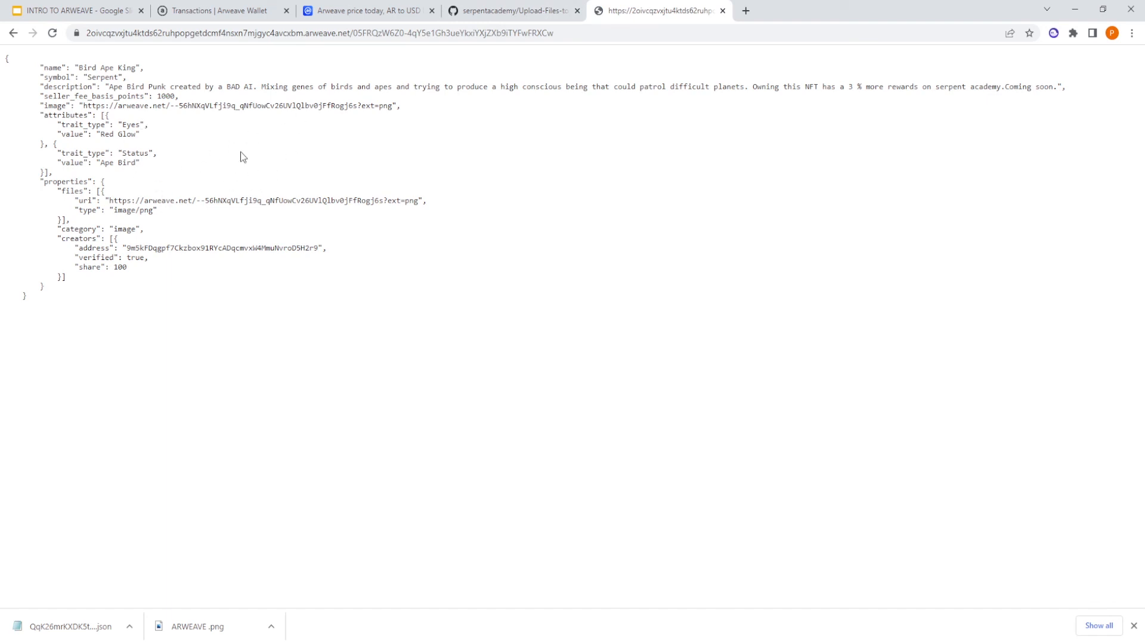
{"action": "left_click", "coordinate": [219, 11]}
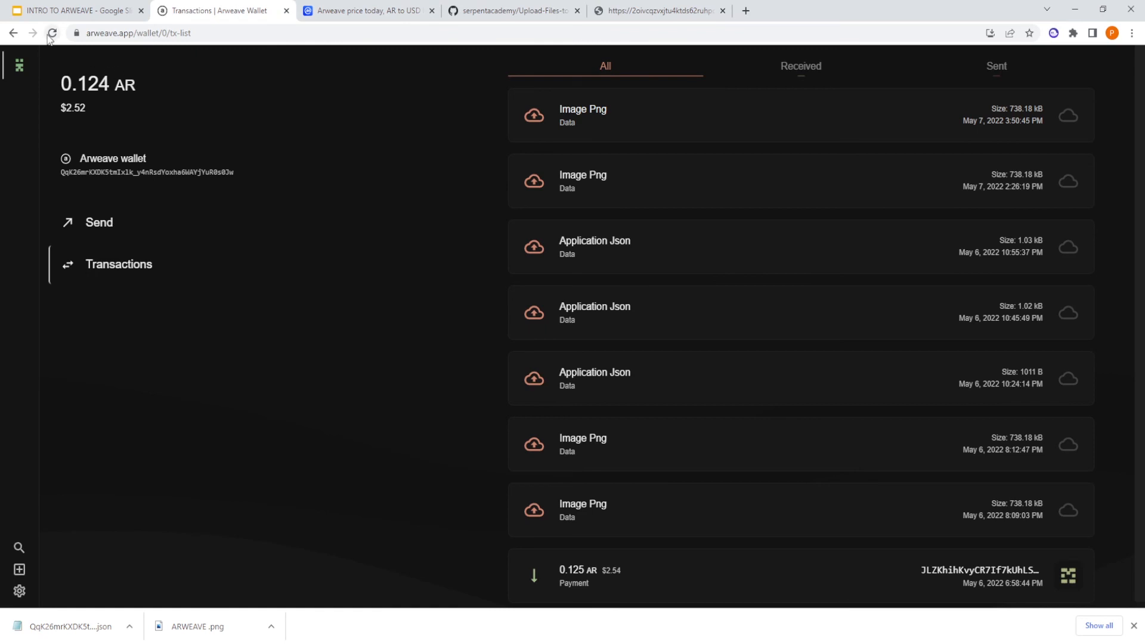
- Reload the Transactions page and view the pending Application Json transaction showing status 202
{"action": "left_click", "coordinate": [51, 33]}
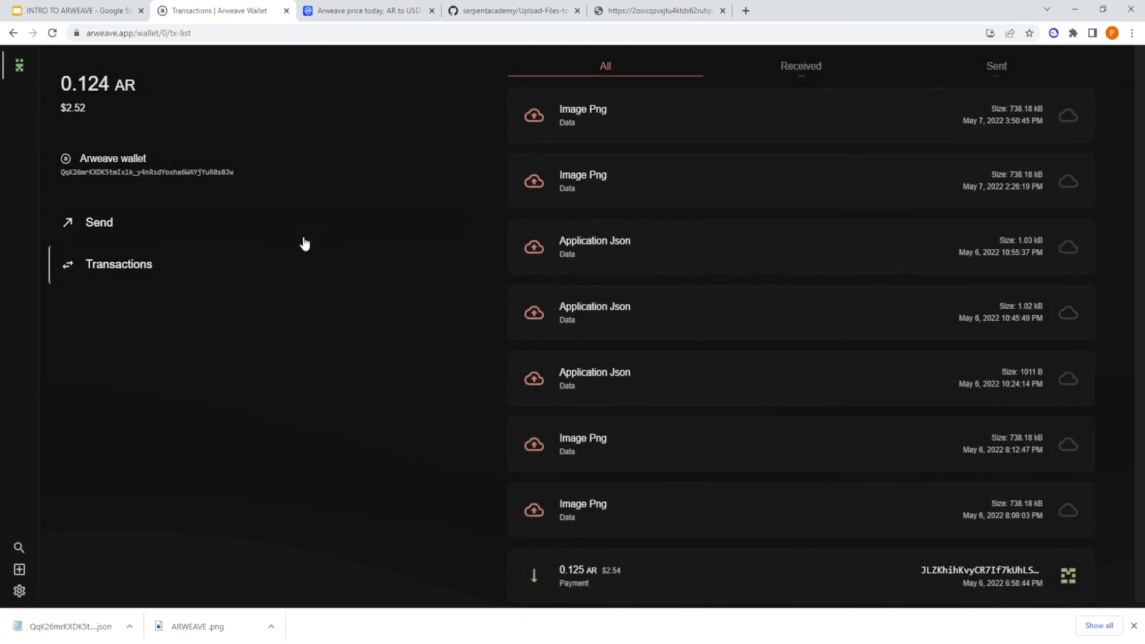
{"action": "mouse_move", "coordinate": [661, 11]}
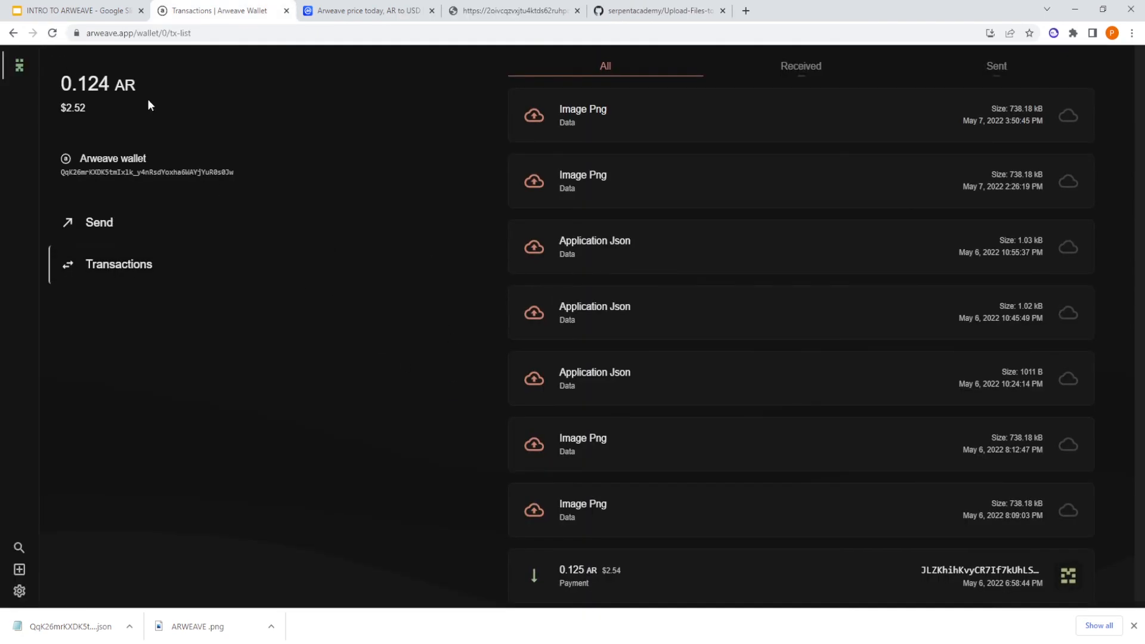
{"action": "left_click", "coordinate": [51, 33]}
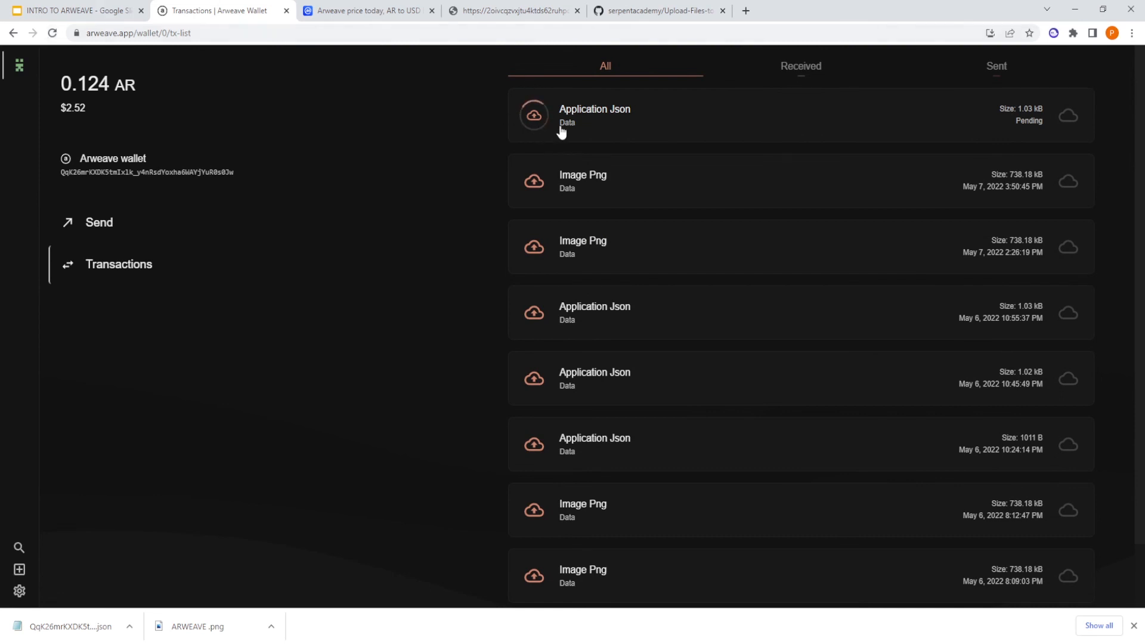
{"action": "left_click", "coordinate": [594, 115]}
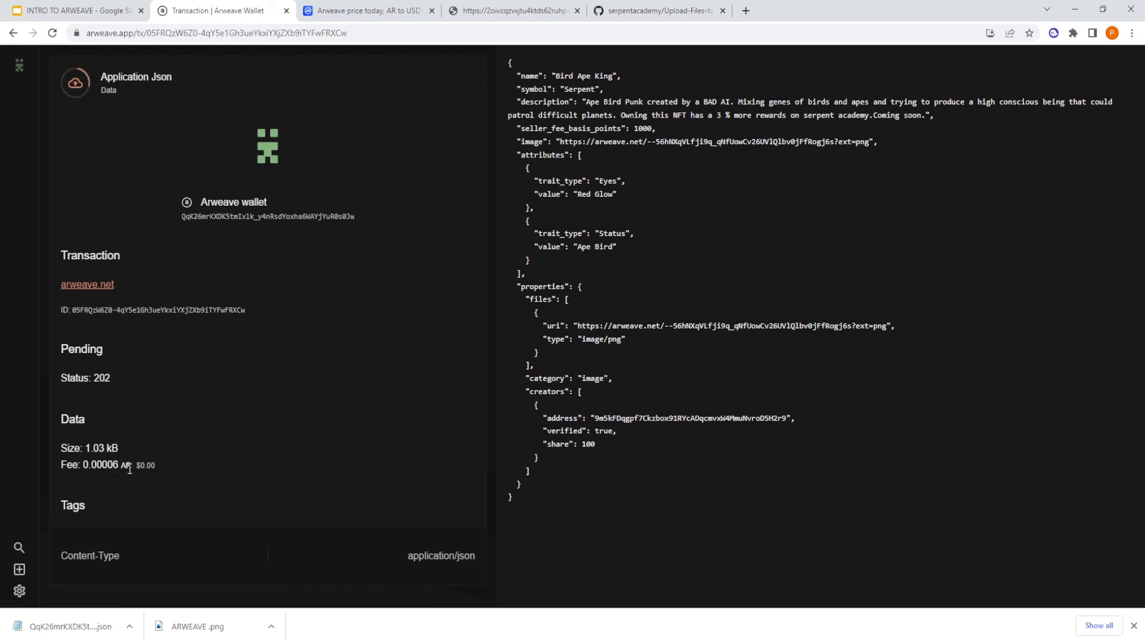
{"action": "mouse_move", "coordinate": [204, 474]}
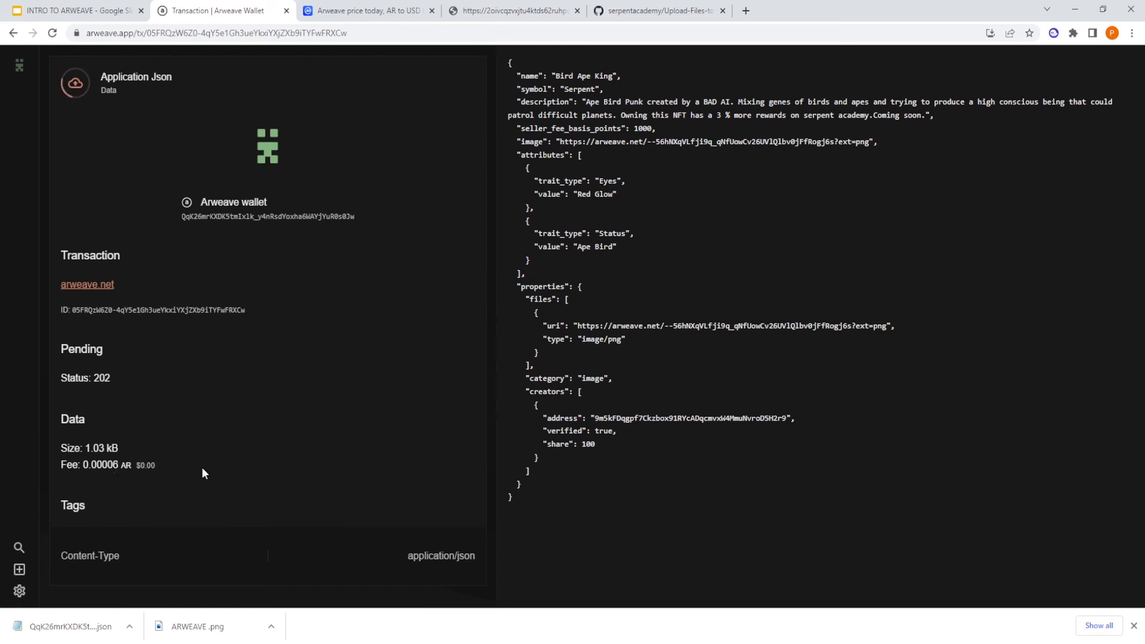